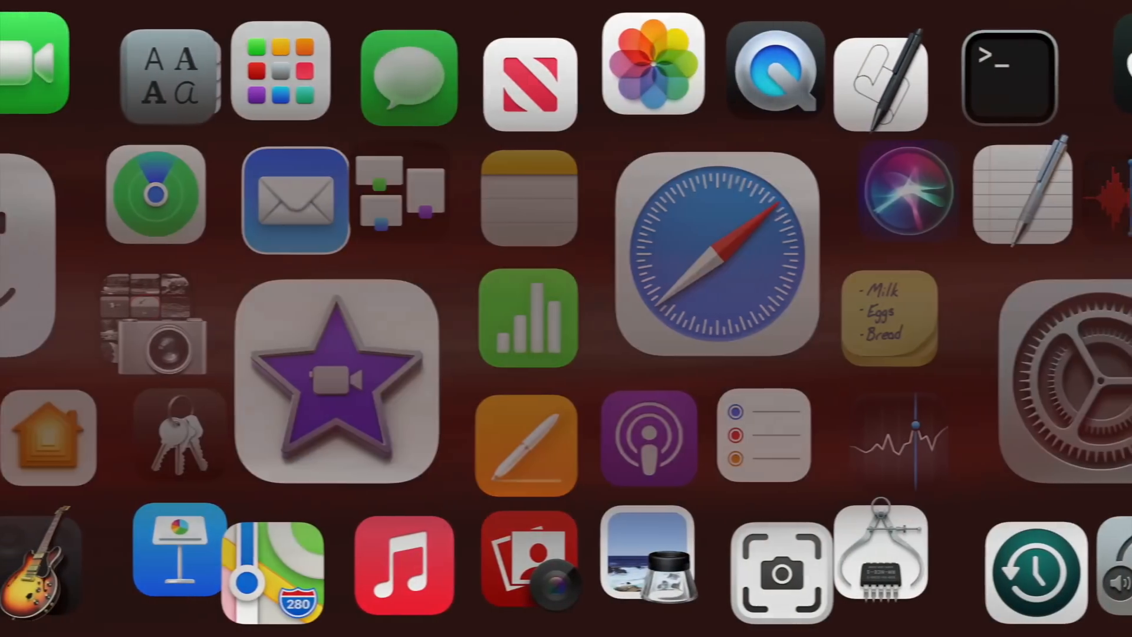
Search Google for 'gallium' from the address bar.
left_click(718, 255)
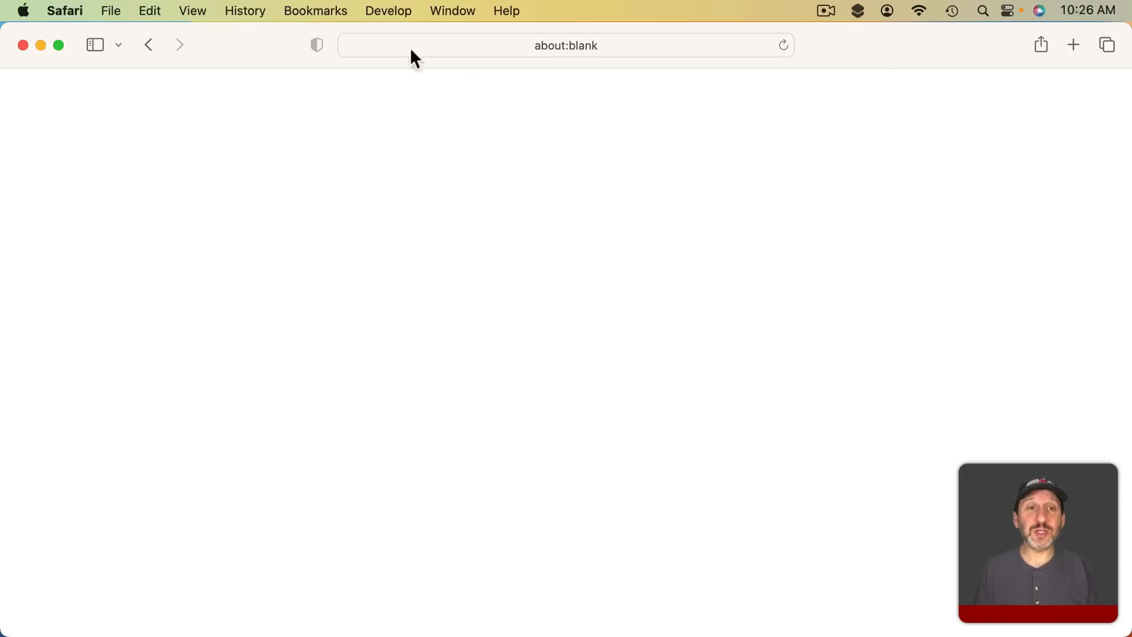
left_click(566, 45)
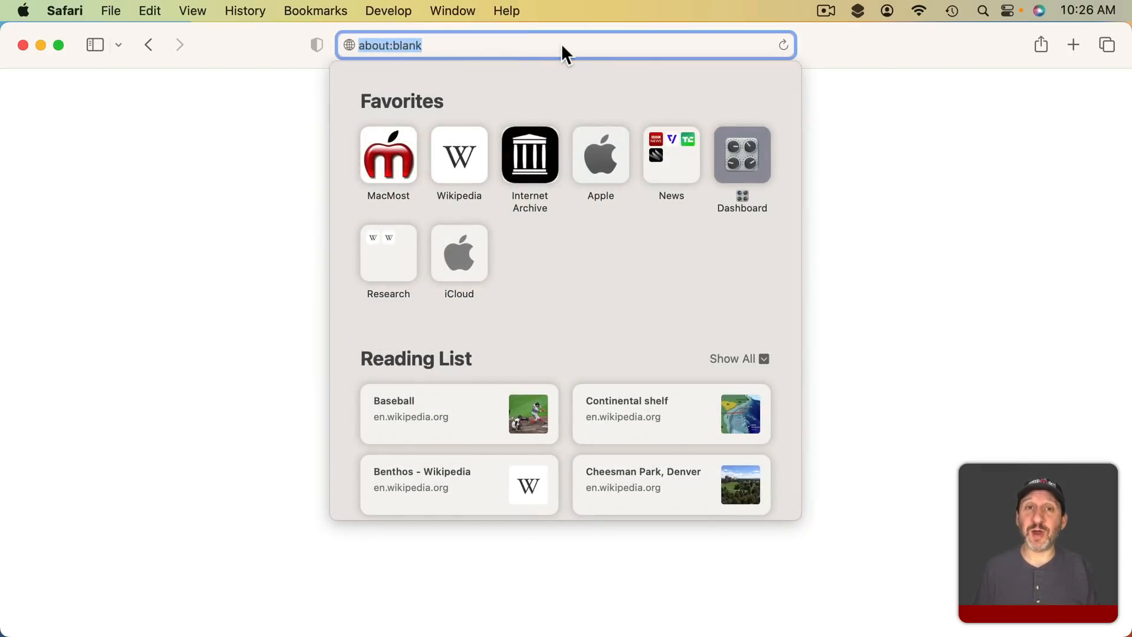
type("ga")
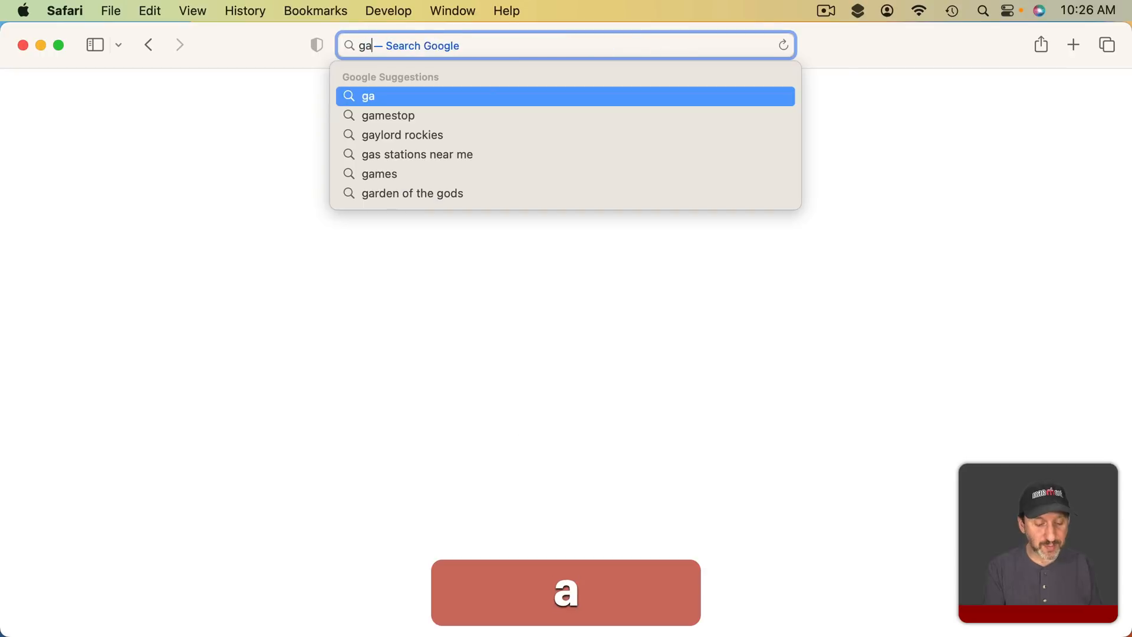
type("llium")
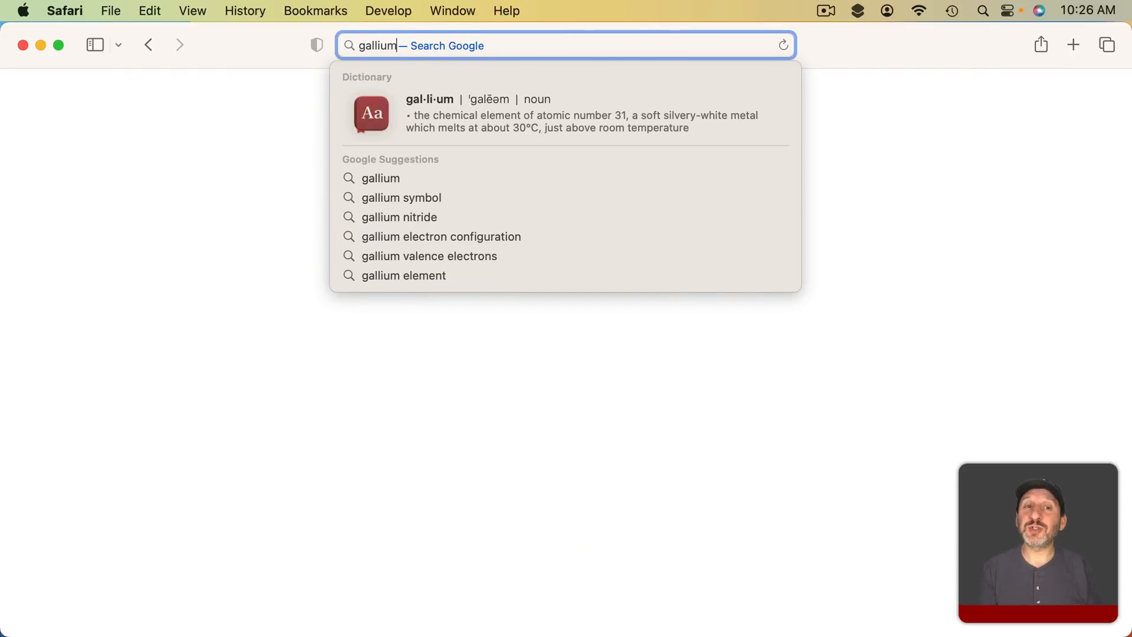
key("Return")
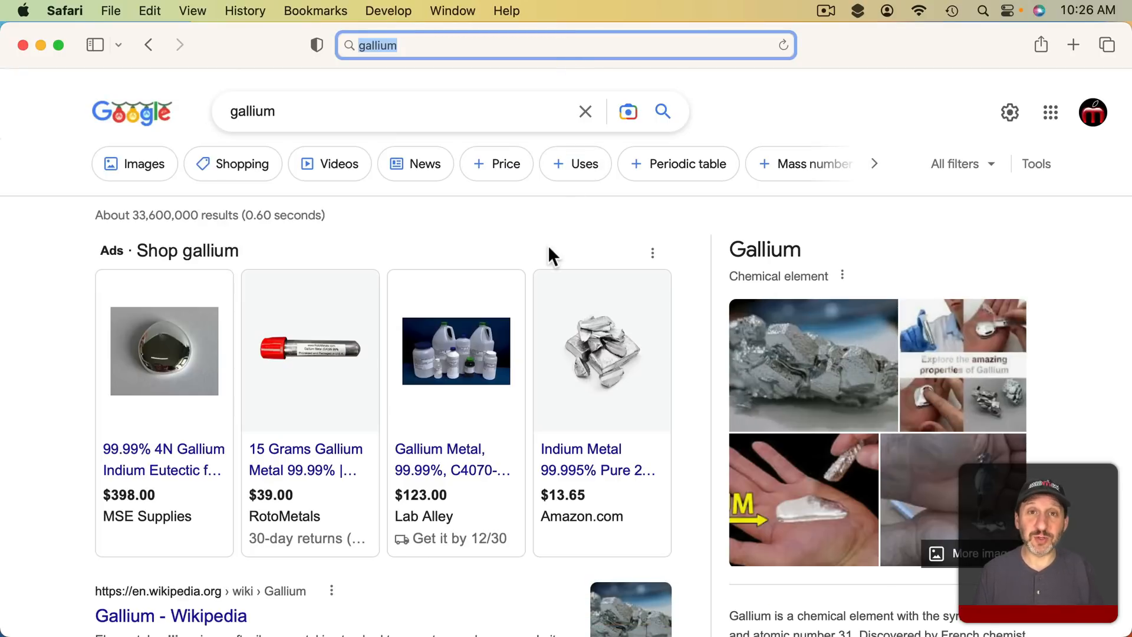
mouse_move(440, 191)
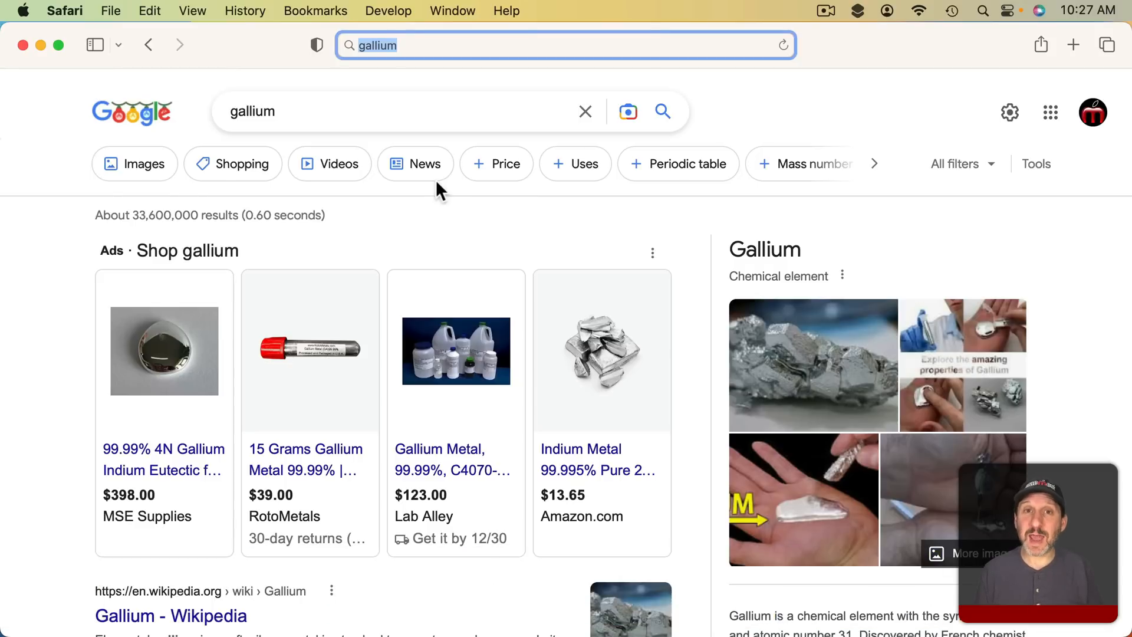
Follow links from Gallium Wikipedia to Semiconductor to Electrical resistivity and conductivity, then view back history.
scroll("down", 3)
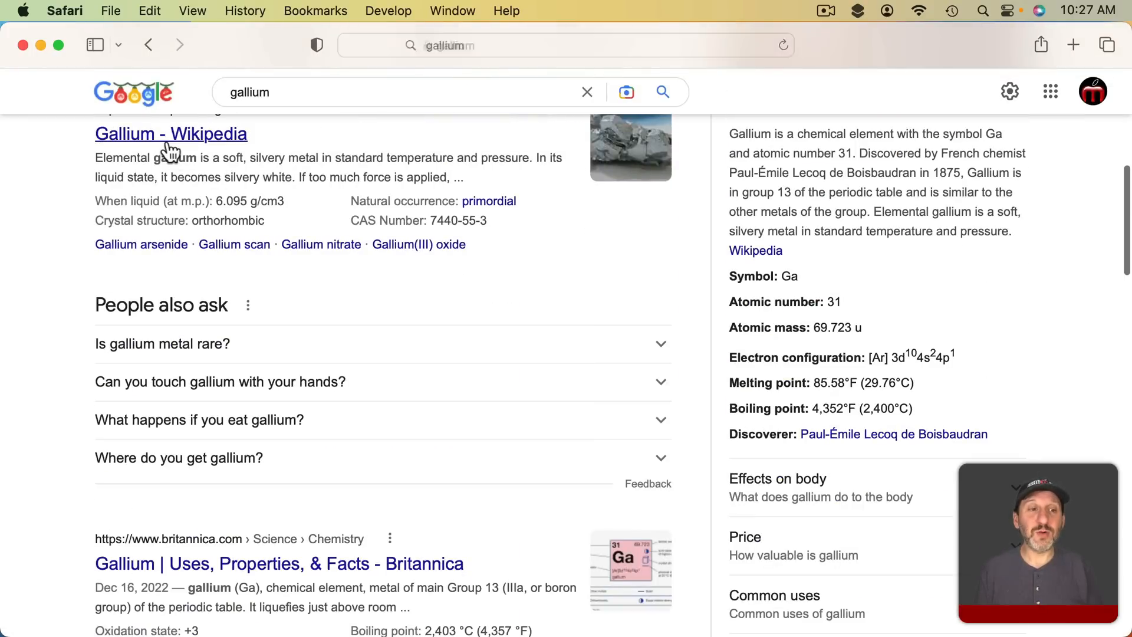
left_click(170, 134)
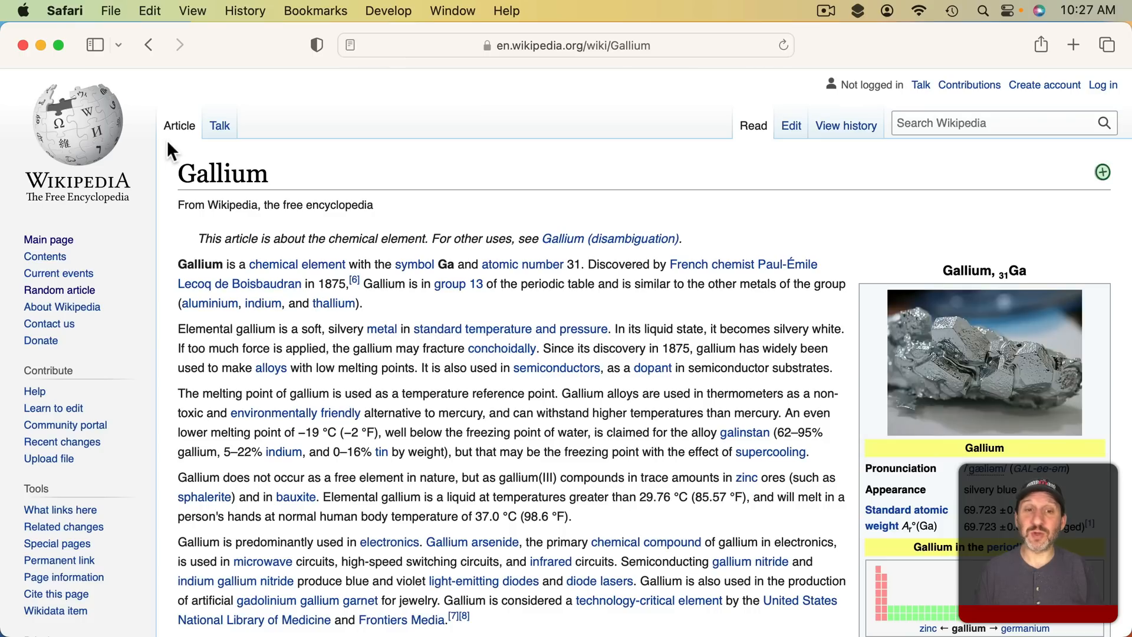
mouse_move(552, 384)
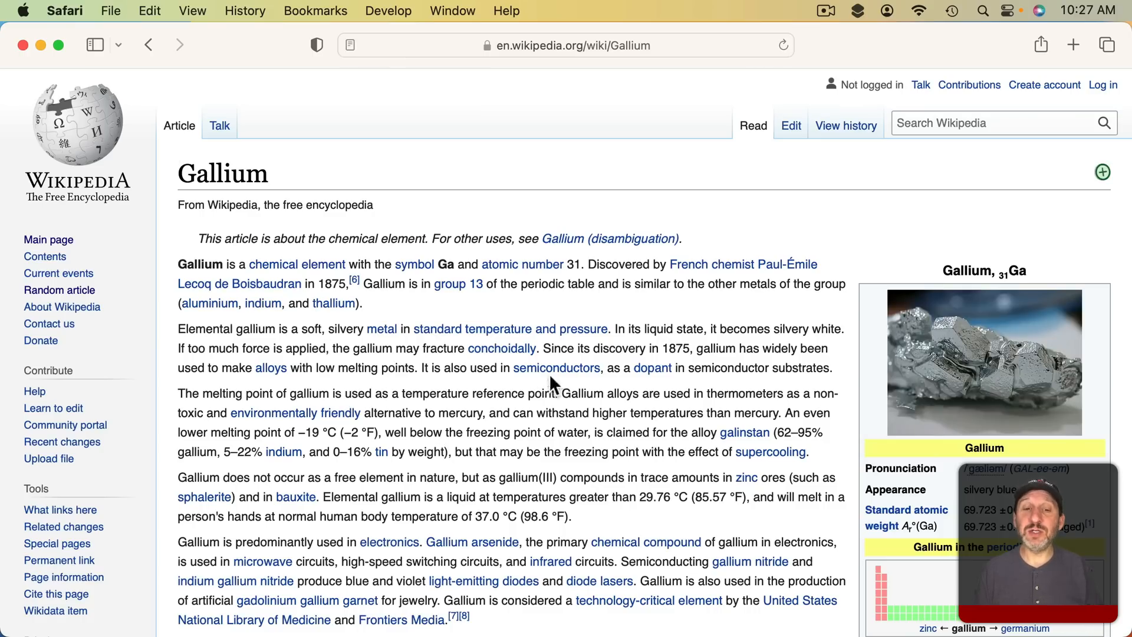
left_click(556, 367)
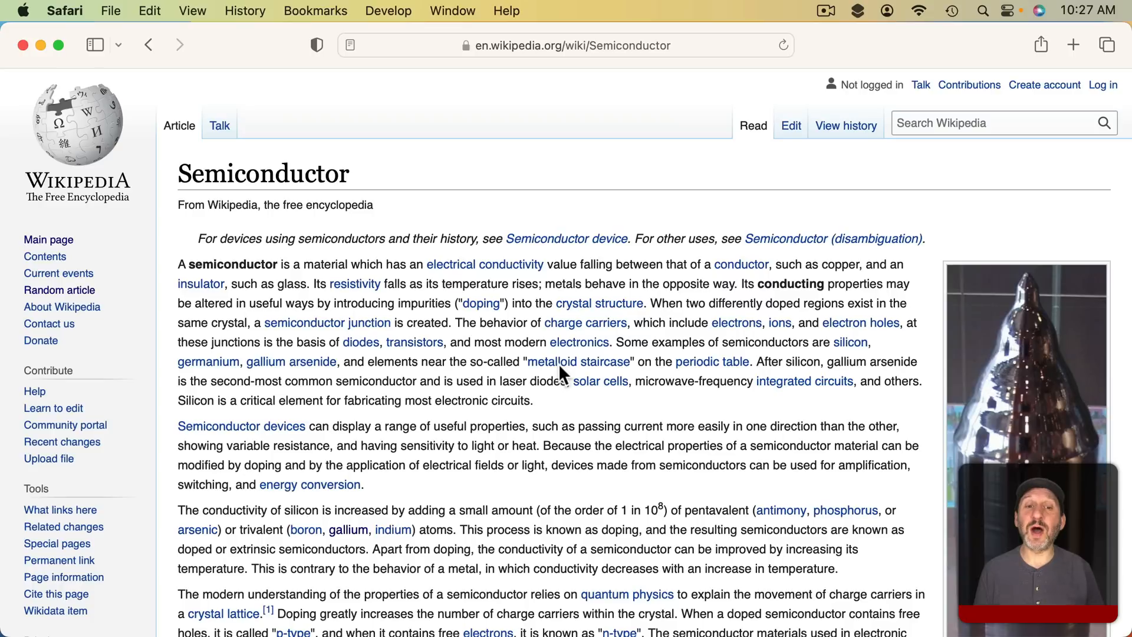
left_click(484, 265)
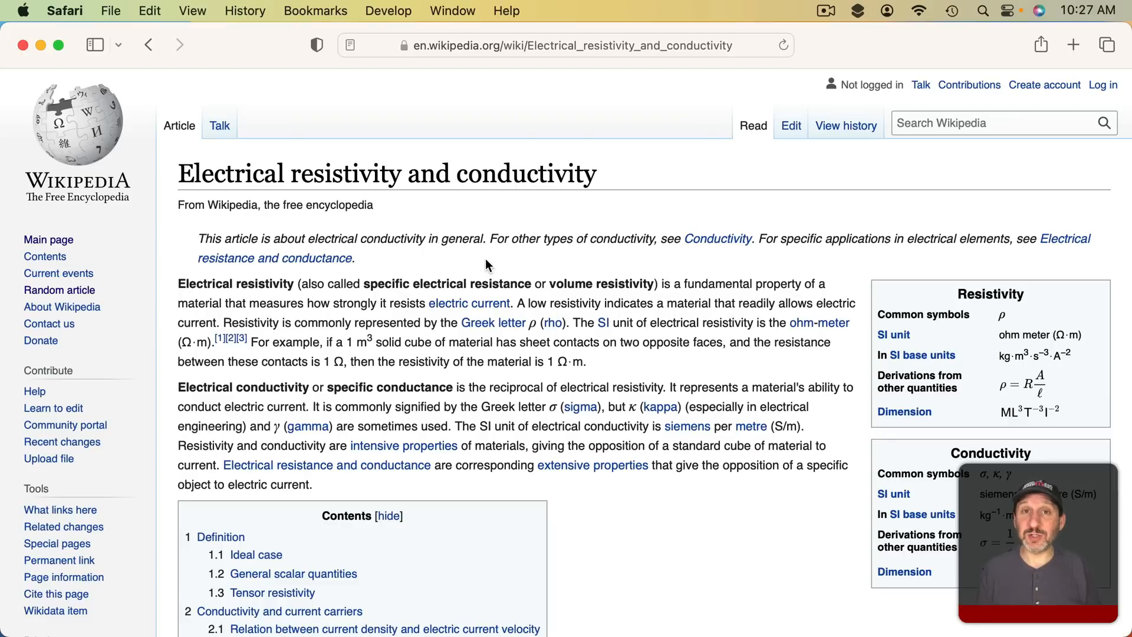
mouse_move(505, 45)
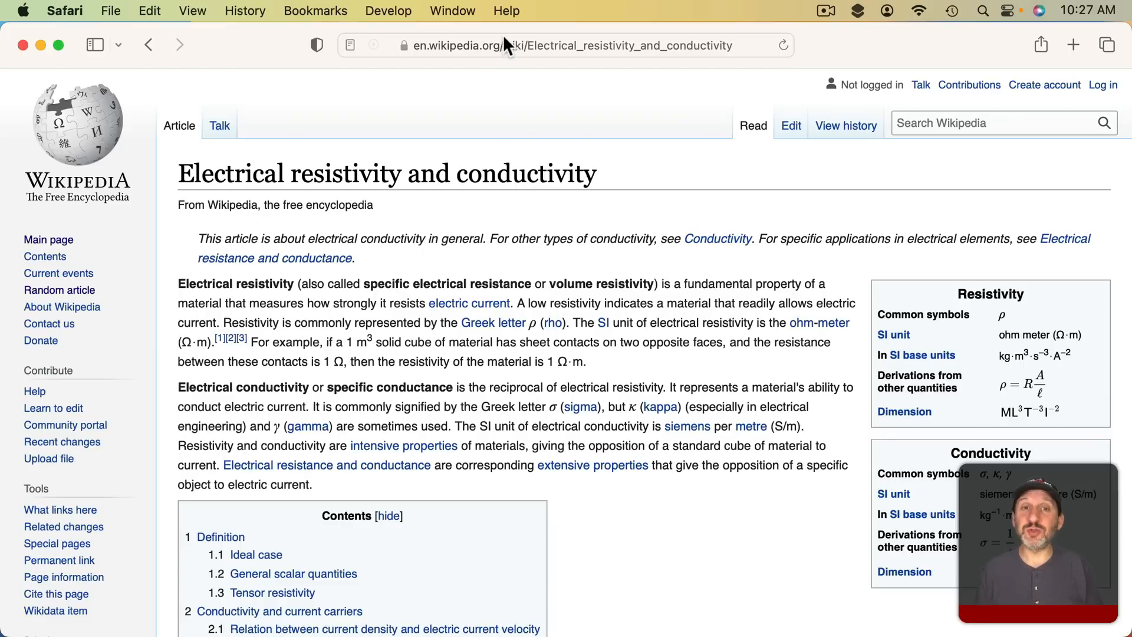
mouse_move(149, 45)
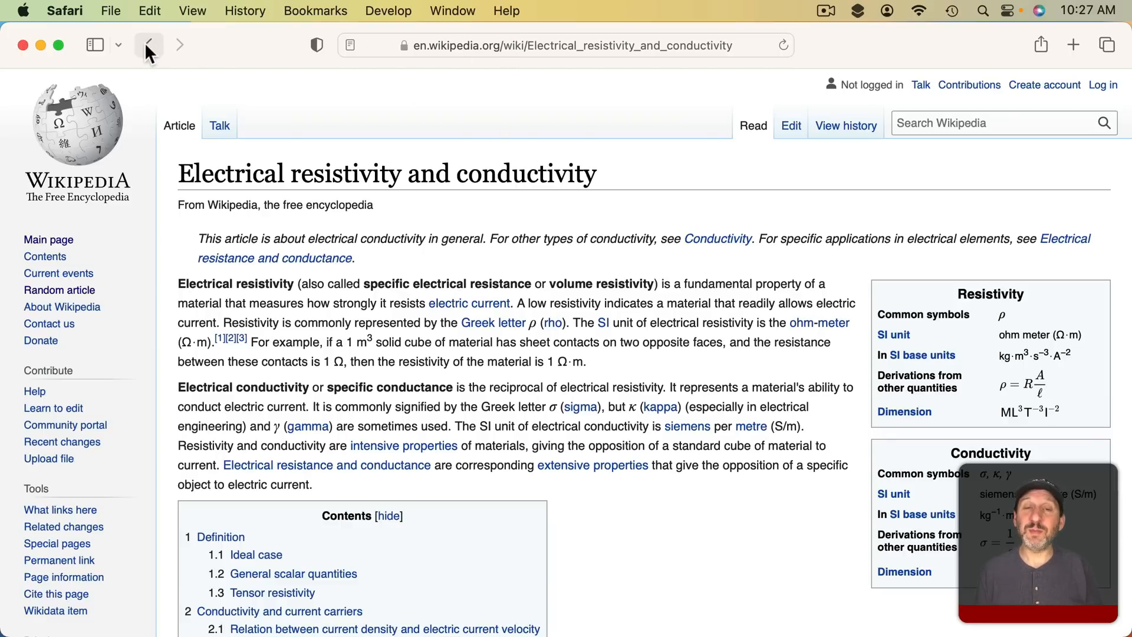
left_click(147, 45)
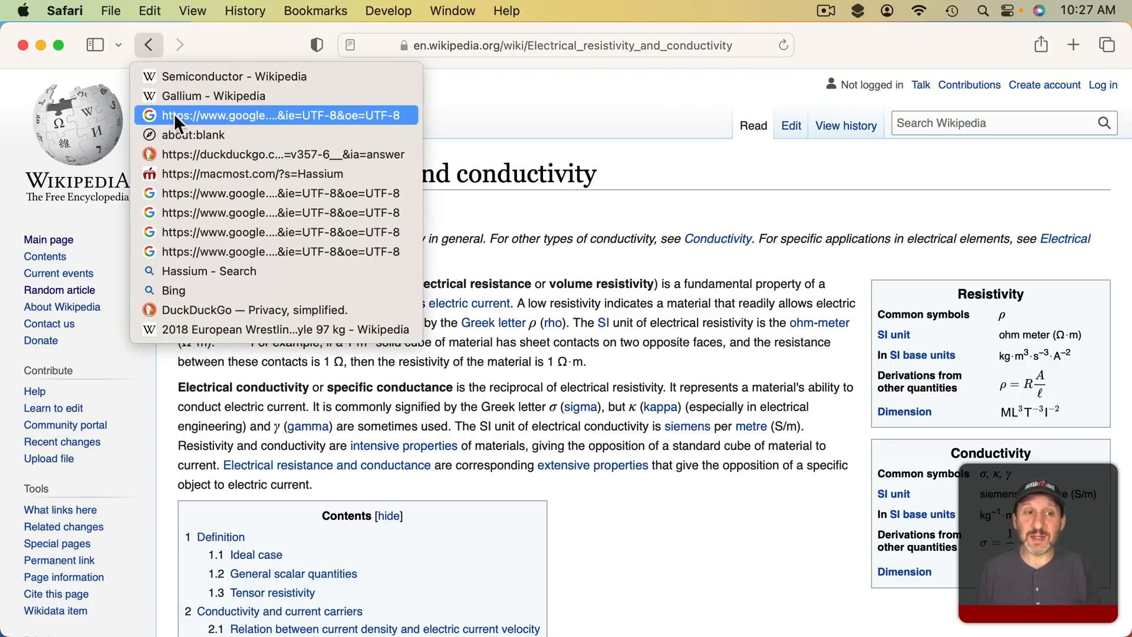
mouse_move(260, 119)
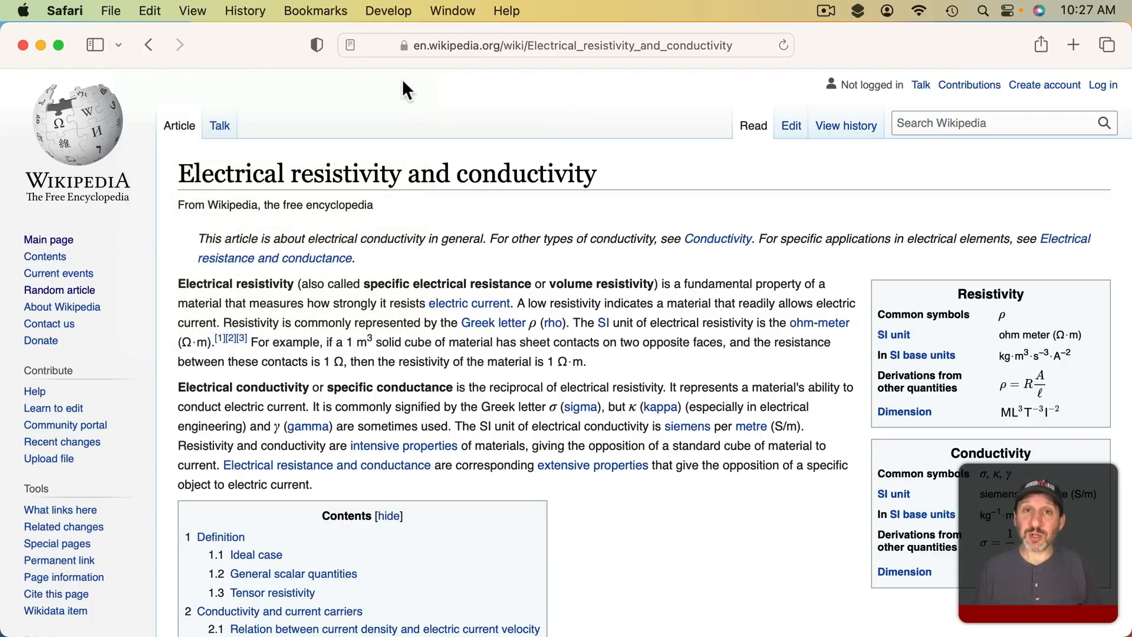
mouse_move(289, 55)
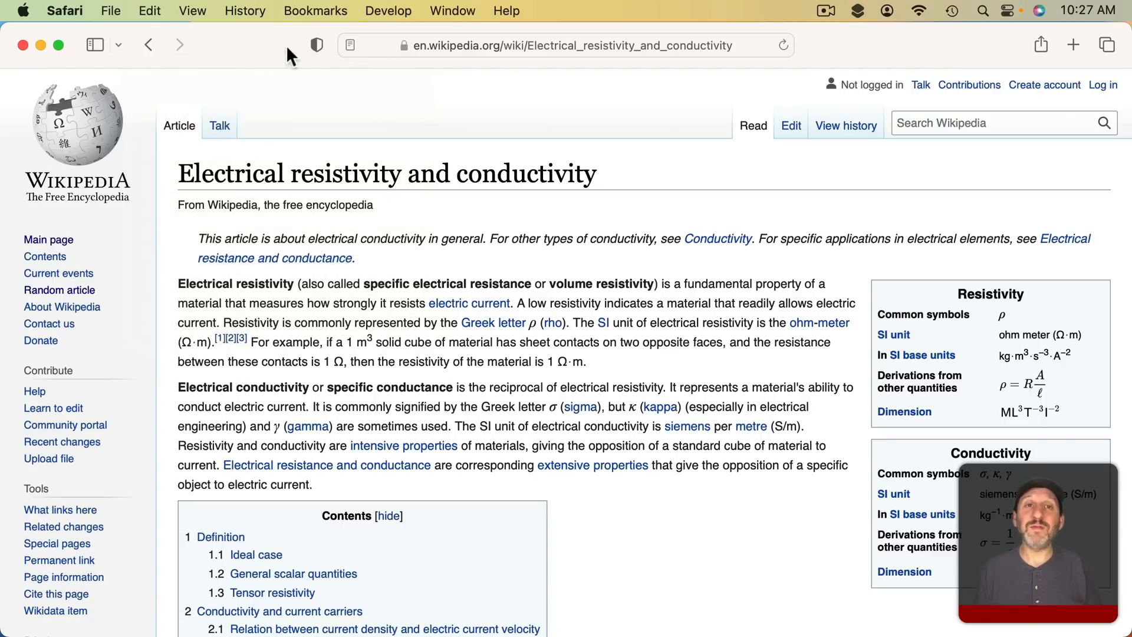
Return to the gallium results with History > Search Results SnapBack.
left_click(245, 10)
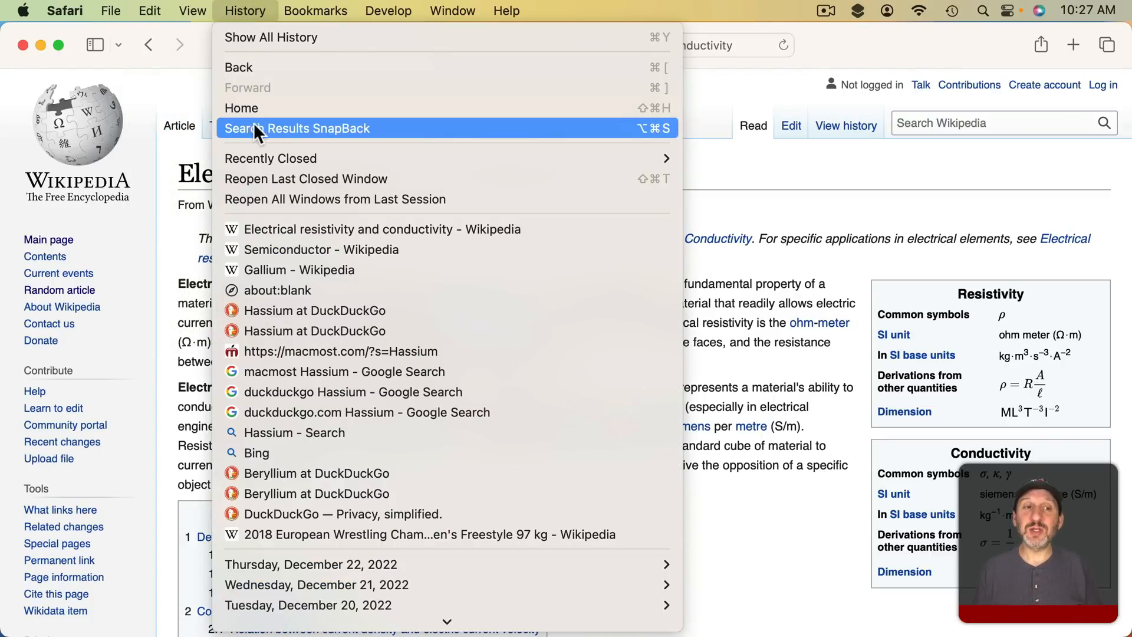
mouse_move(340, 139)
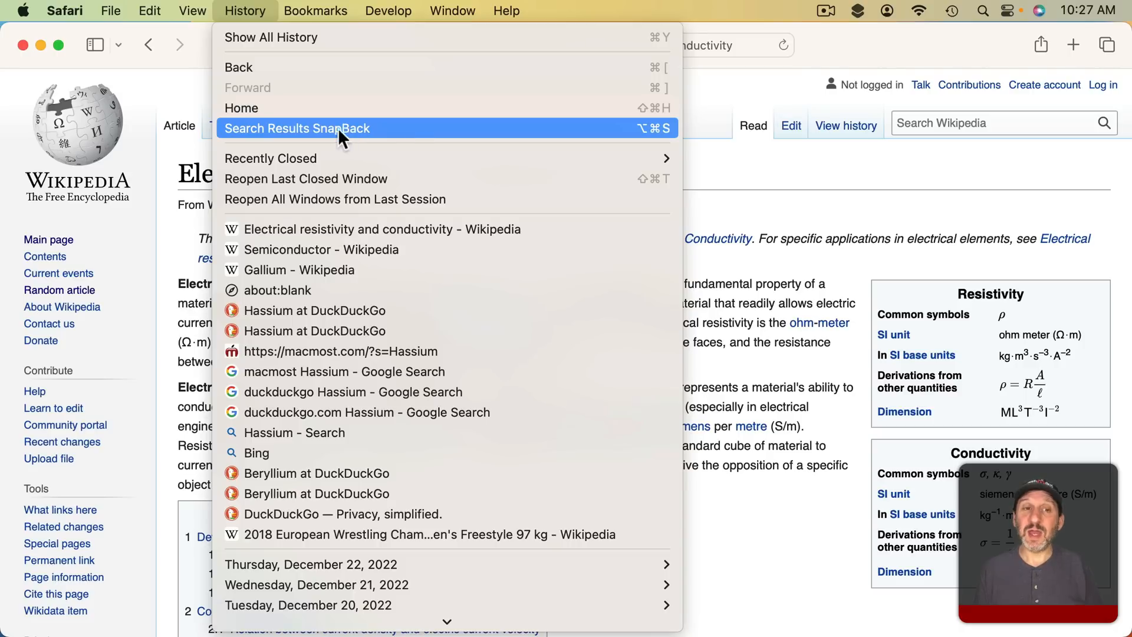
mouse_move(631, 137)
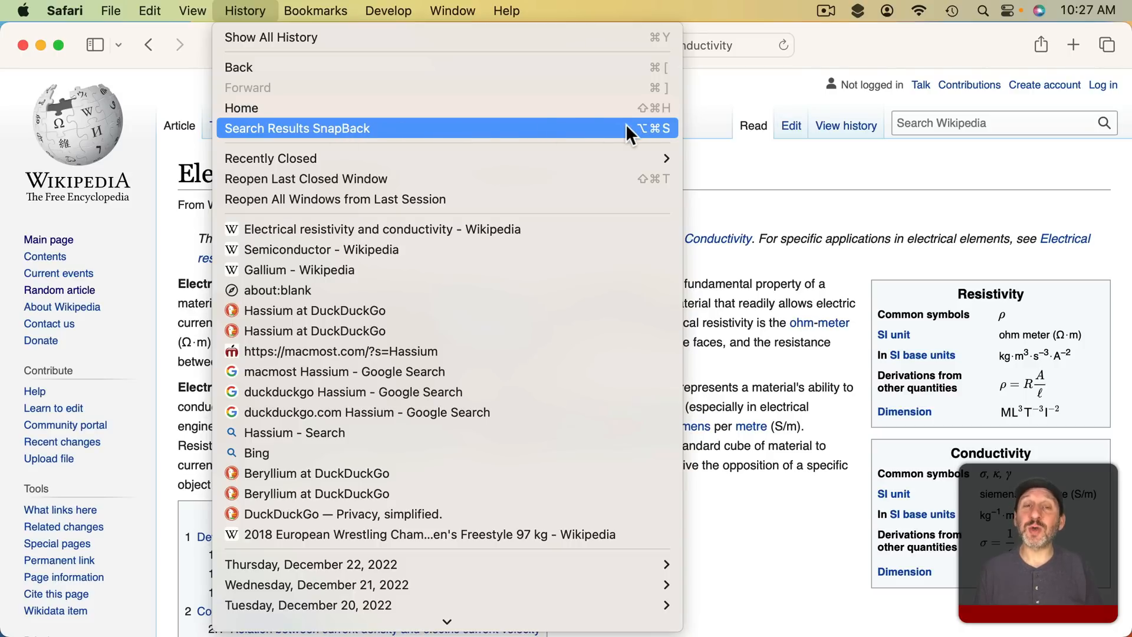
left_click(296, 128)
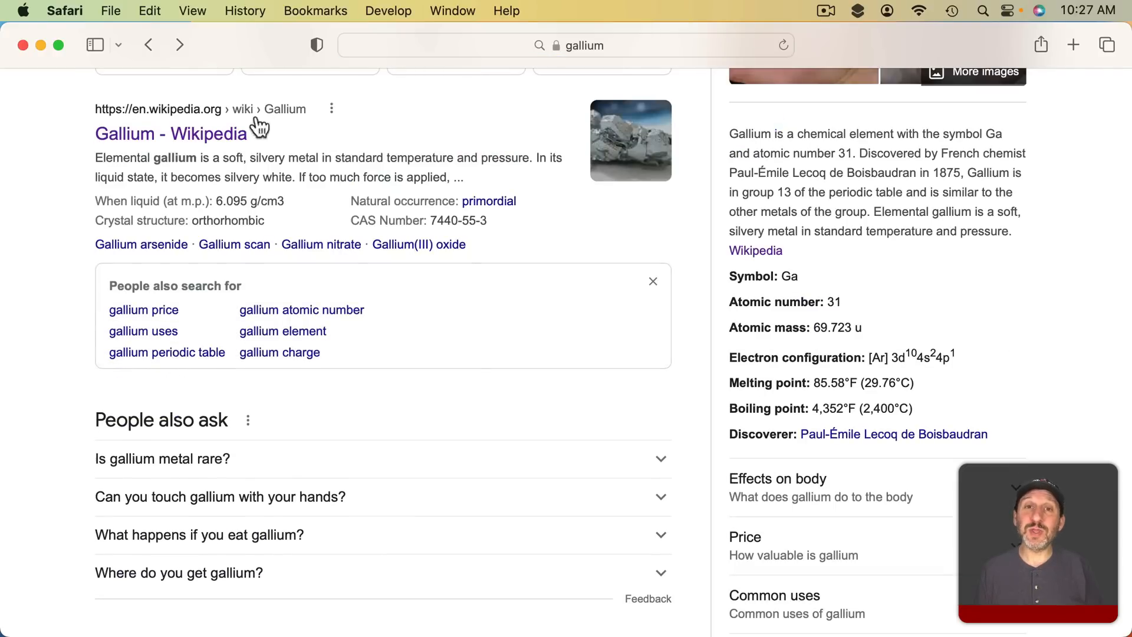
mouse_move(262, 193)
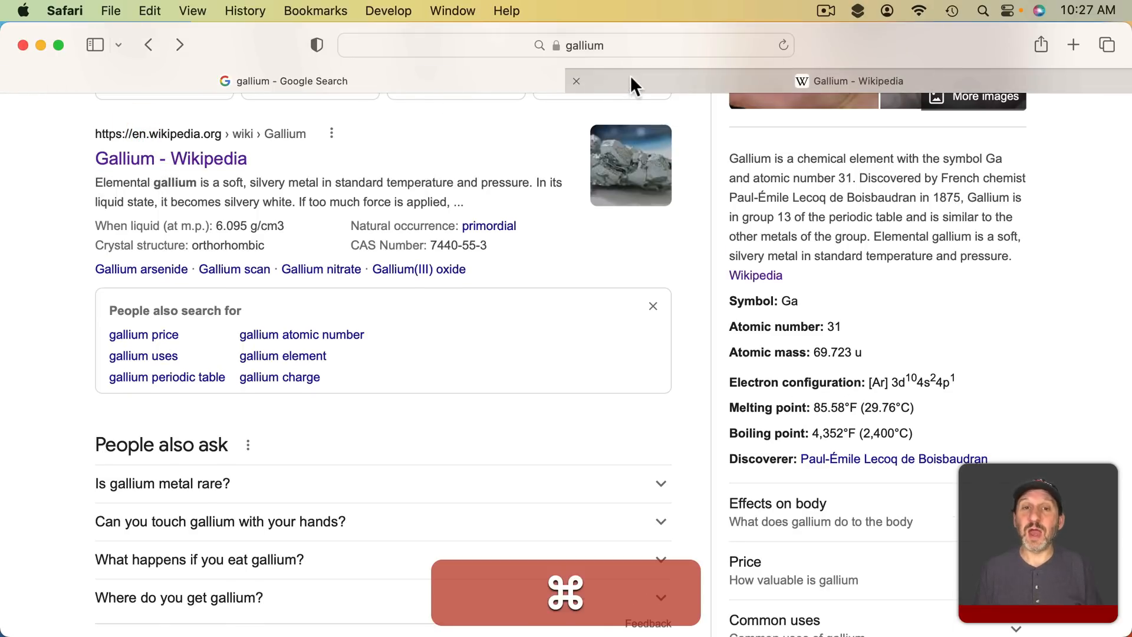
Revisit the Gallium article and Science News through History, then return to a blank page.
left_click(859, 80)
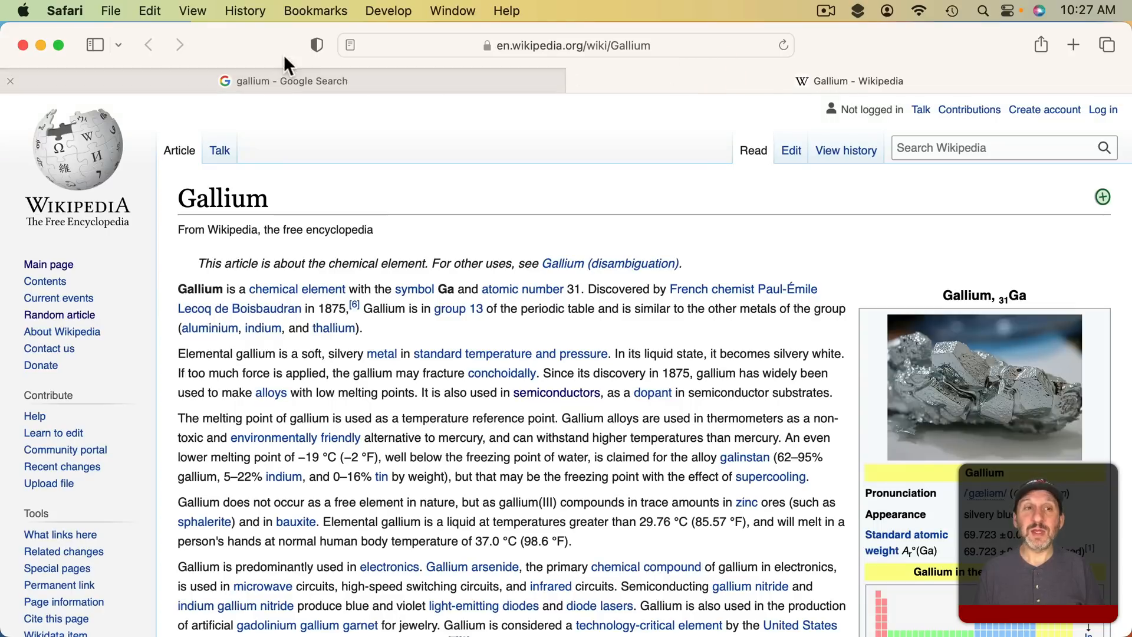
left_click(244, 10)
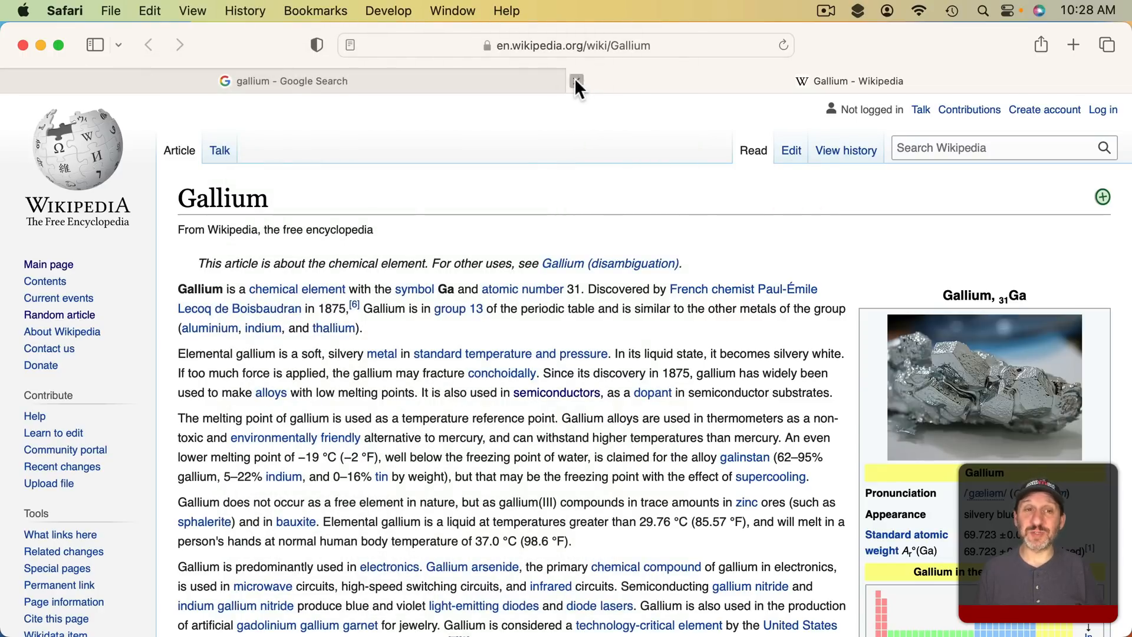
type("science news")
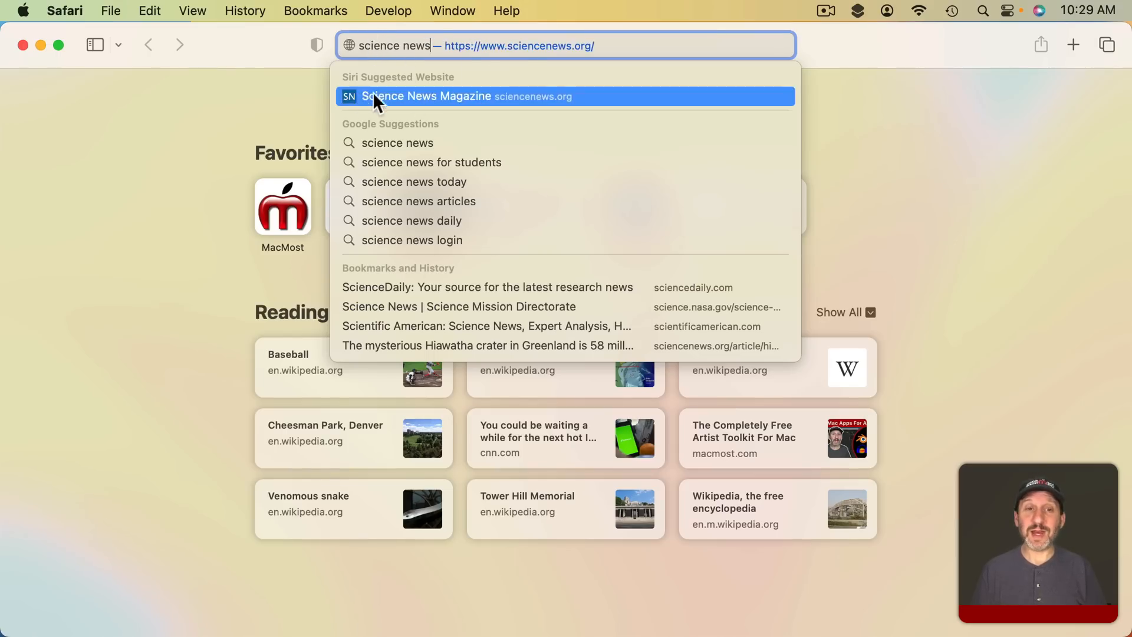
mouse_move(484, 104)
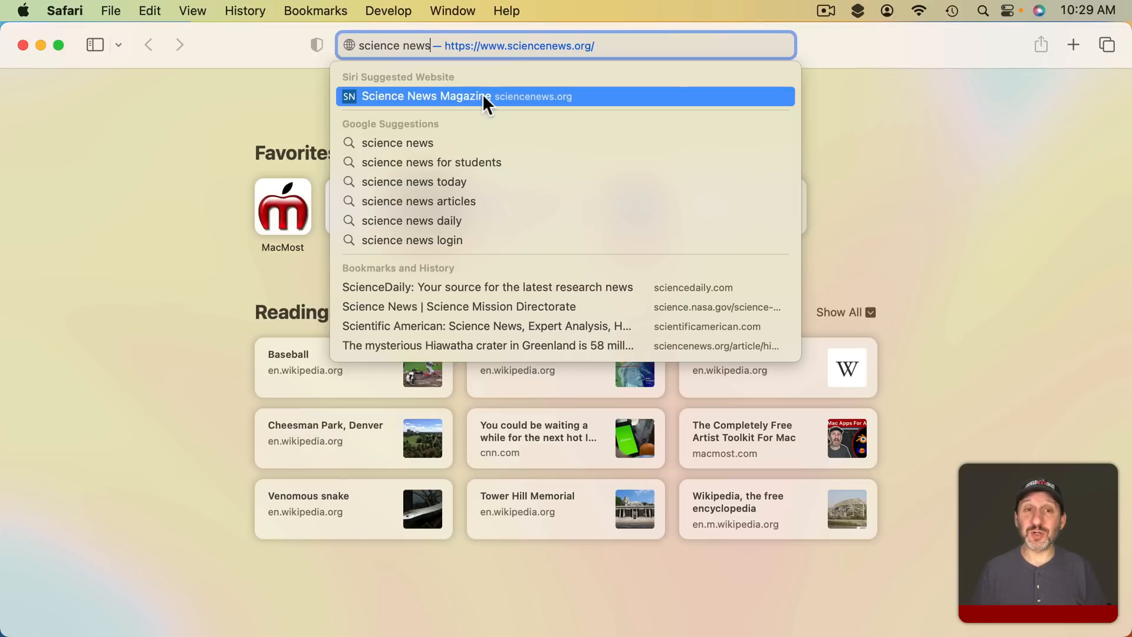
left_click(466, 96)
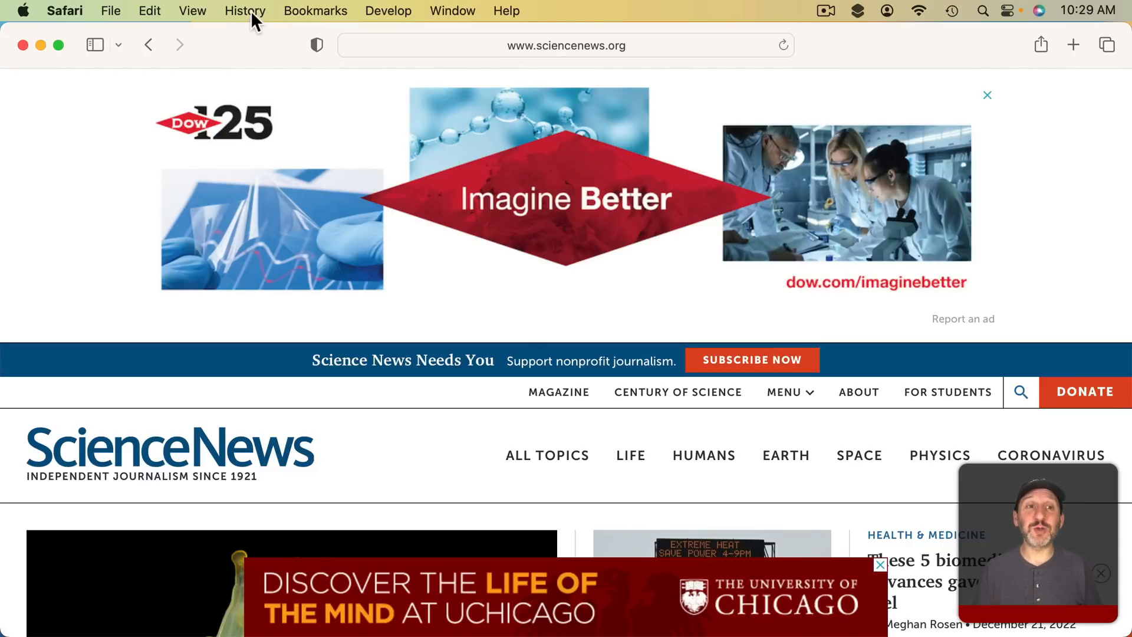
left_click(245, 10)
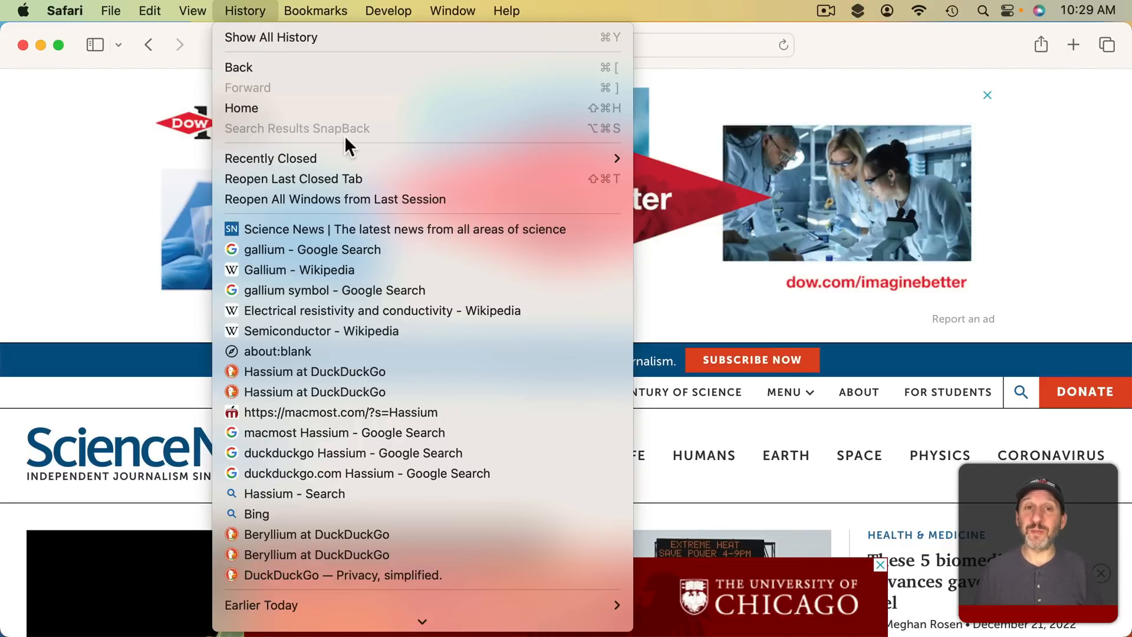
left_click(277, 350)
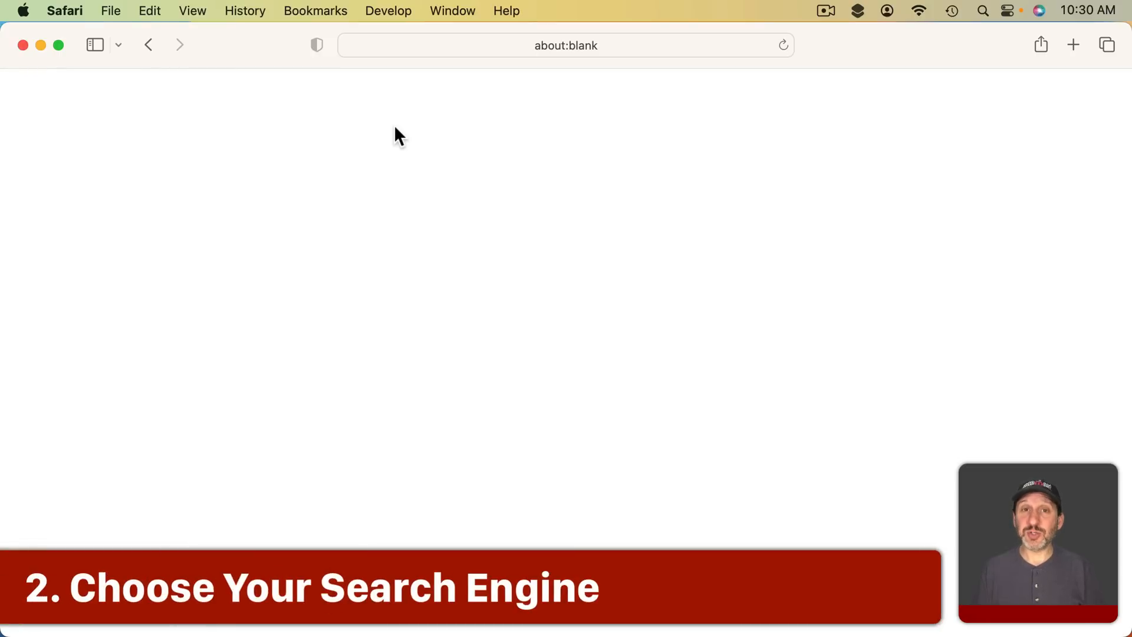
Set DuckDuckGo as the search engine in Safari Settings > Search.
left_click(64, 10)
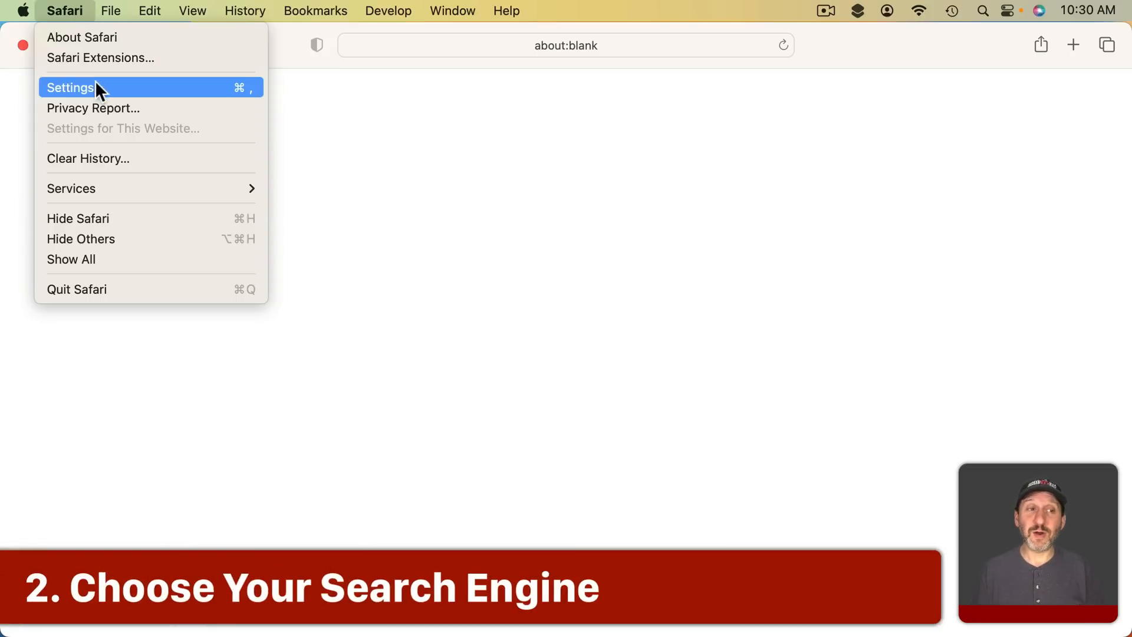
left_click(70, 87)
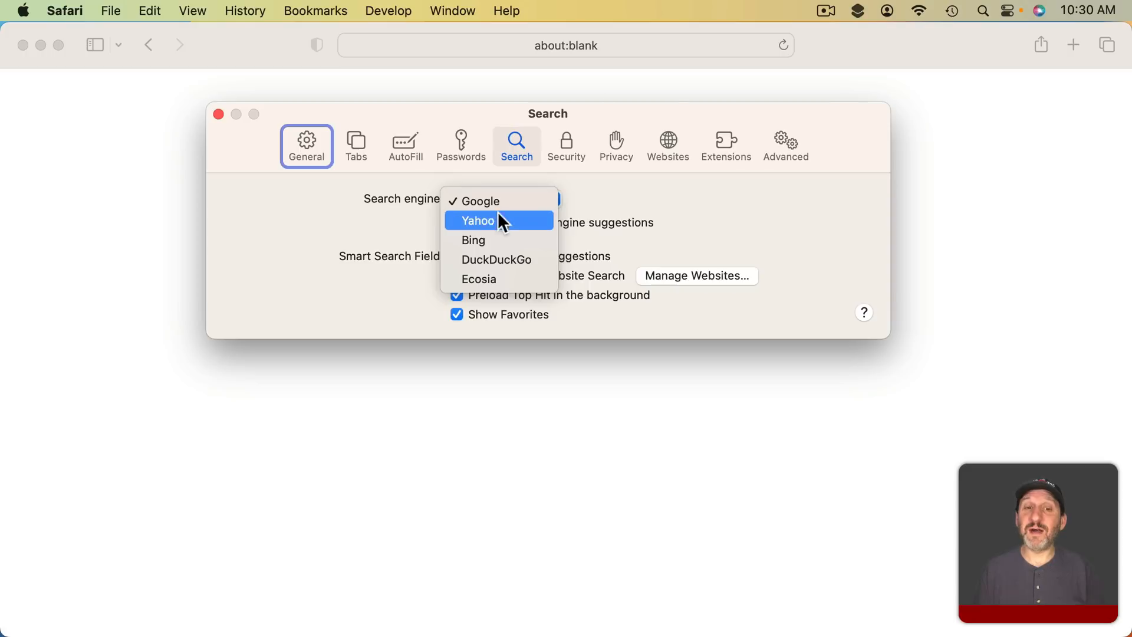
mouse_move(480, 200)
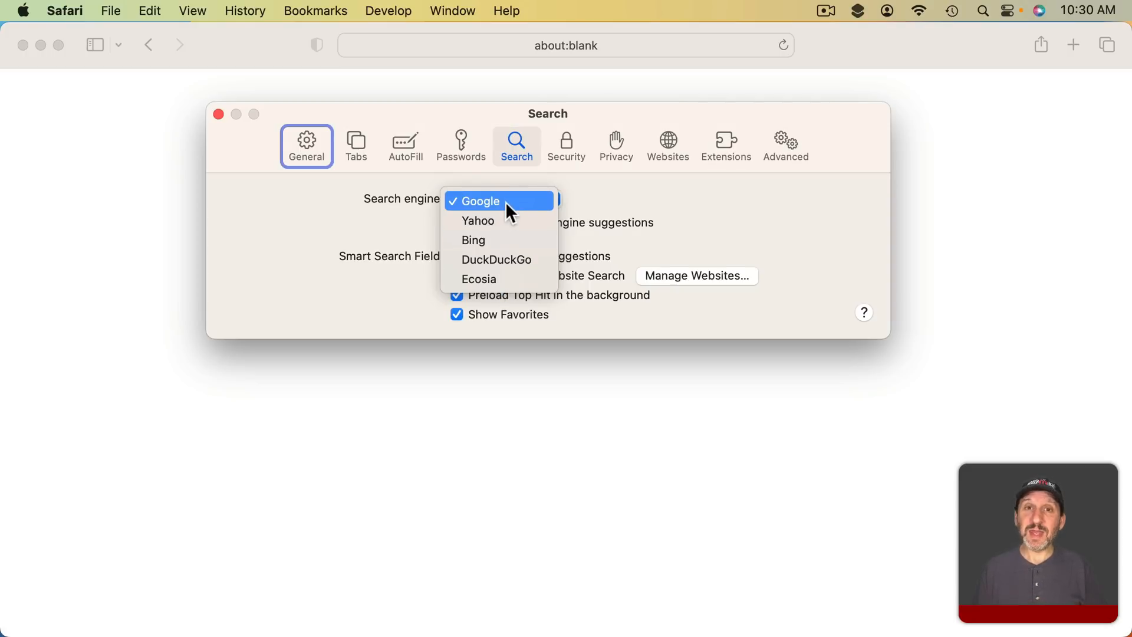
mouse_move(496, 260)
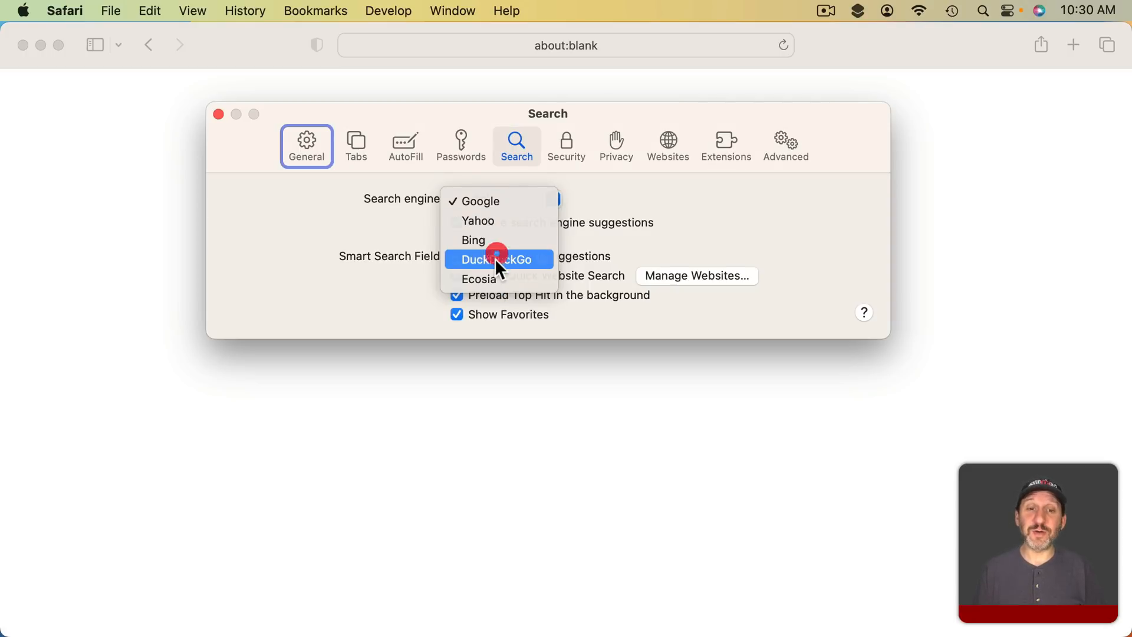
left_click(497, 258)
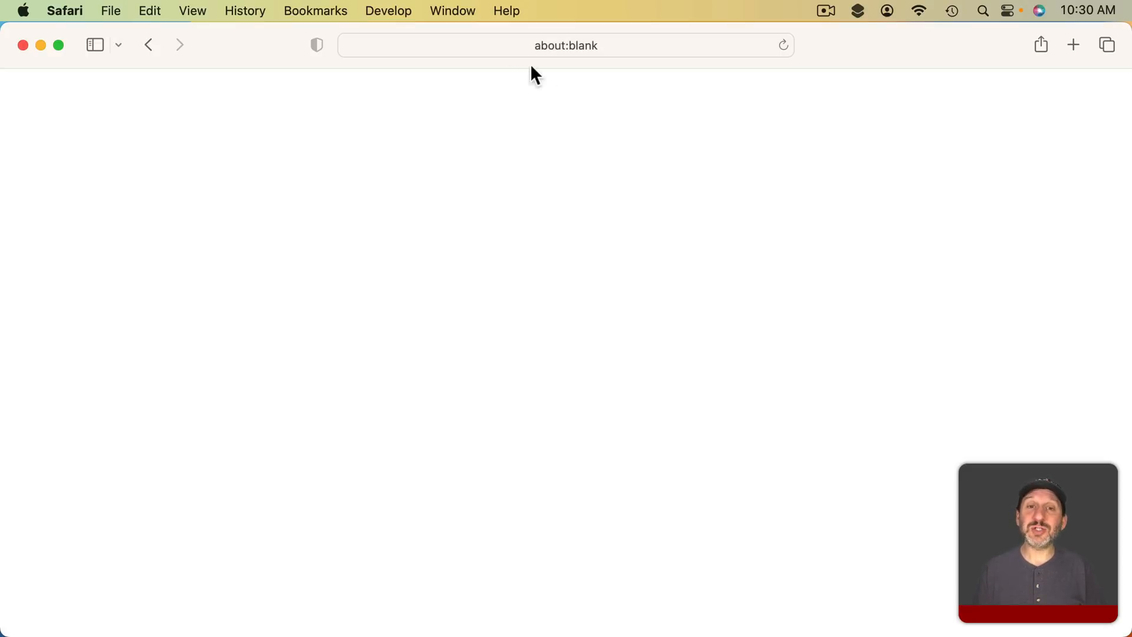
Search for 'nitrogen' from the address bar, then start another search.
left_click(566, 44)
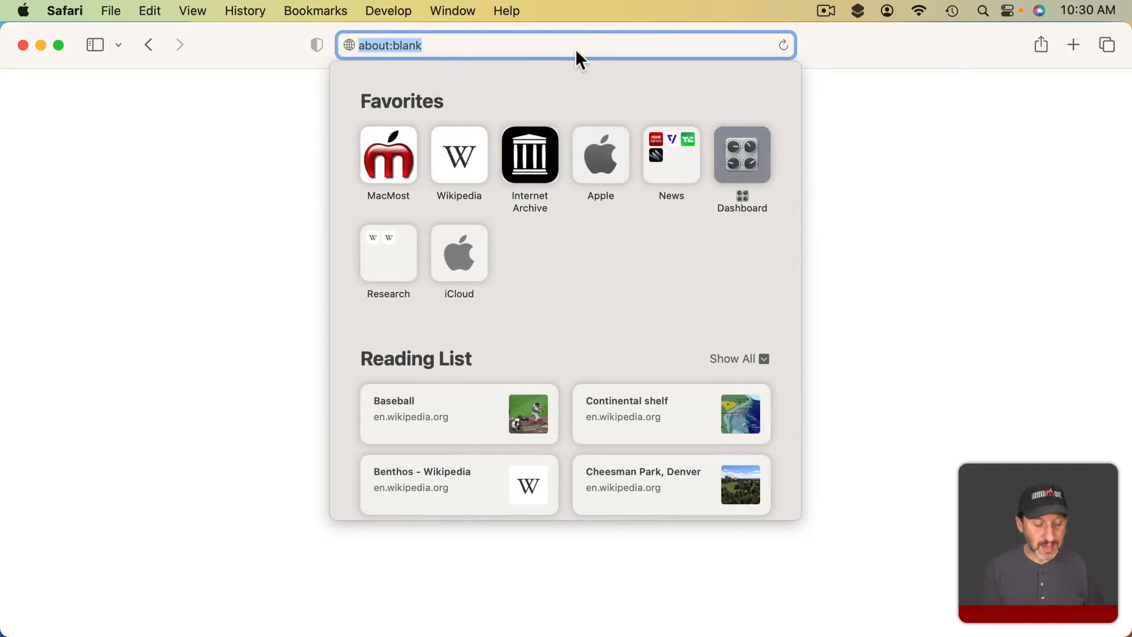
type("nitrogen")
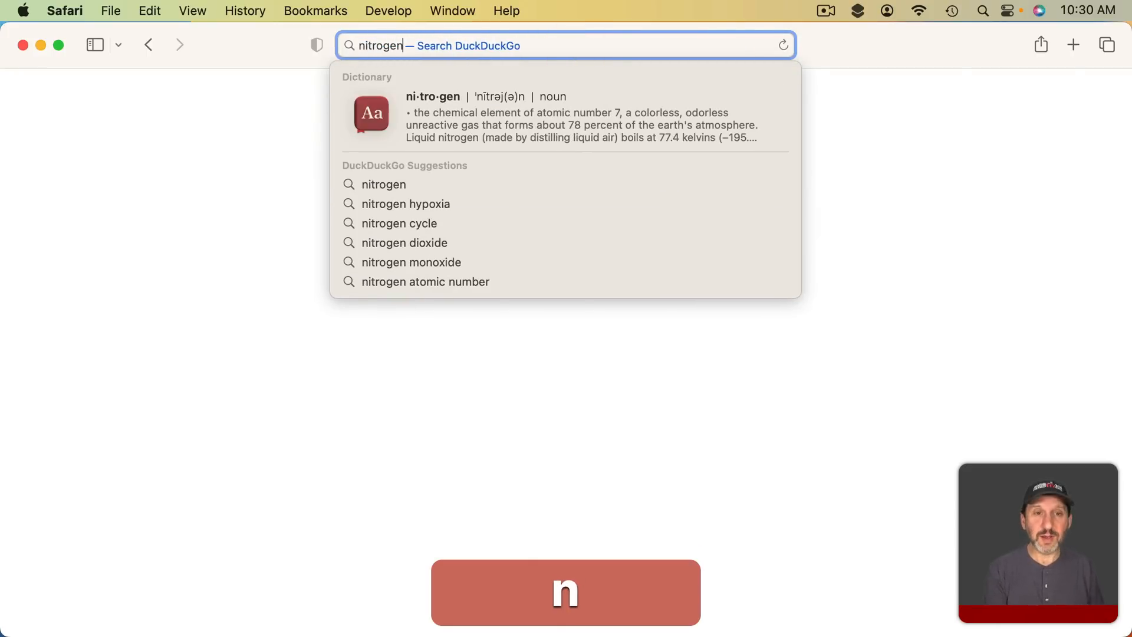
key("Return")
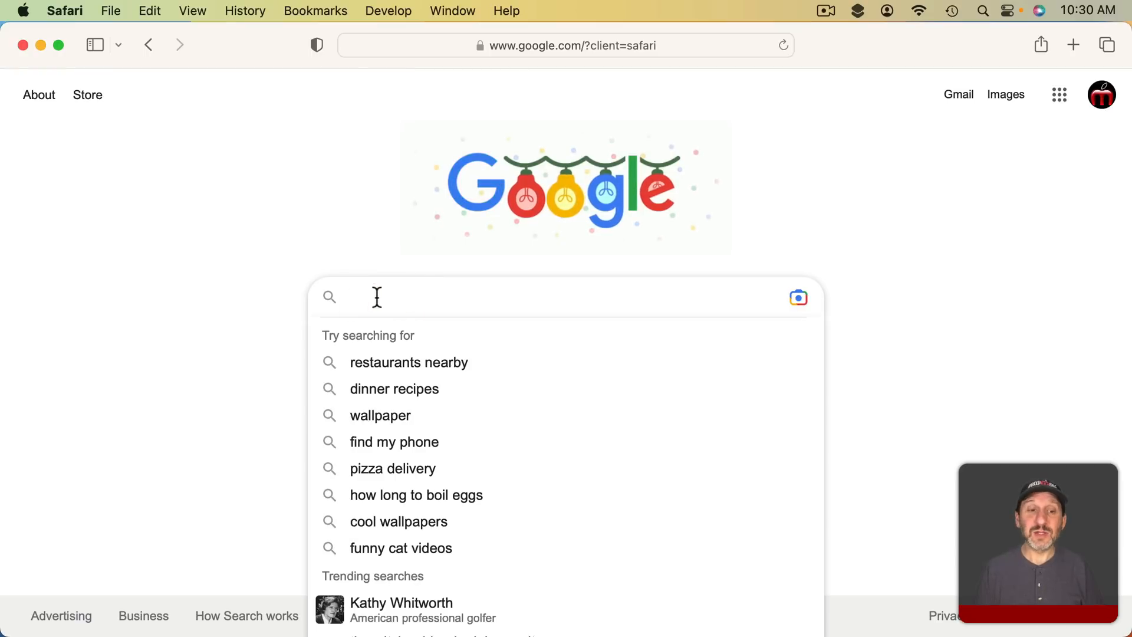
mouse_move(605, 68)
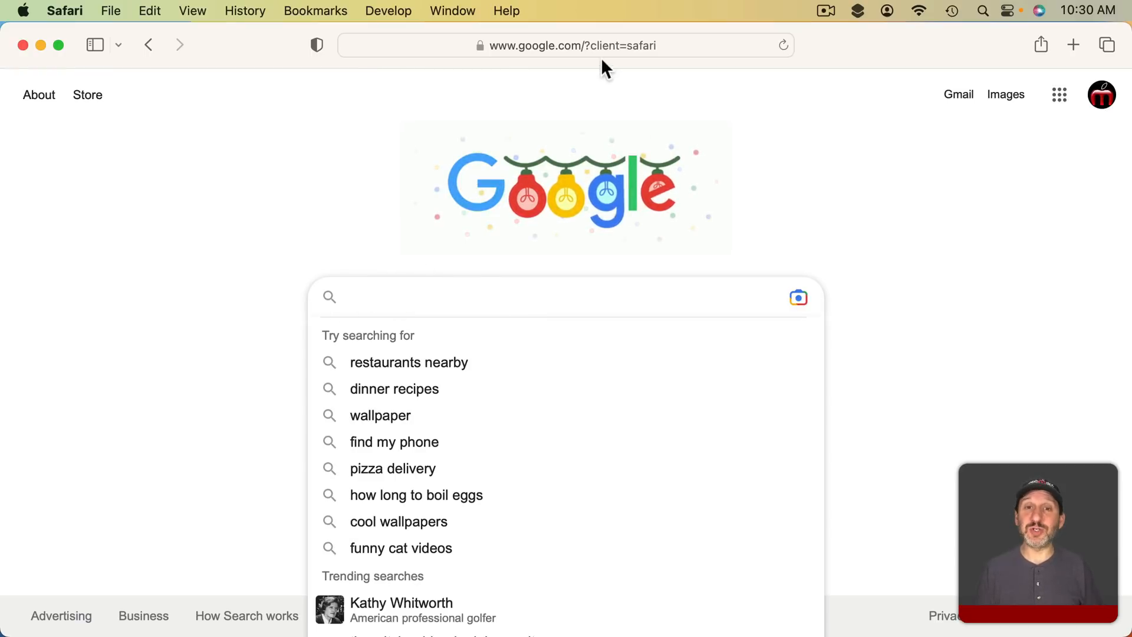
left_click(570, 45)
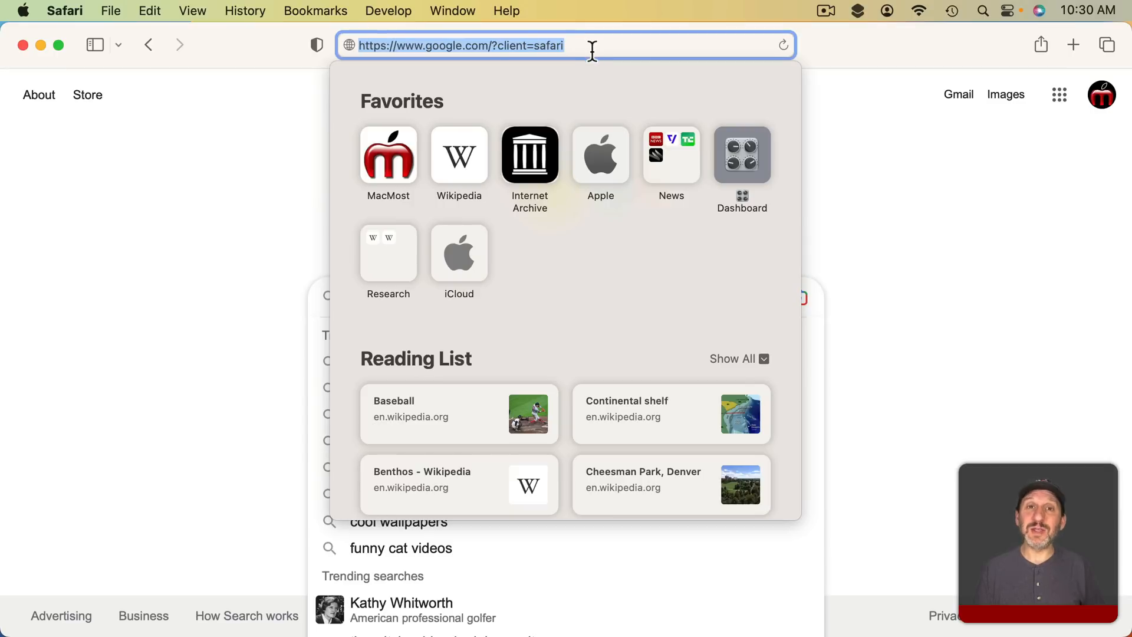
mouse_move(591, 64)
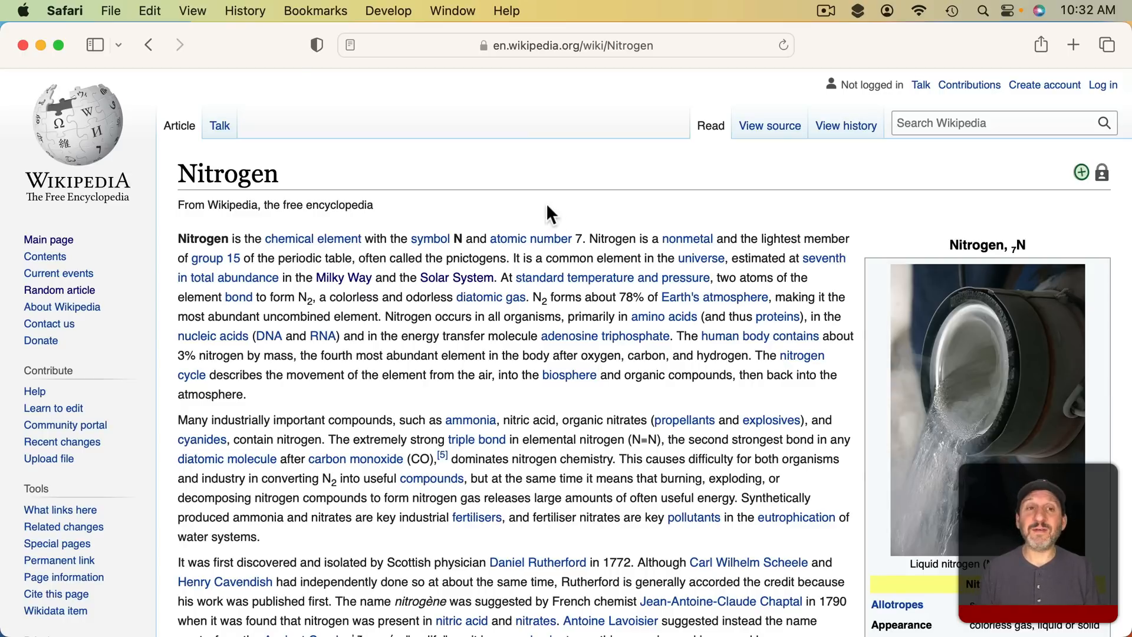
Find 'ice' with Begins with matching on the Nitrogen article and step through matches.
left_click(149, 10)
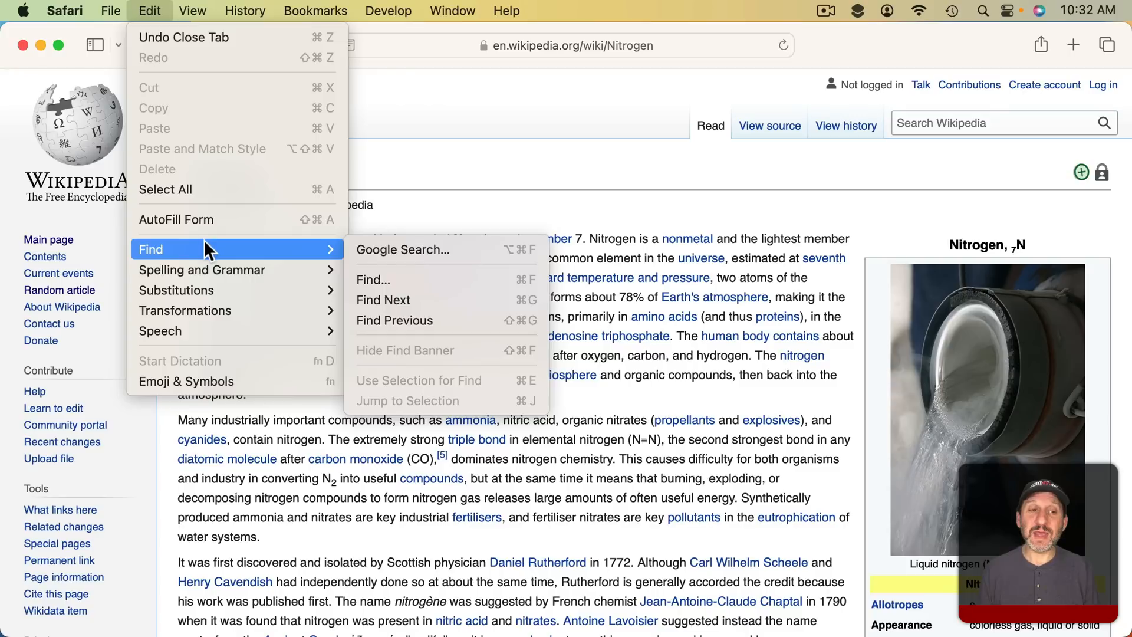
mouse_move(415, 280)
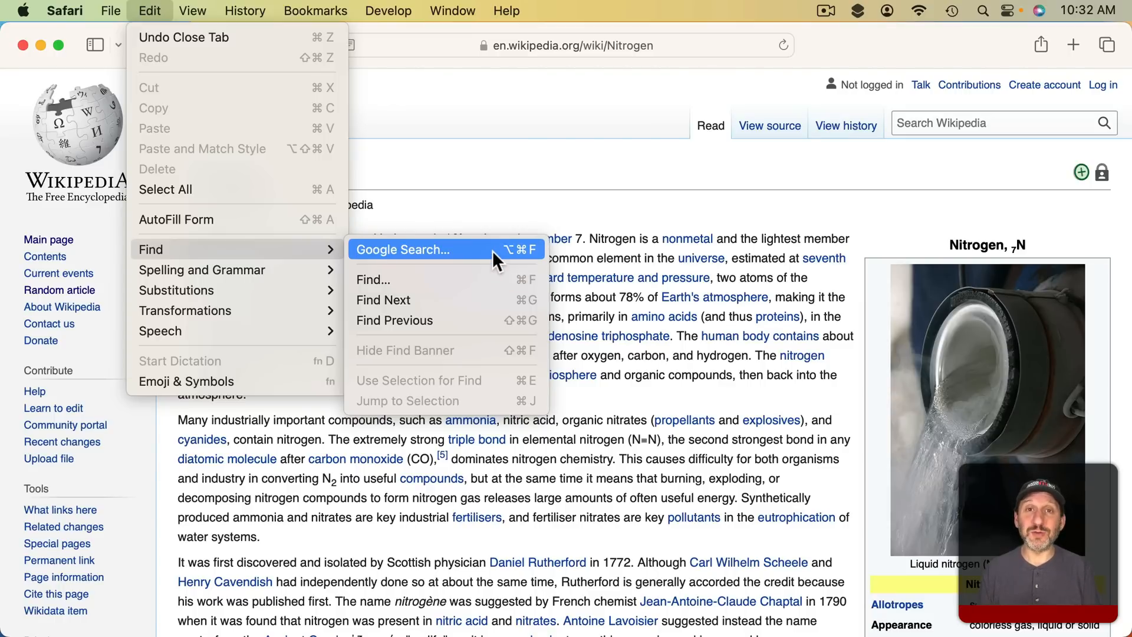
mouse_move(466, 280)
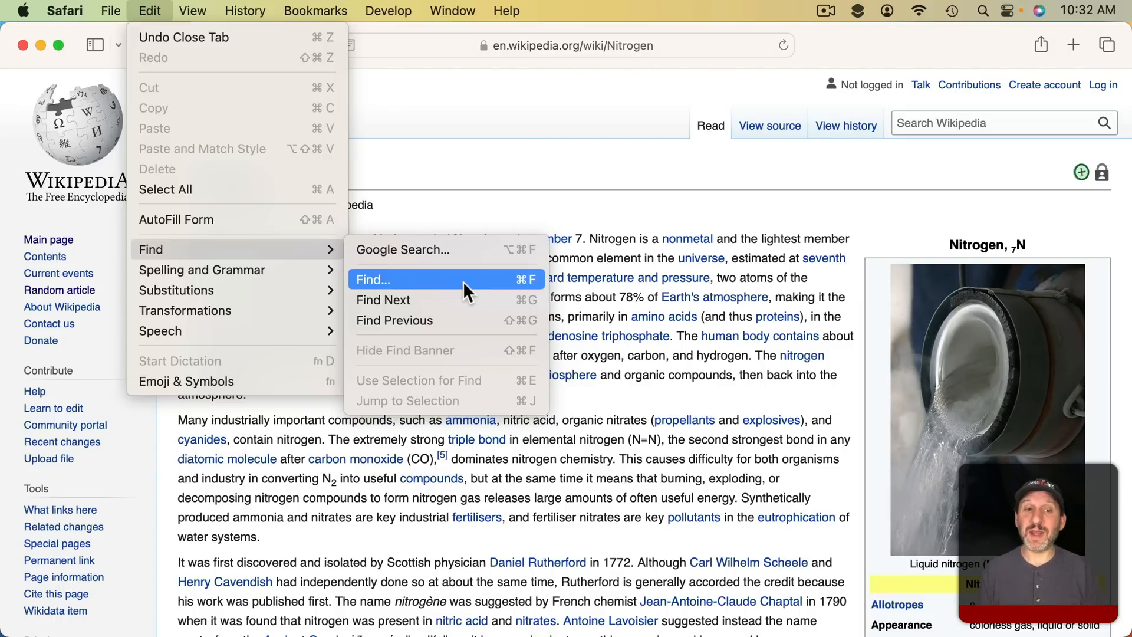
left_click(372, 280)
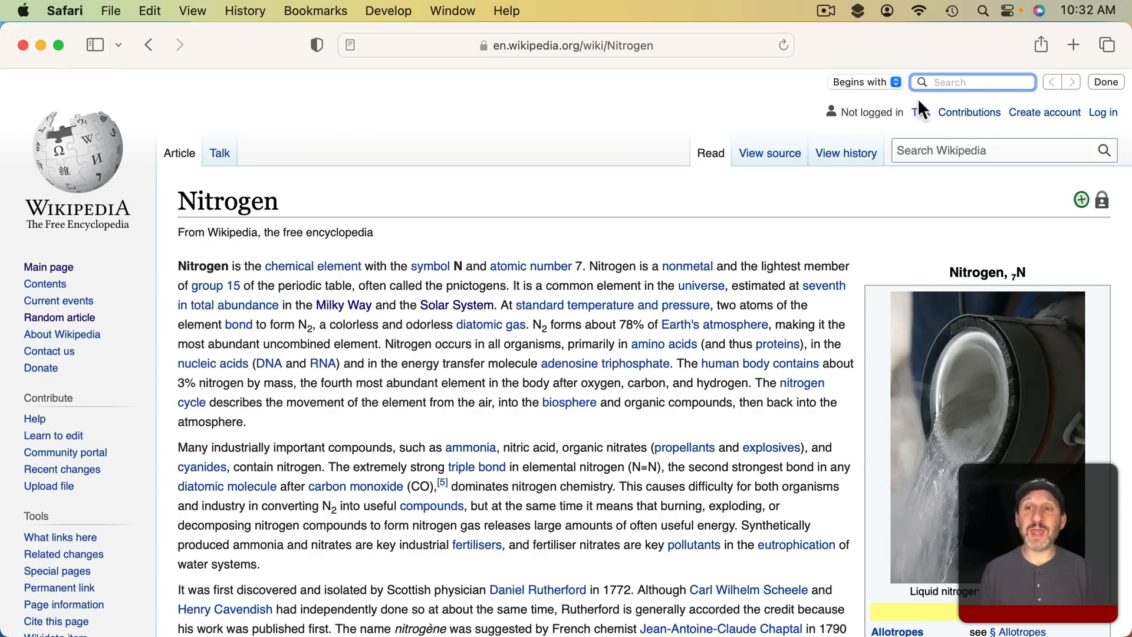
left_click(864, 81)
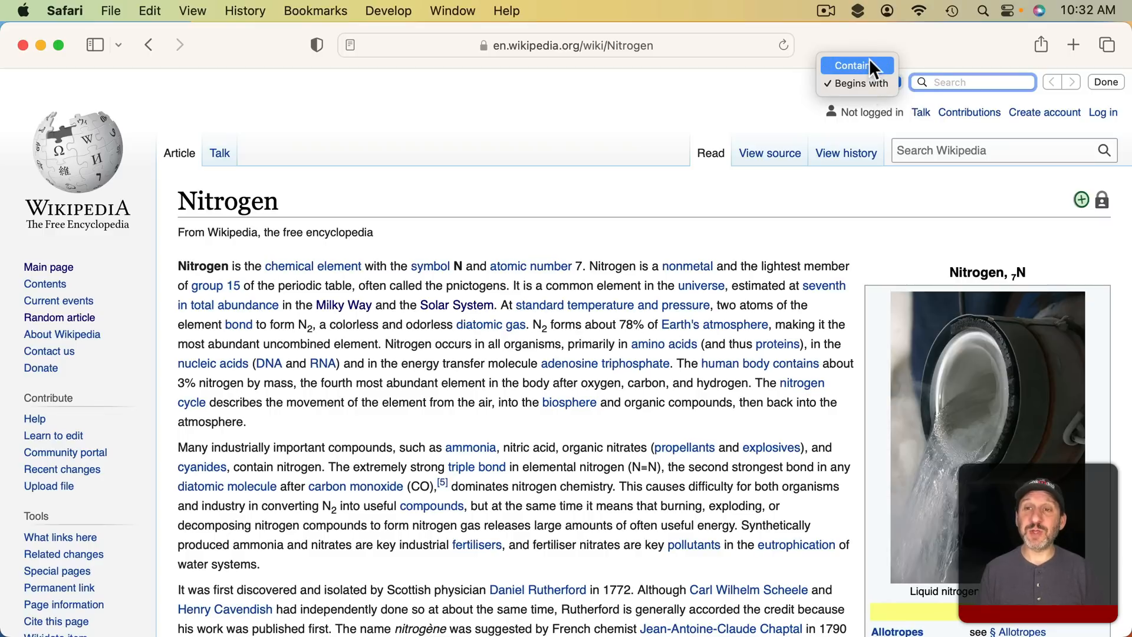
left_click(862, 83)
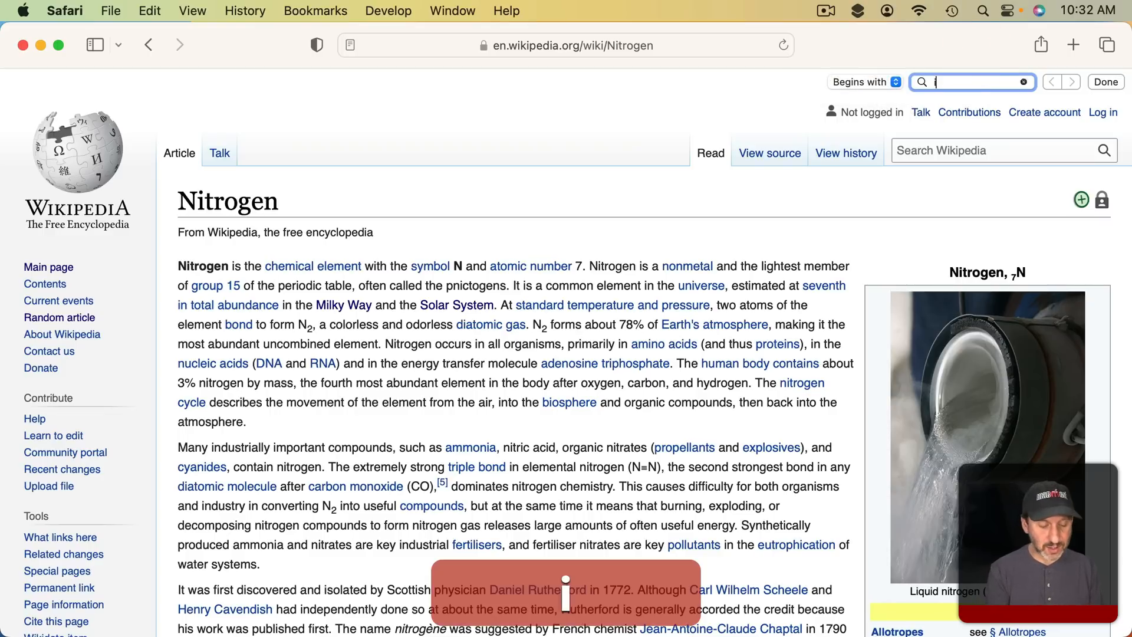
type("ice")
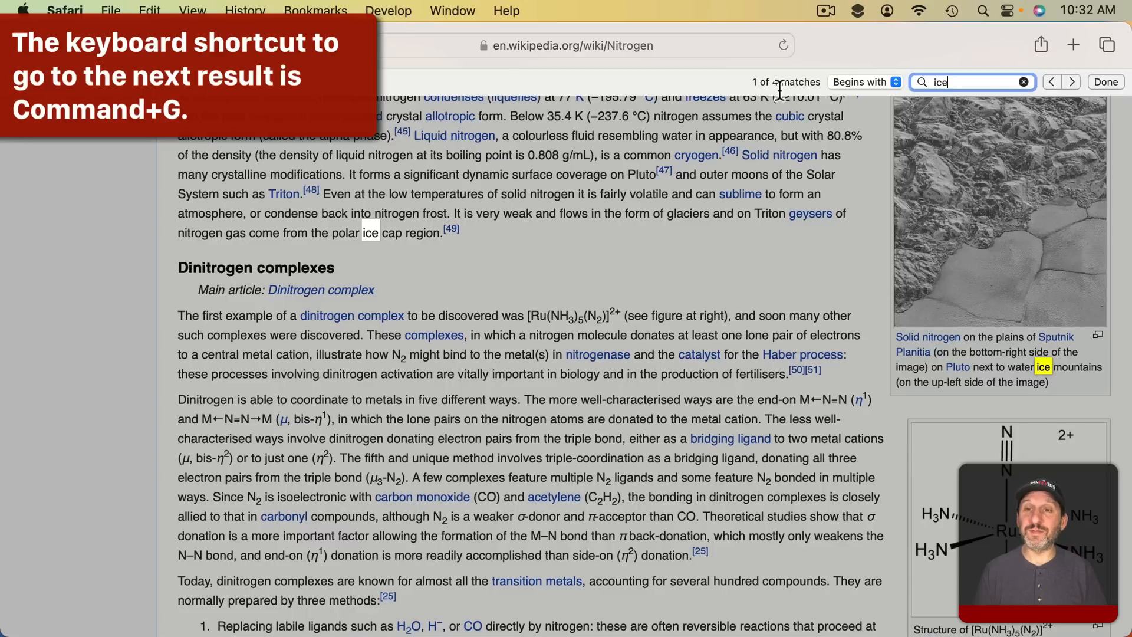
left_click(1071, 81)
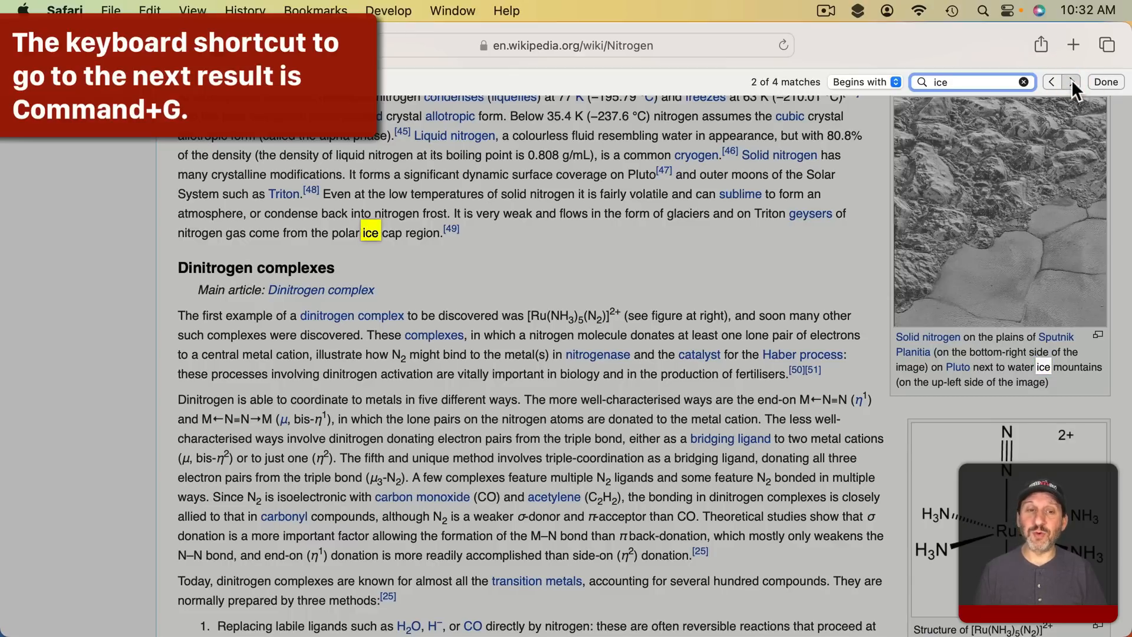
left_click(1071, 81)
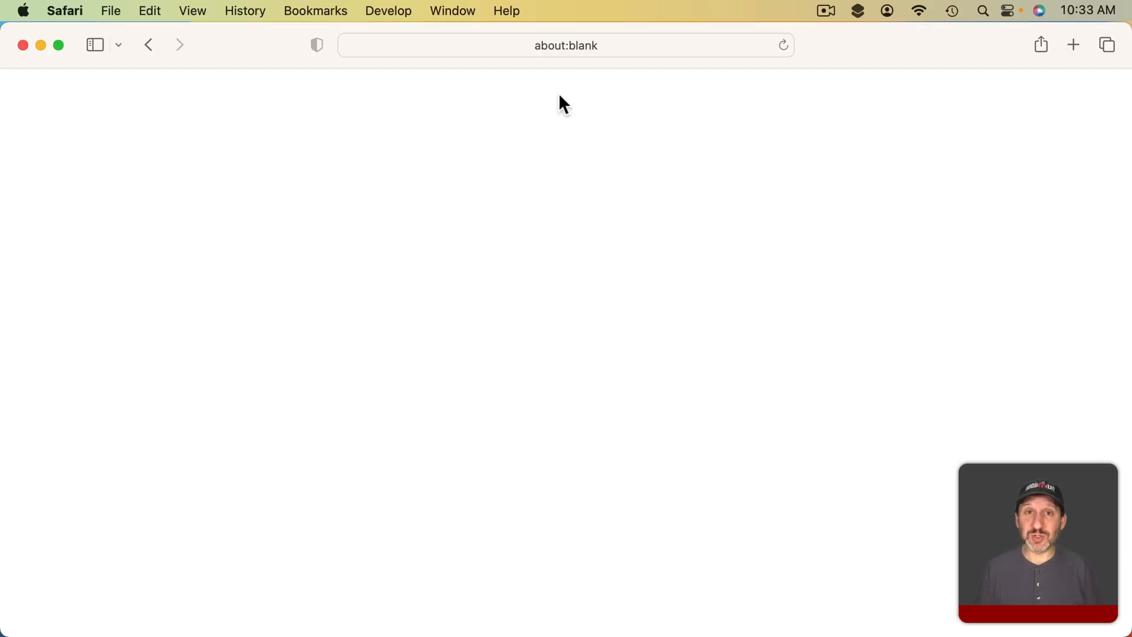
Enter 'macmost imovie' and pick the 'Search macmost.com for "imovie"' suggestion.
left_click(565, 45)
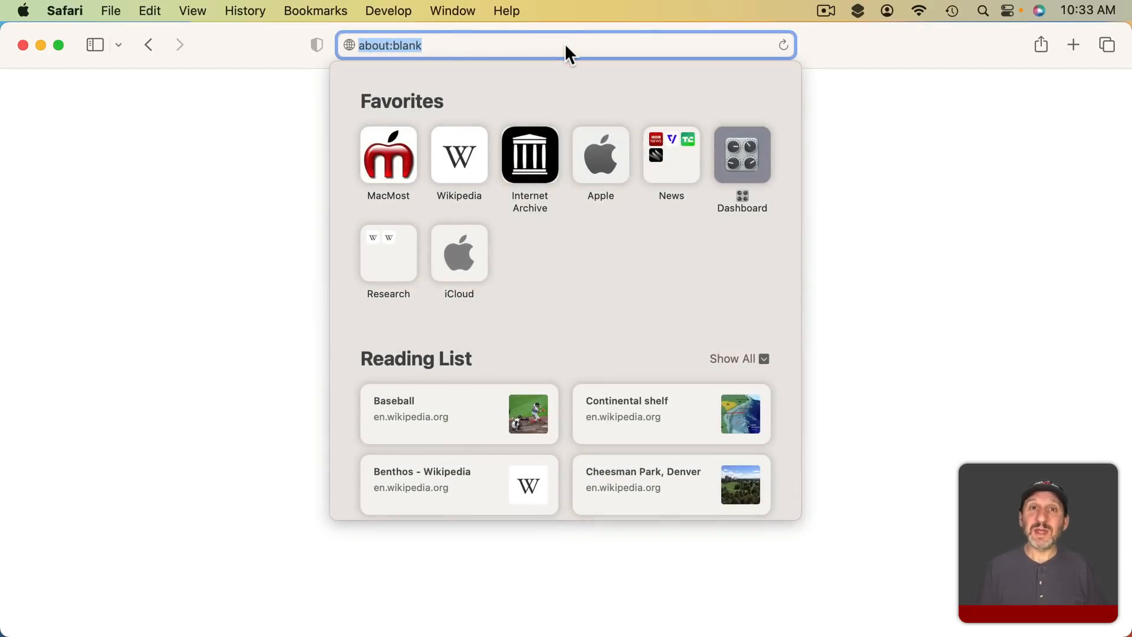
type("macmost")
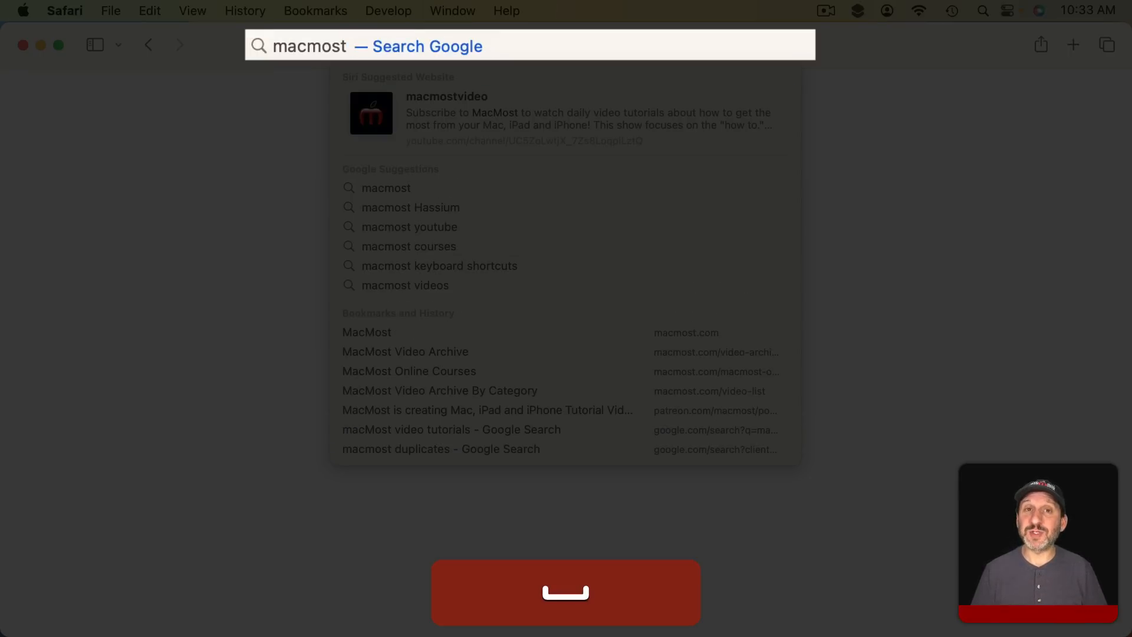
type("i")
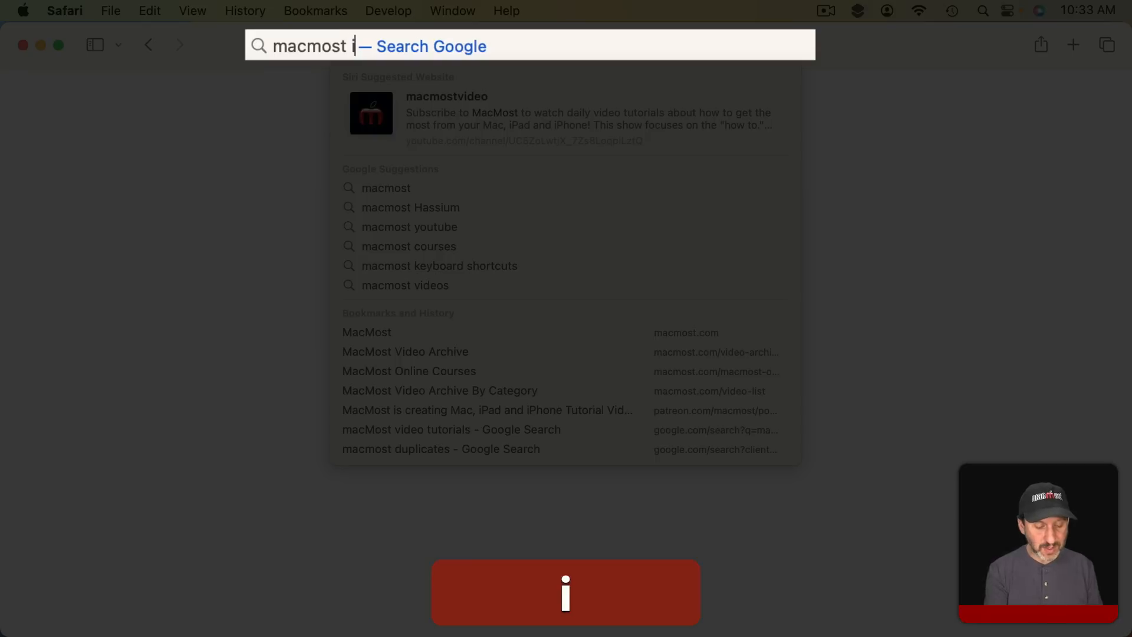
type("movie")
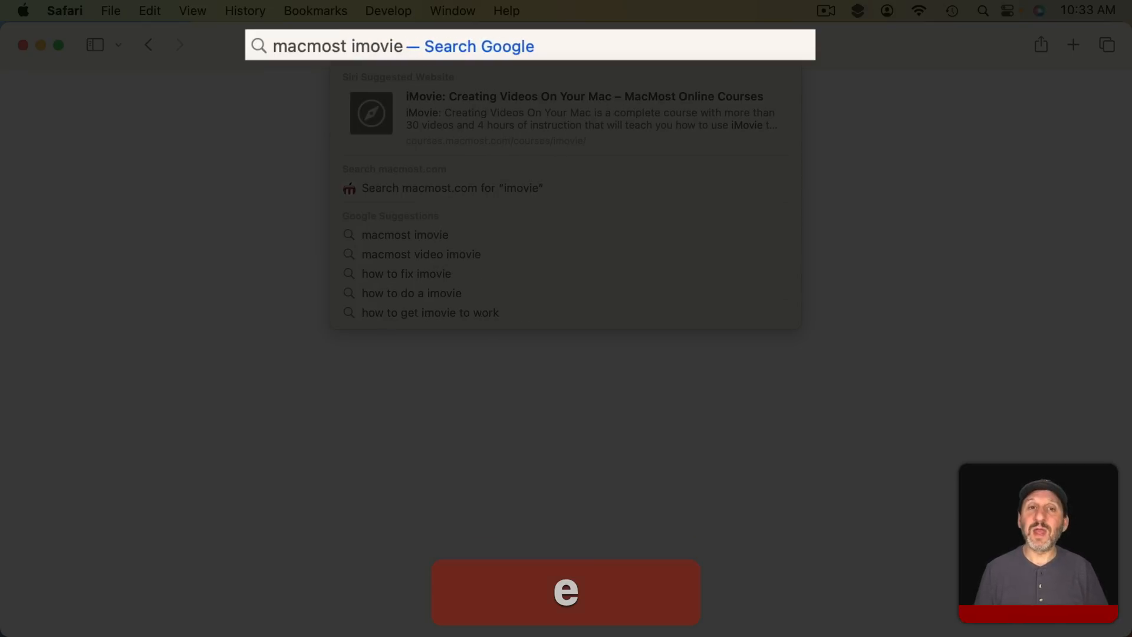
mouse_move(556, 158)
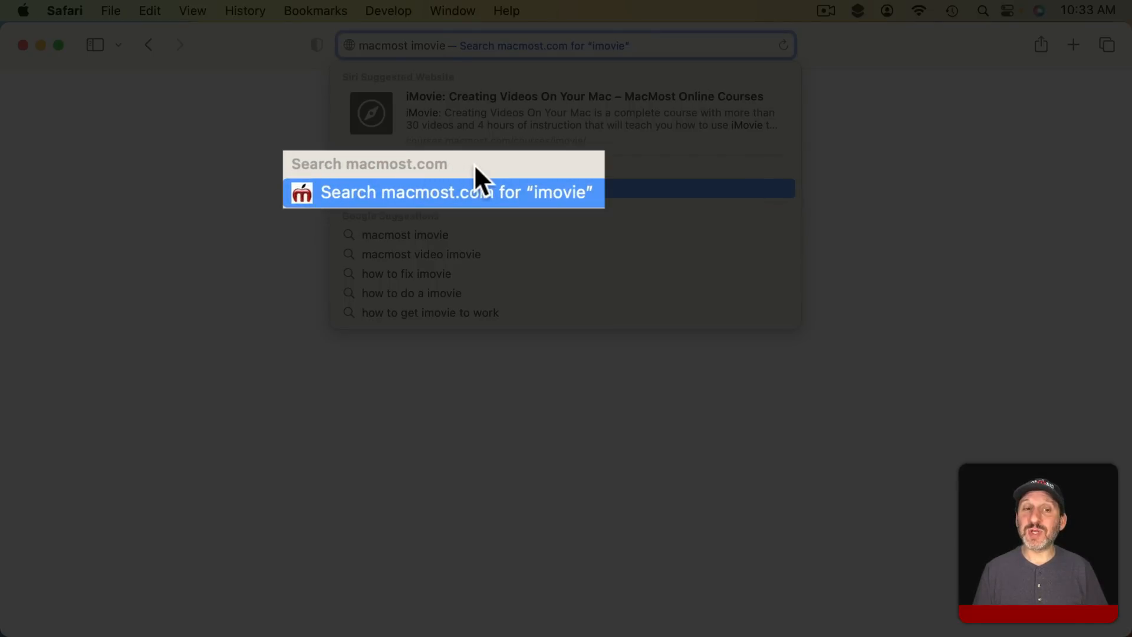
mouse_move(325, 209)
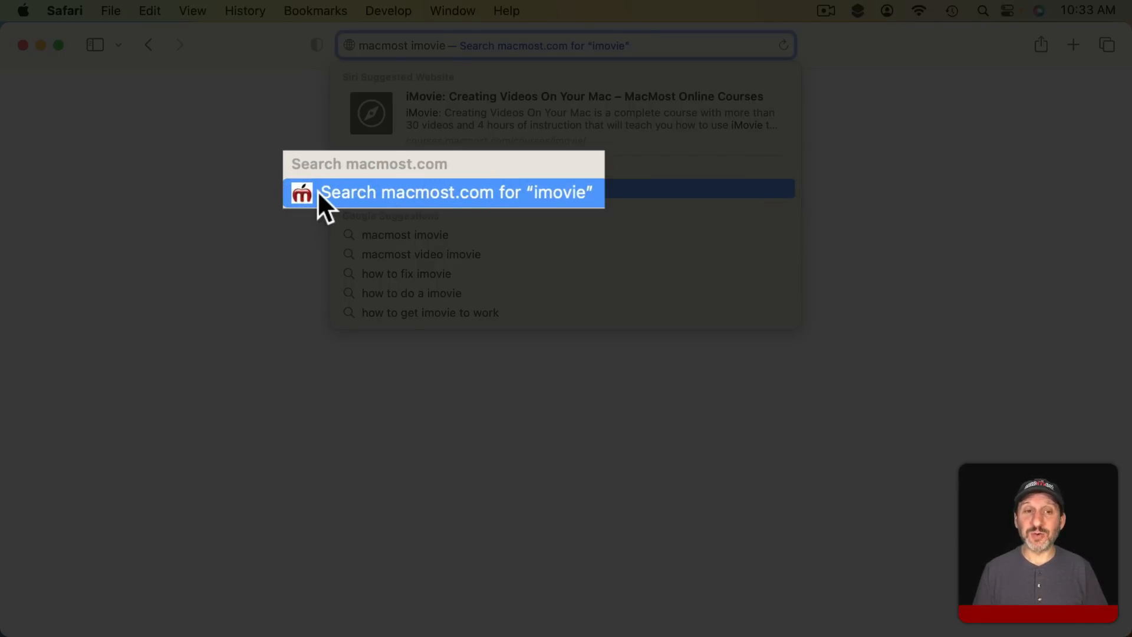
mouse_move(541, 196)
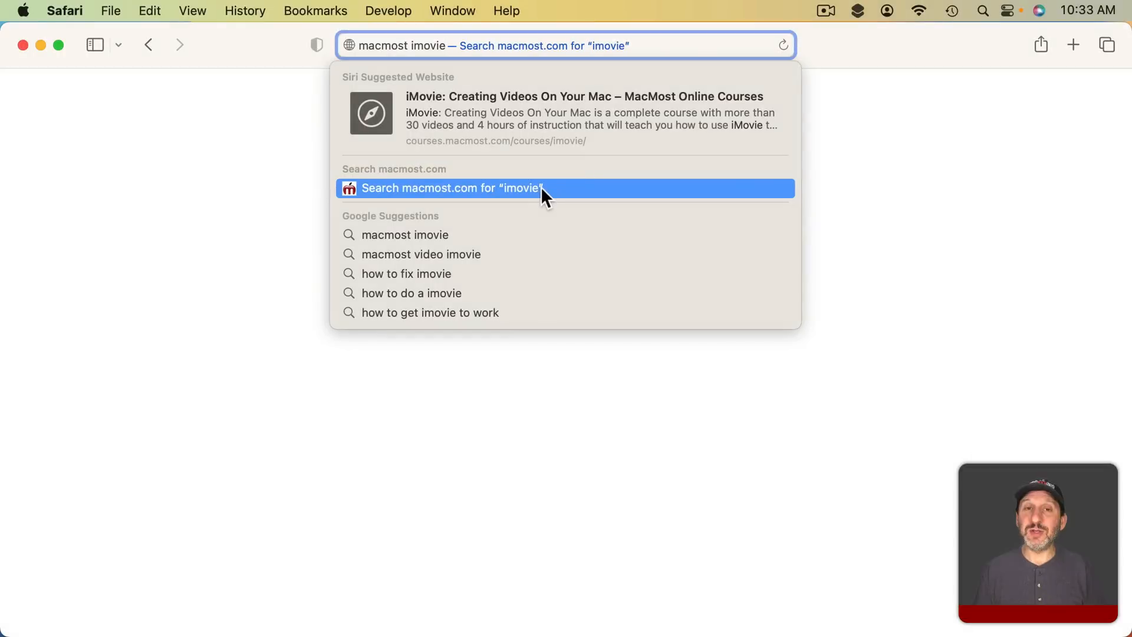
mouse_move(430, 195)
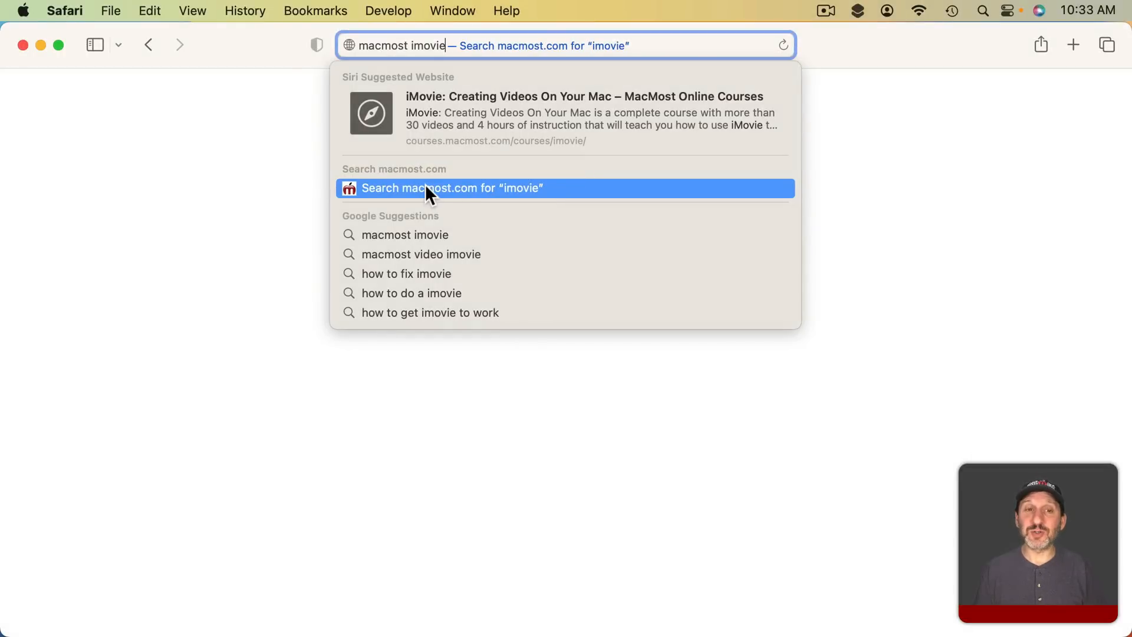
left_click(452, 187)
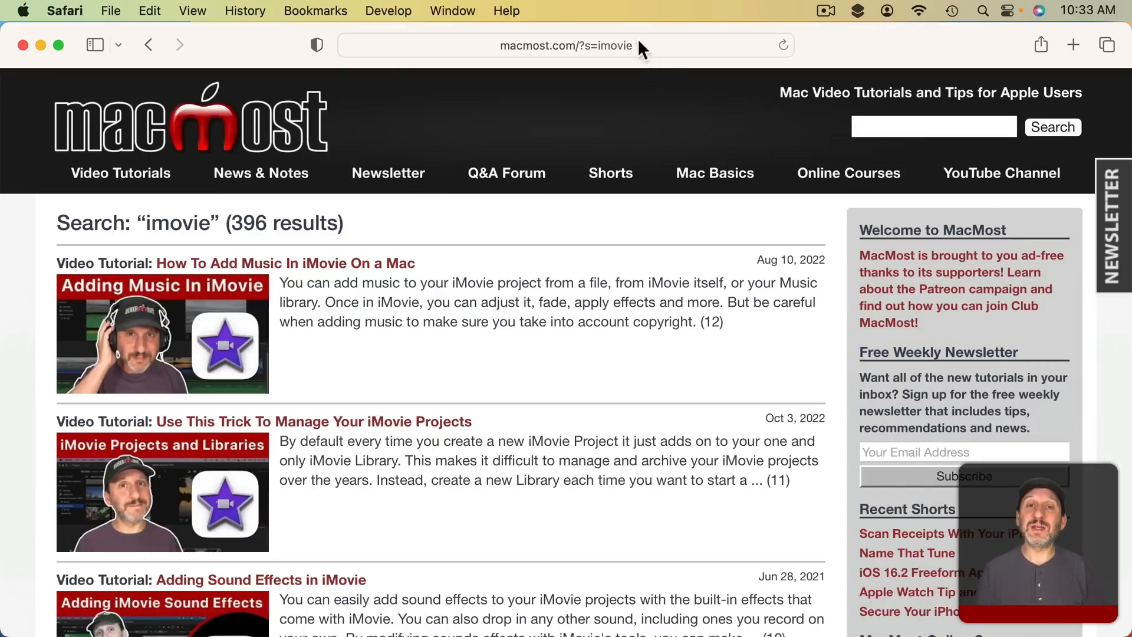
mouse_move(624, 78)
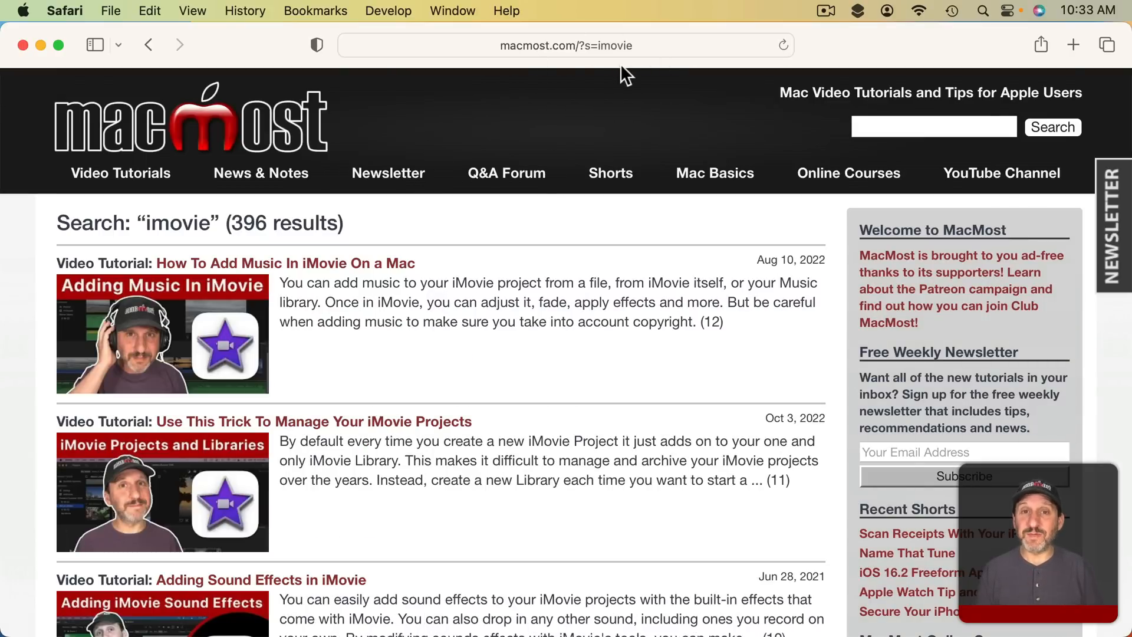
mouse_move(581, 144)
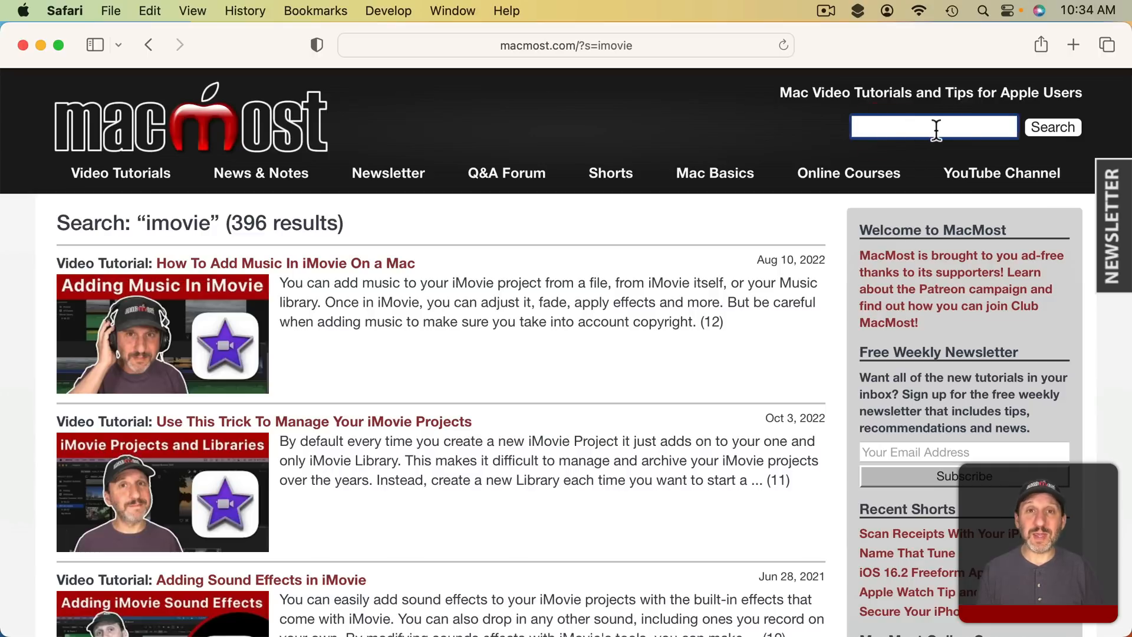
left_click(65, 10)
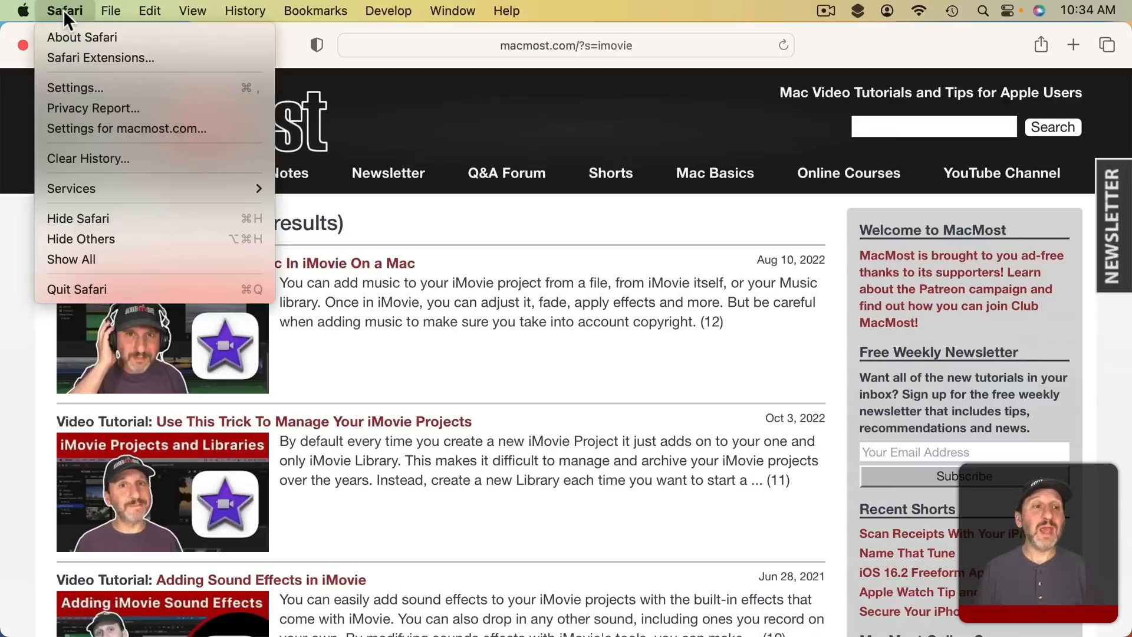
Open Manage Websites in Search settings, select en.wikipedia.org, and close with Done.
left_click(74, 88)
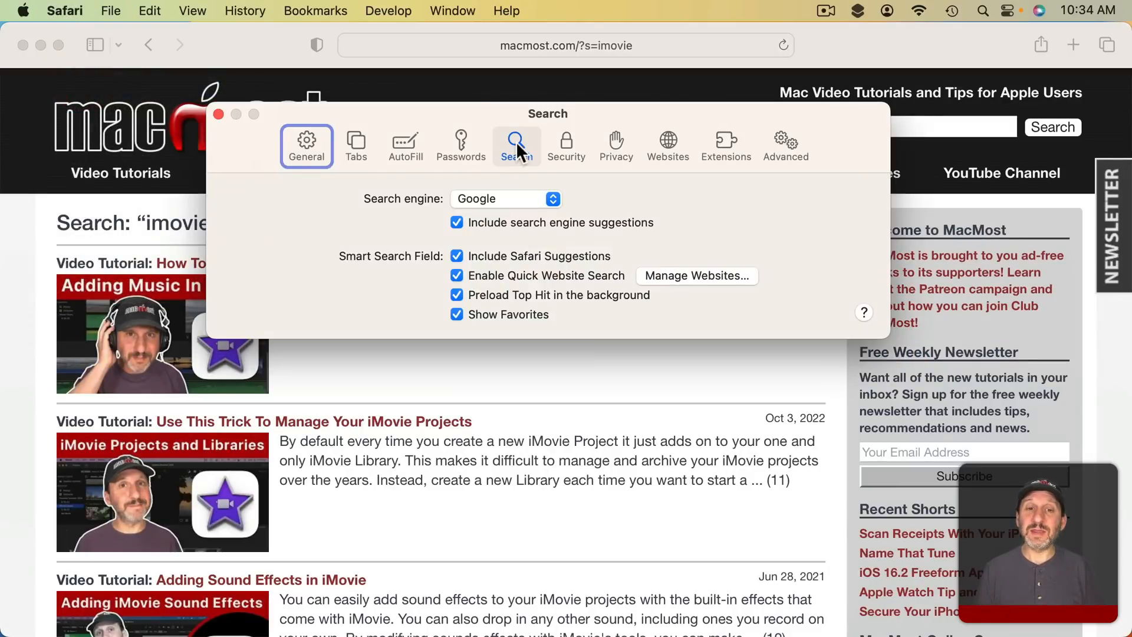
mouse_move(566, 286)
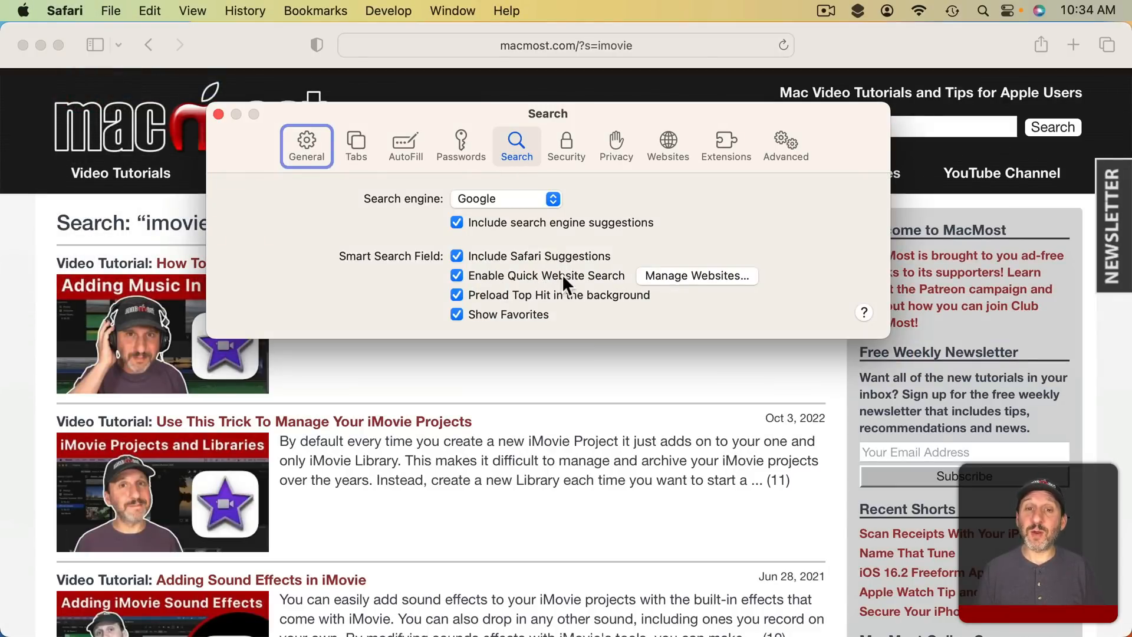
left_click(695, 276)
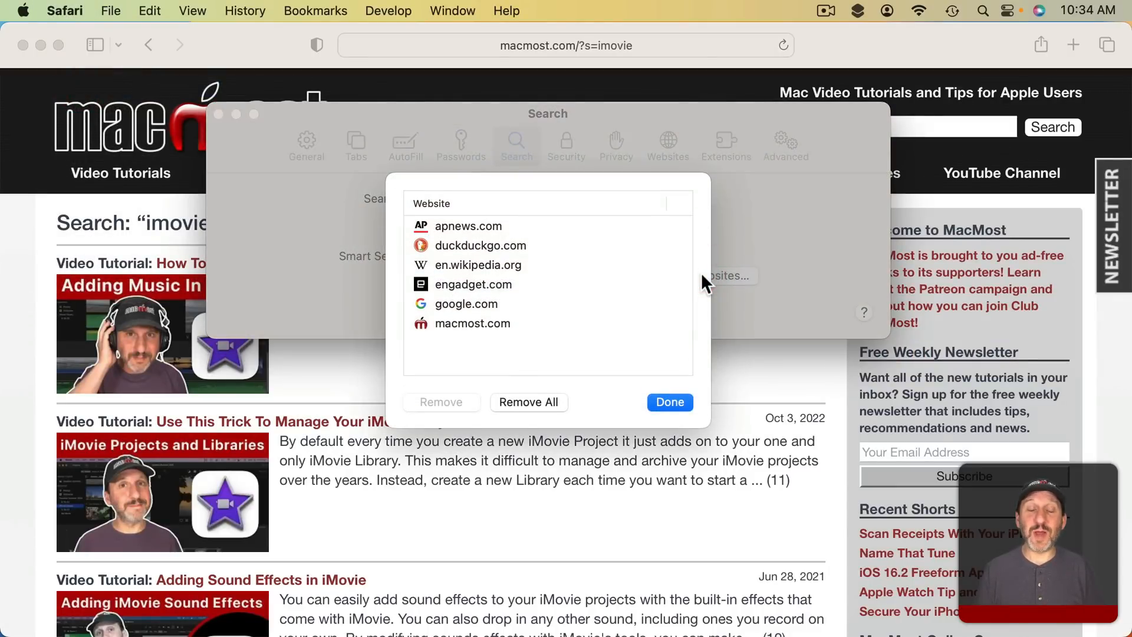
mouse_move(484, 347)
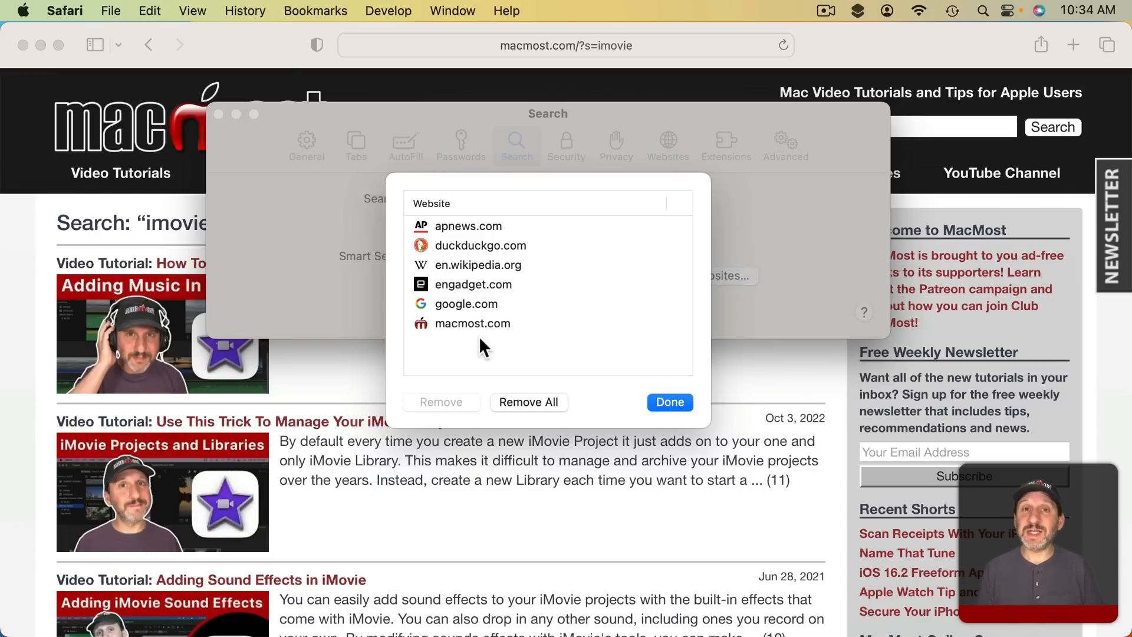
mouse_move(495, 293)
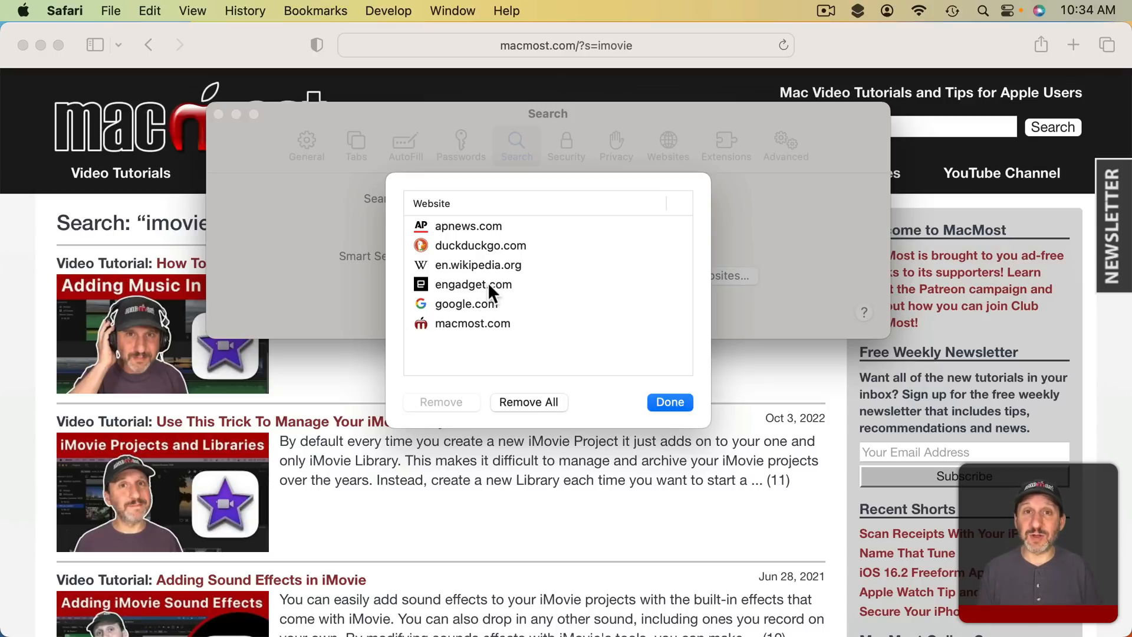
left_click(478, 264)
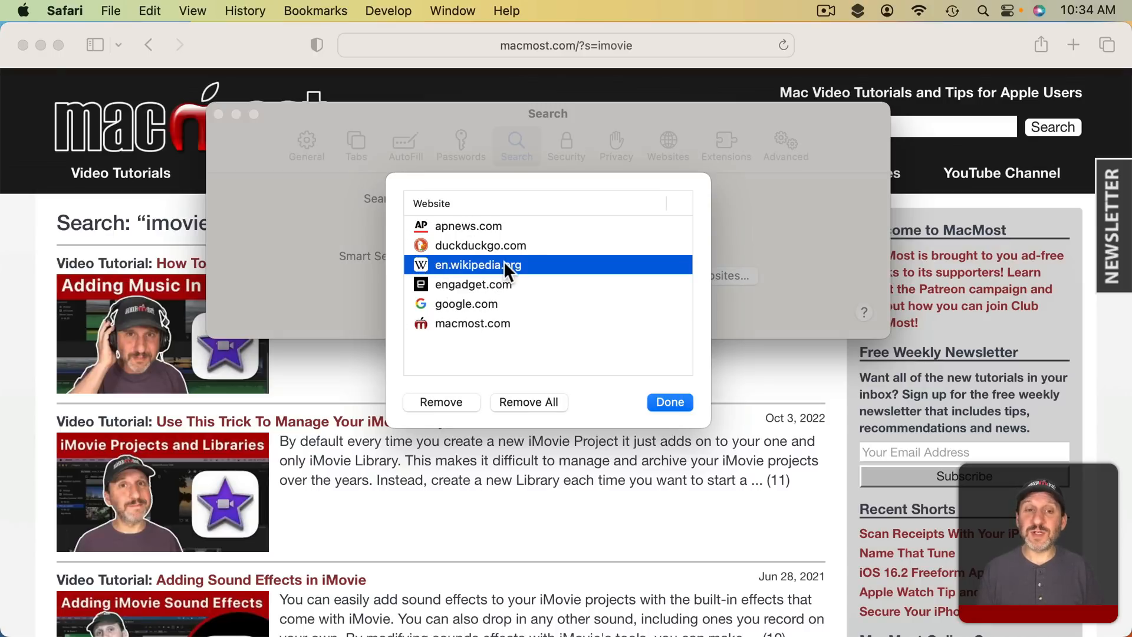
left_click(668, 403)
type("wikipedia")
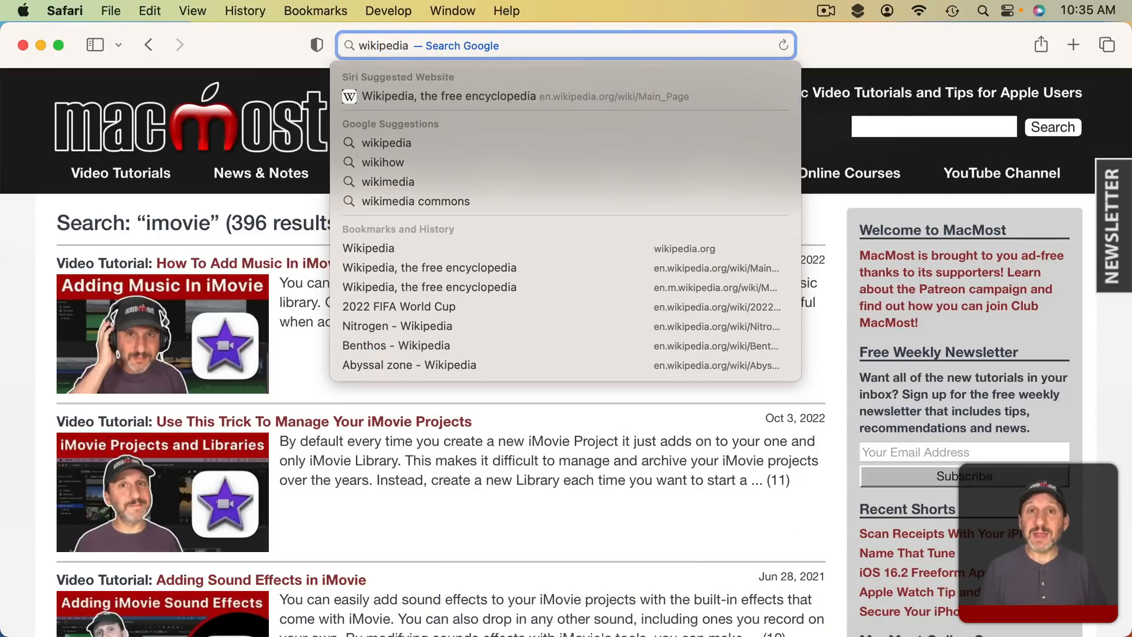
Complete 'wikipedia Hassium' and pick the Hassium suggestion under Search en.wikipedia.org.
type("Hassiu")
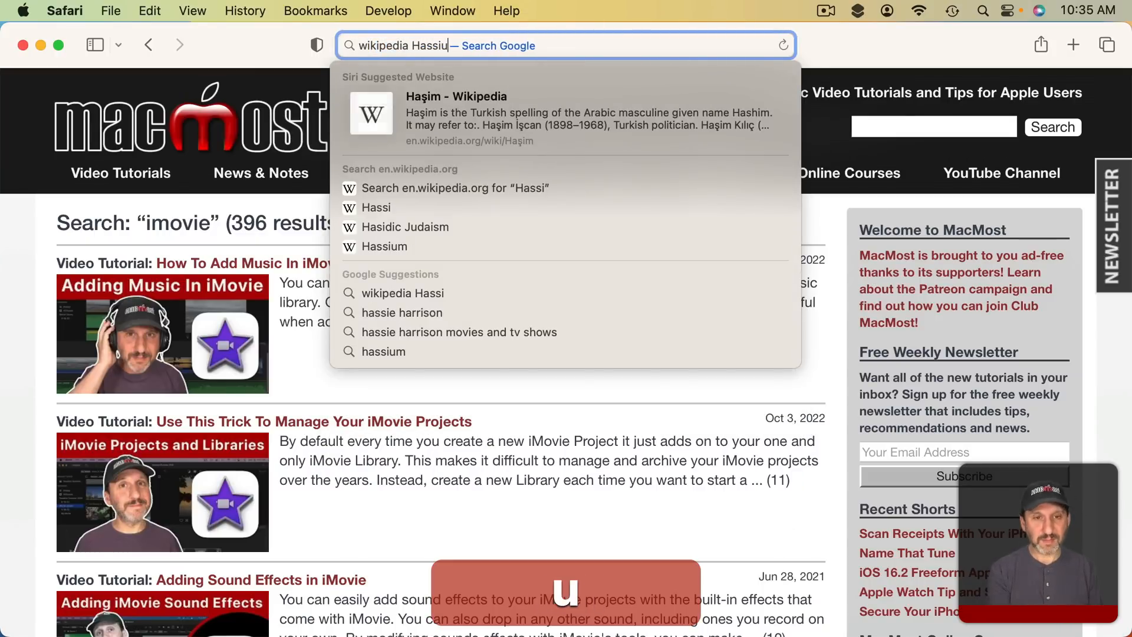
type("m")
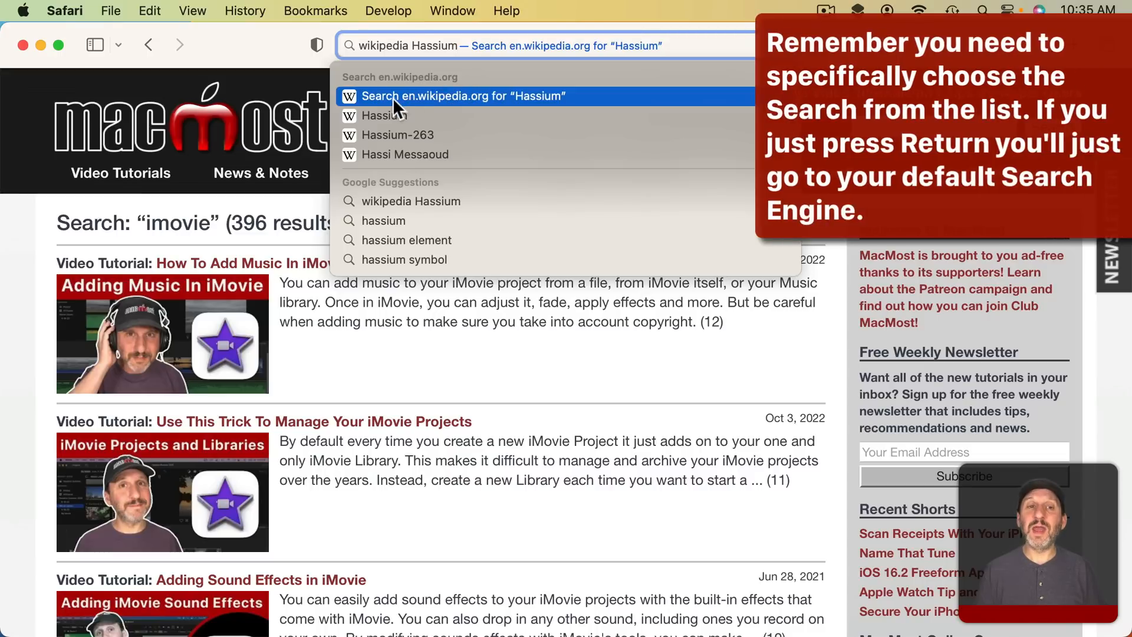
mouse_move(578, 101)
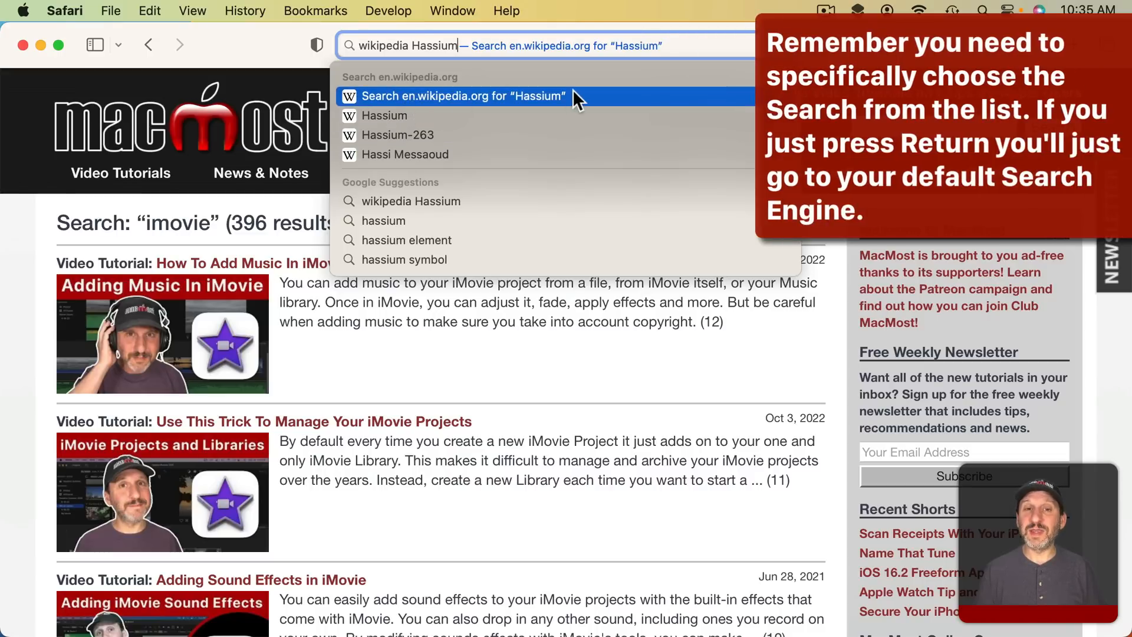
mouse_move(390, 116)
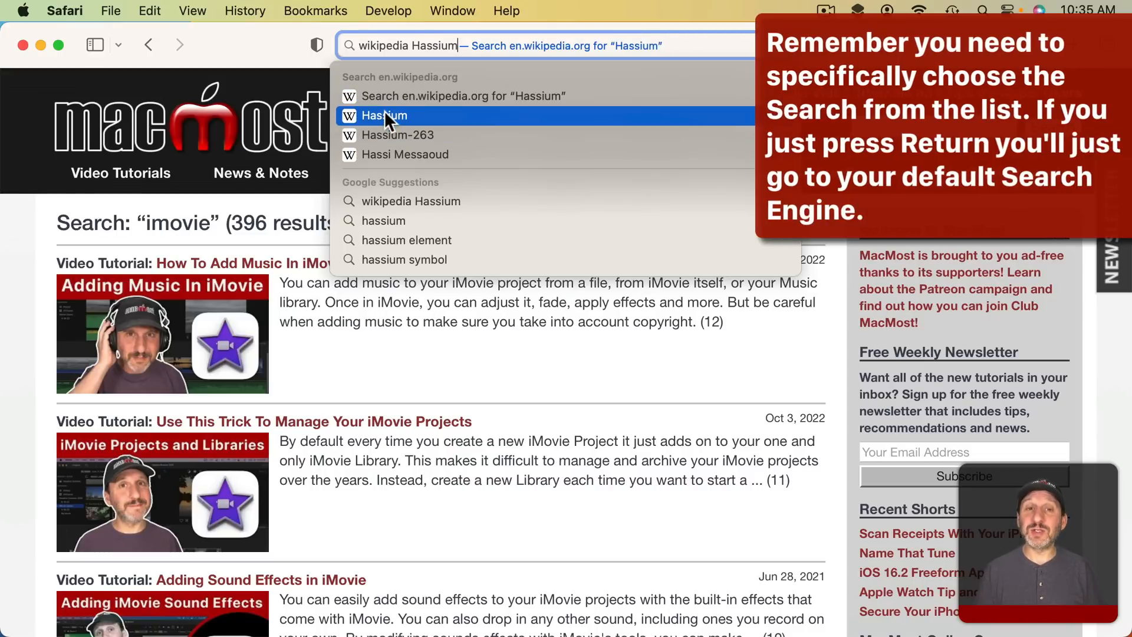
left_click(384, 116)
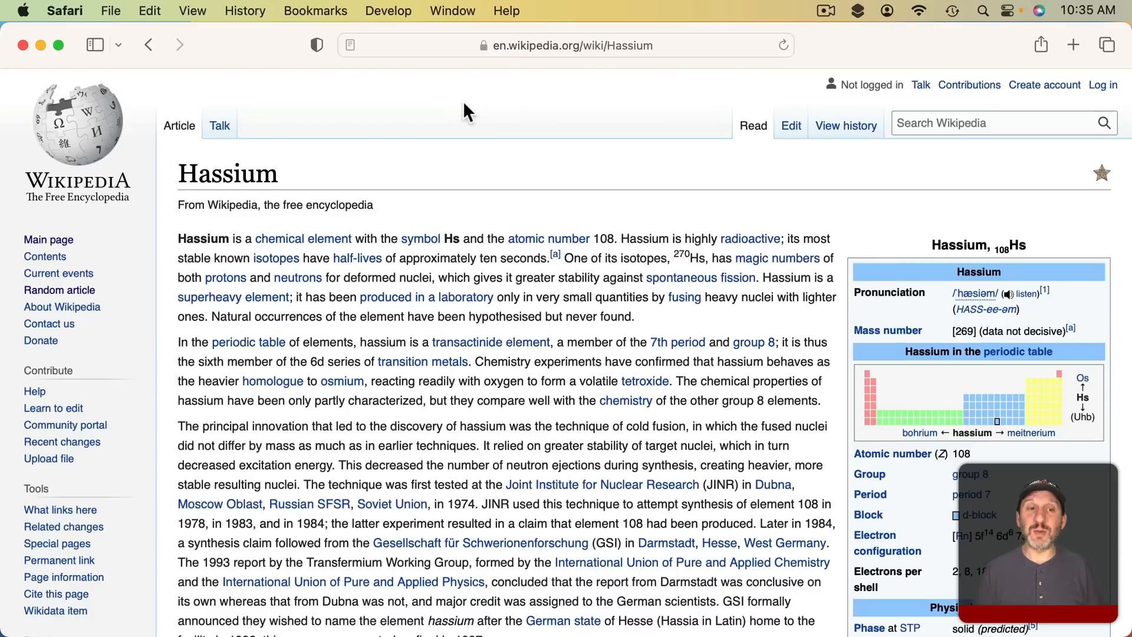
mouse_move(332, 159)
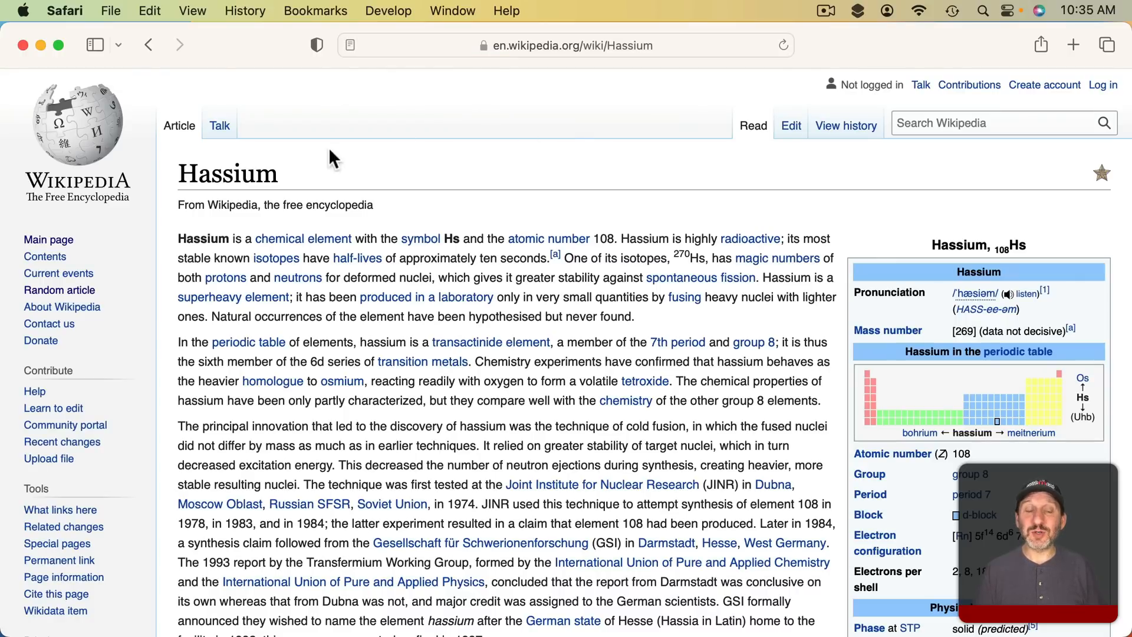
mouse_move(964, 190)
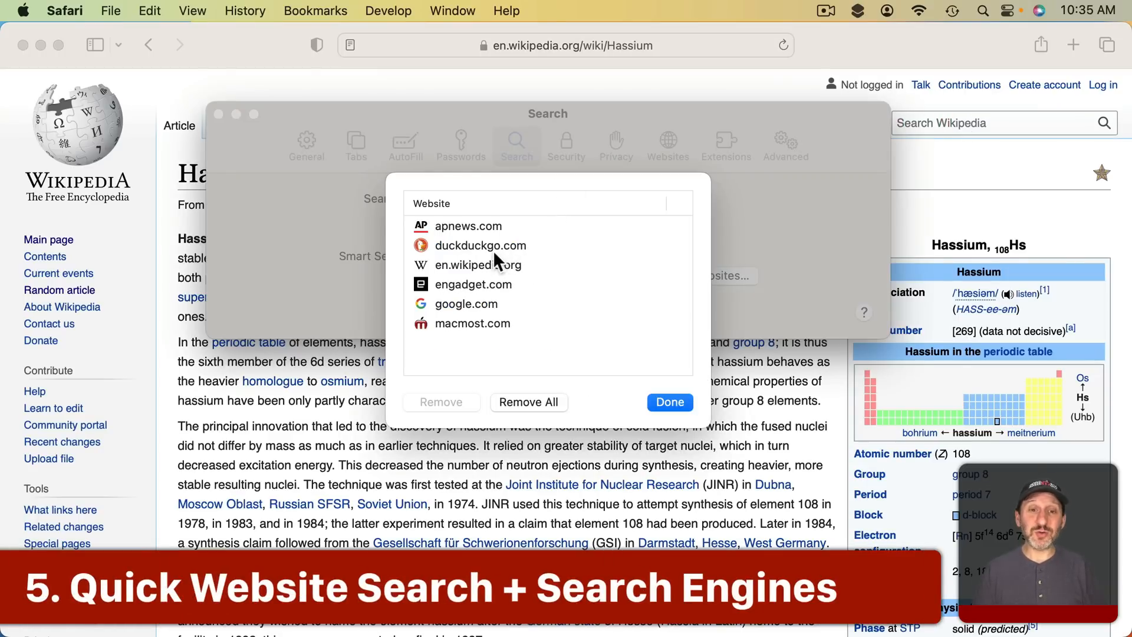
left_click(480, 245)
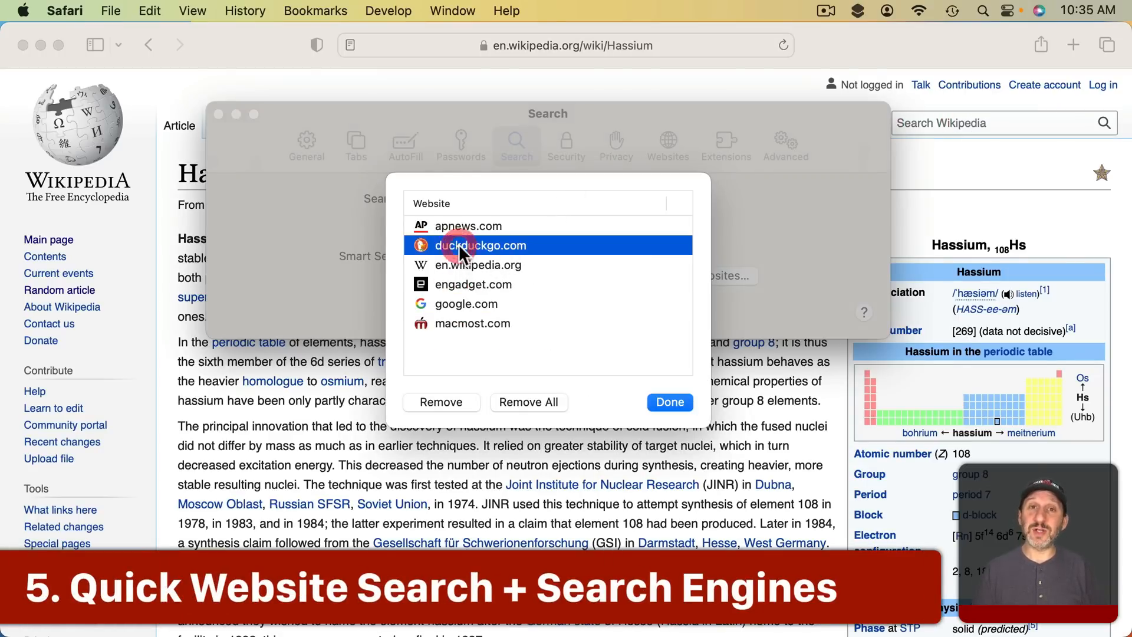
left_click(668, 401)
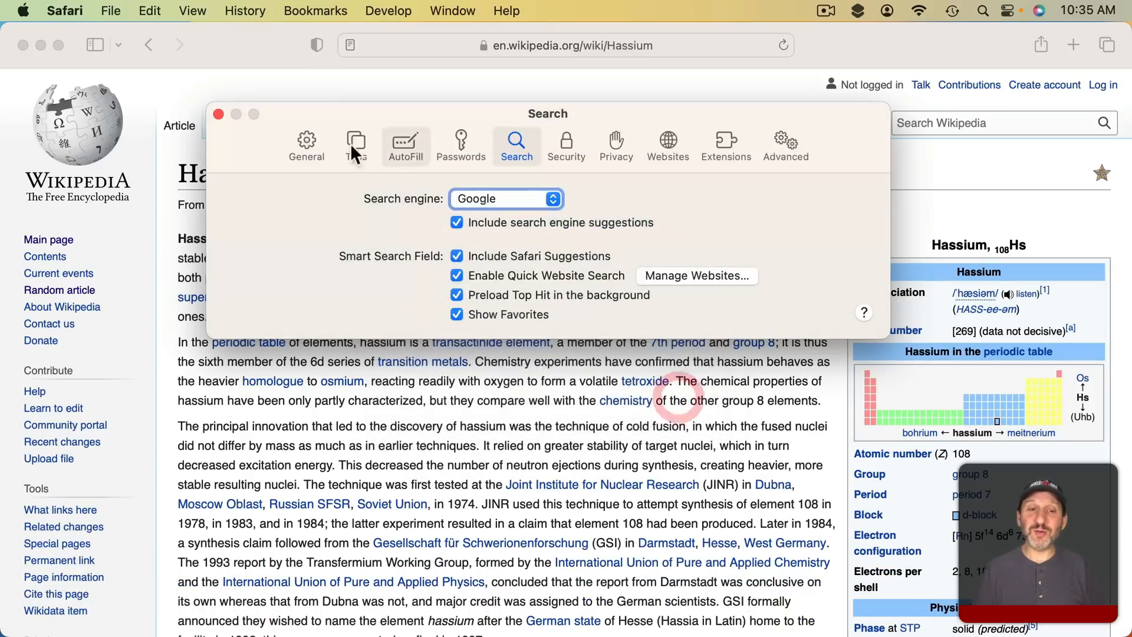
left_click(218, 114)
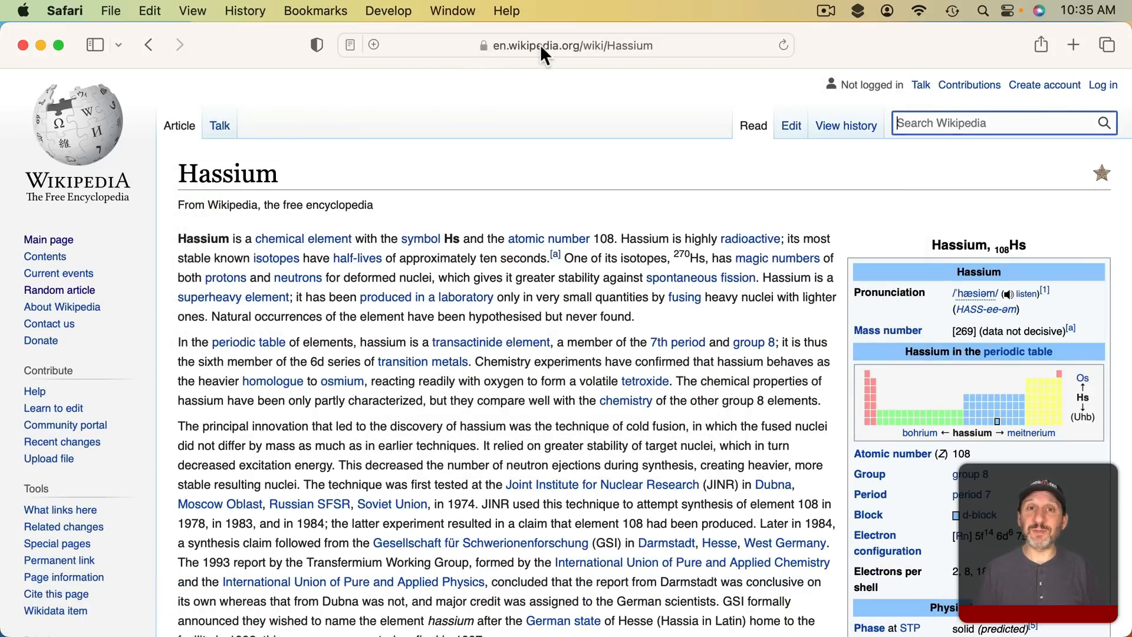
Search duckduckgo.com for 'Rhodium' via the address-bar suggestion, then begin a new address.
left_click(572, 45)
type("duckduckgo")
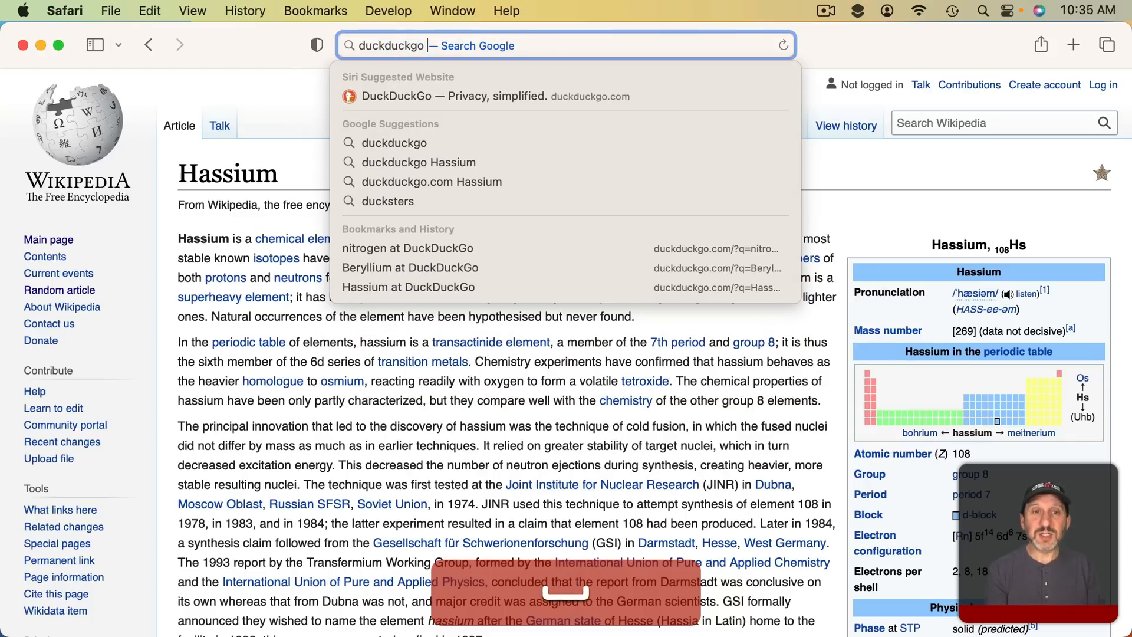
type("Rhod")
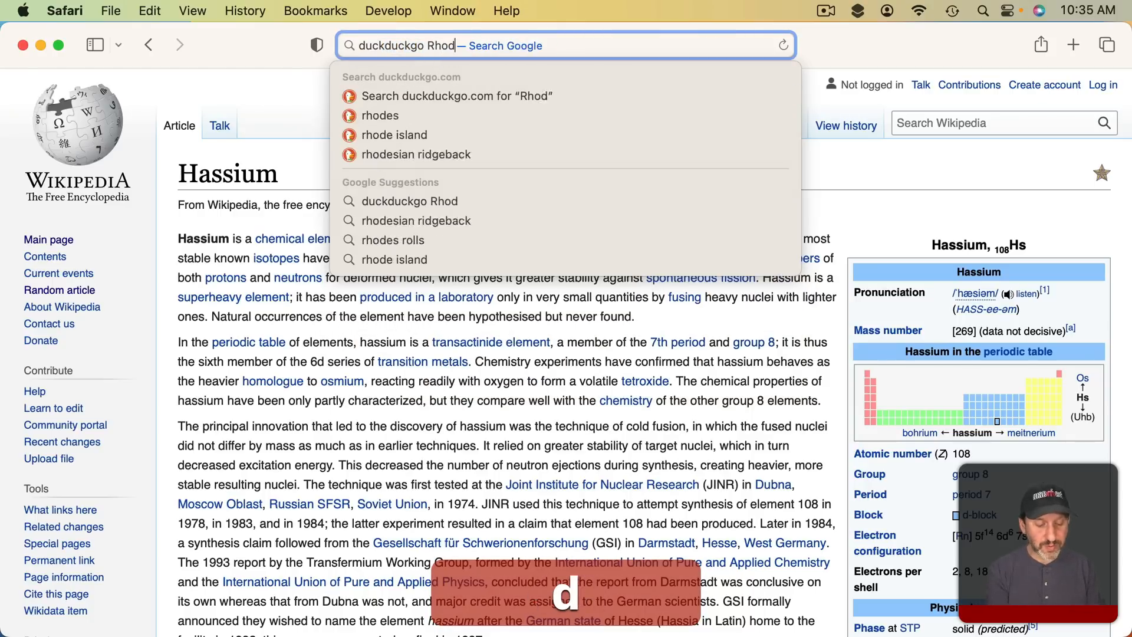
type("ium")
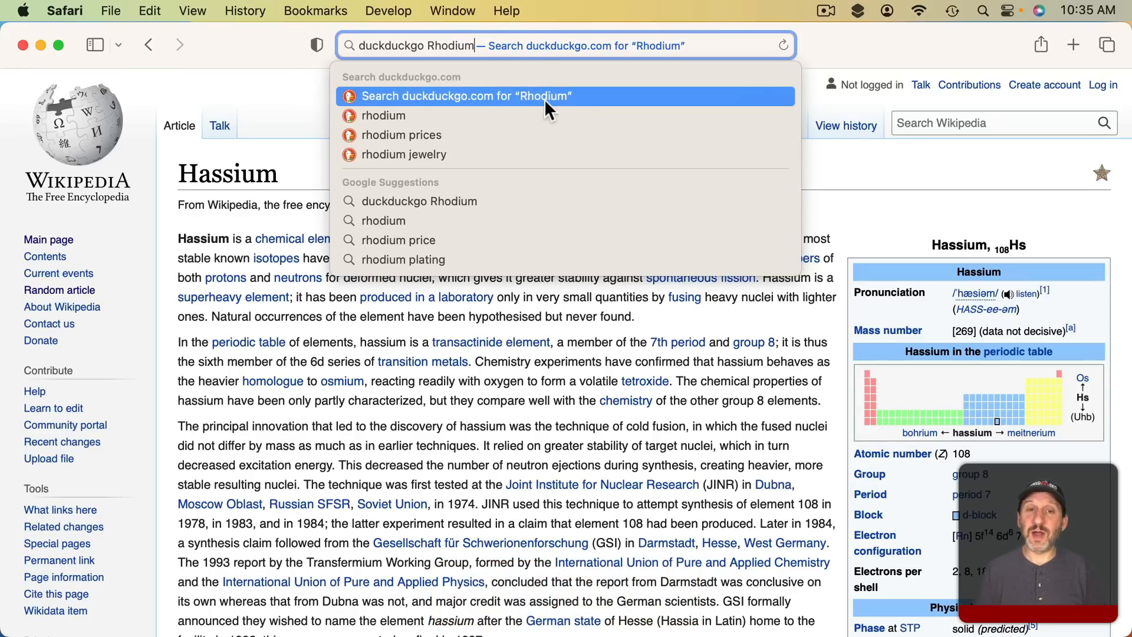
left_click(467, 96)
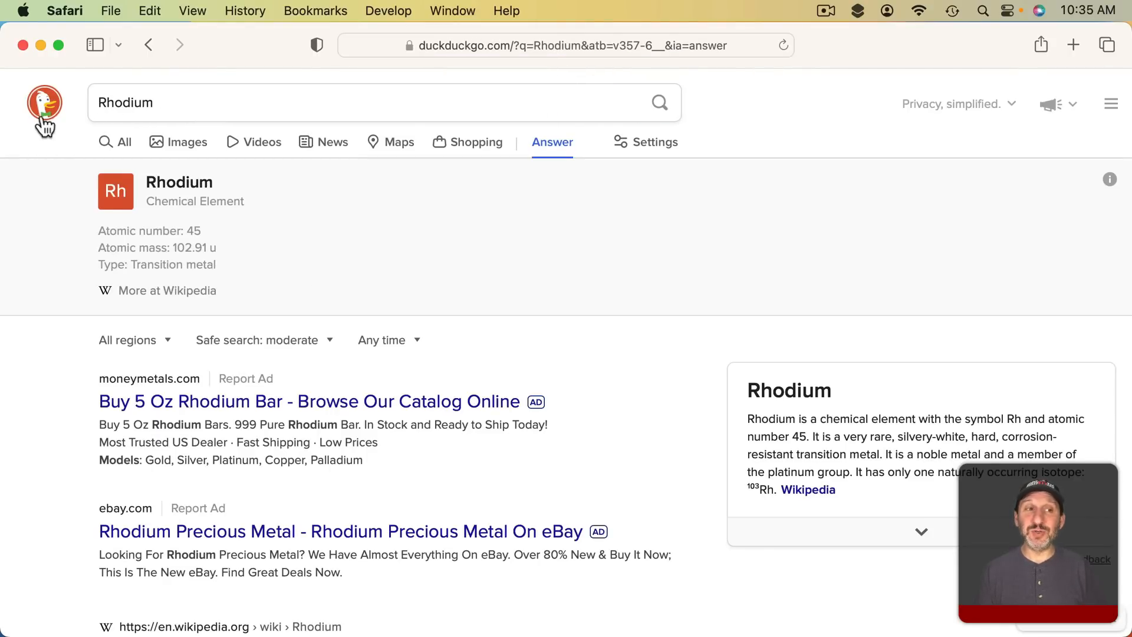
mouse_move(351, 212)
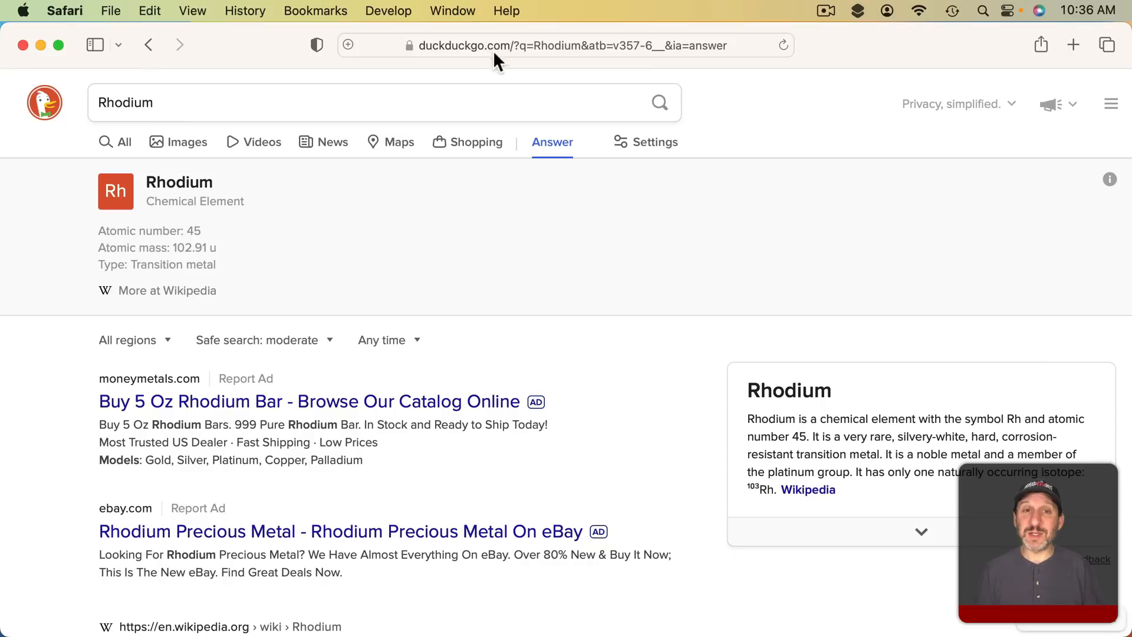
mouse_move(188, 133)
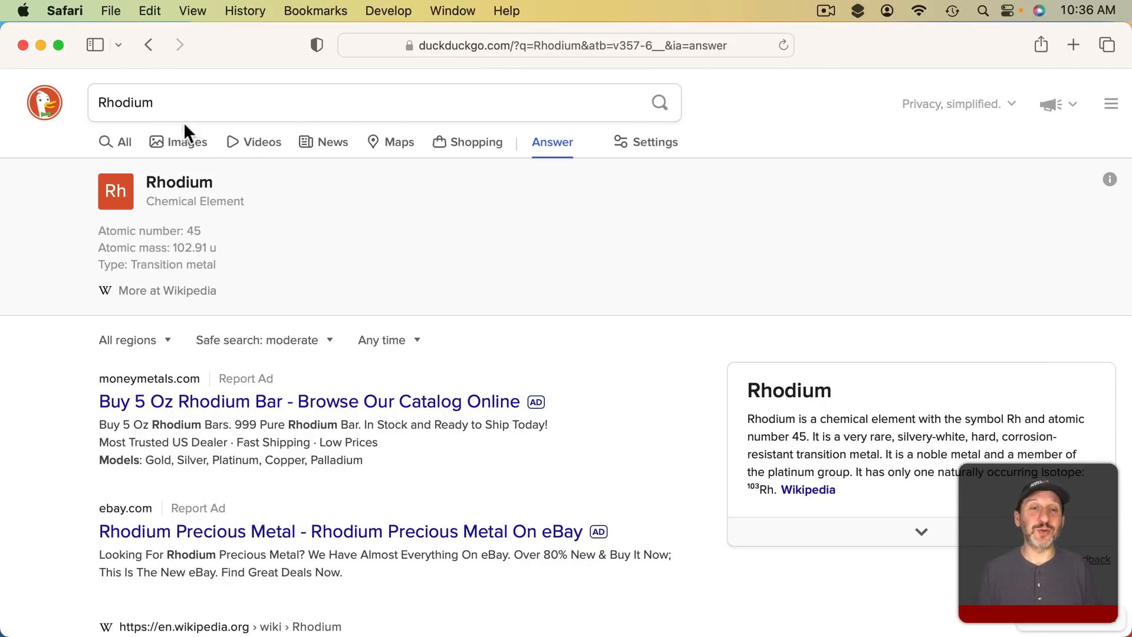
mouse_move(684, 63)
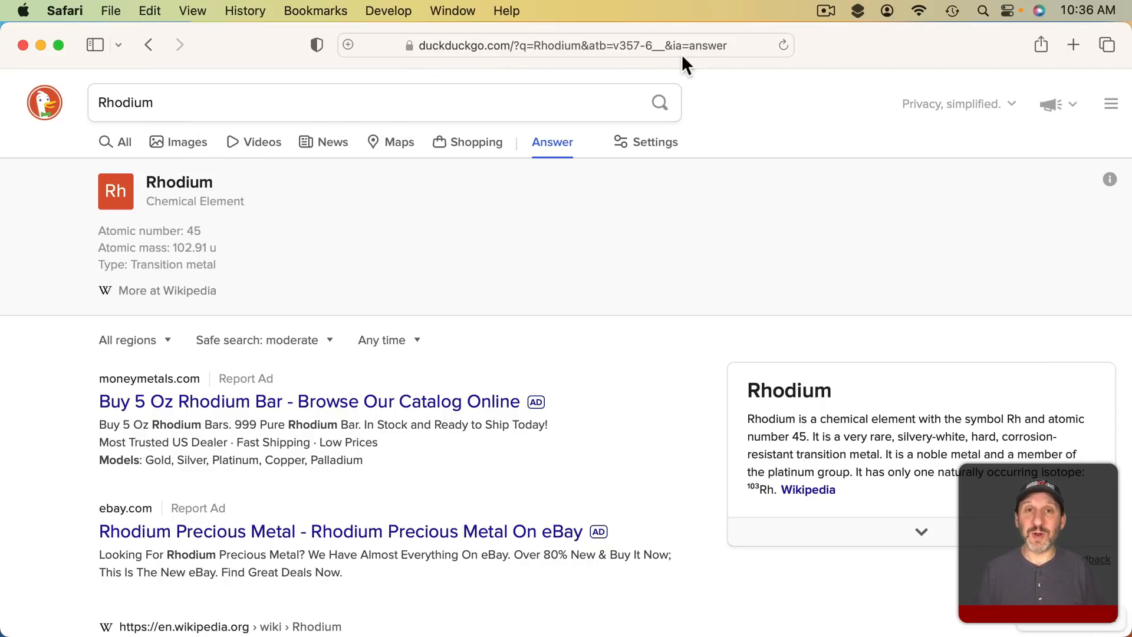
left_click(552, 45)
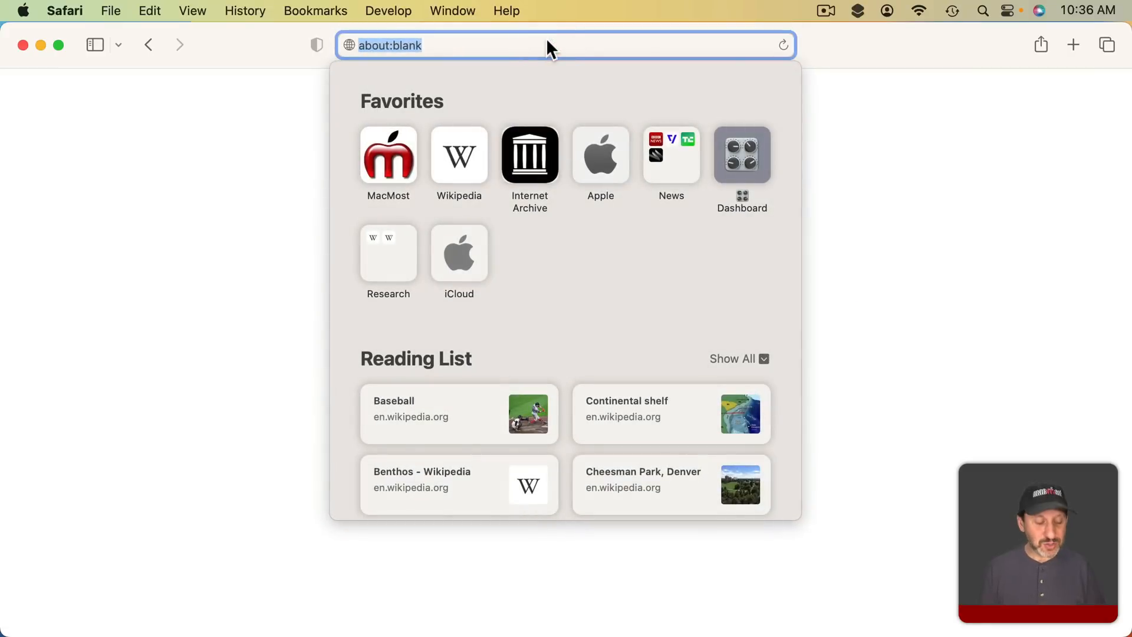
Enter the query 'site:apple.com refurbished macs' in the address field without running it.
type("site:")
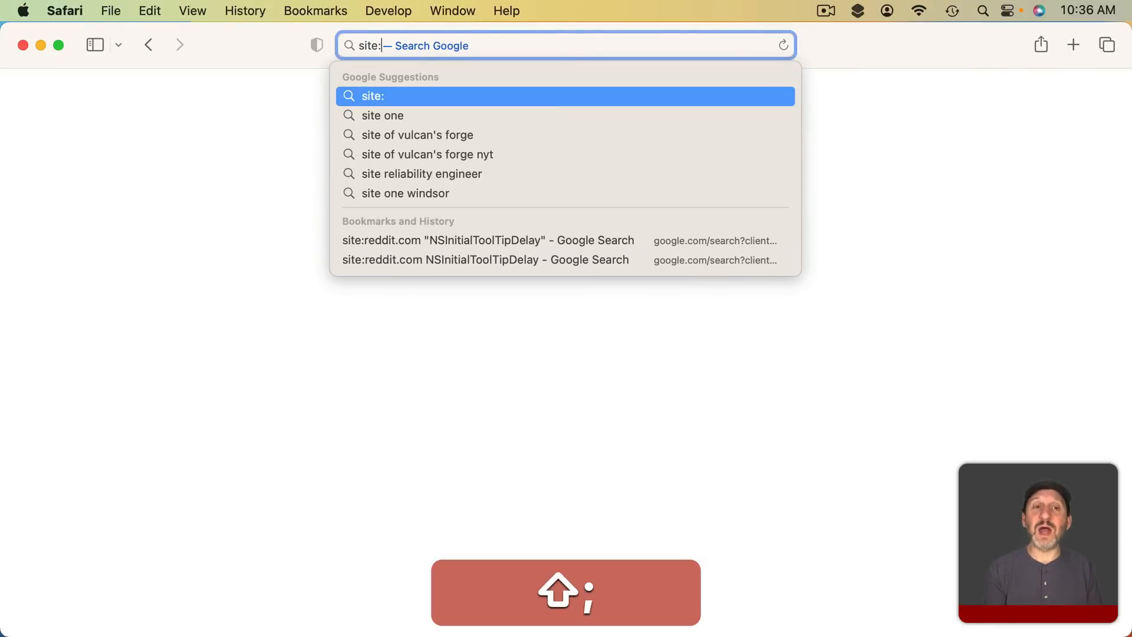
type("apple")
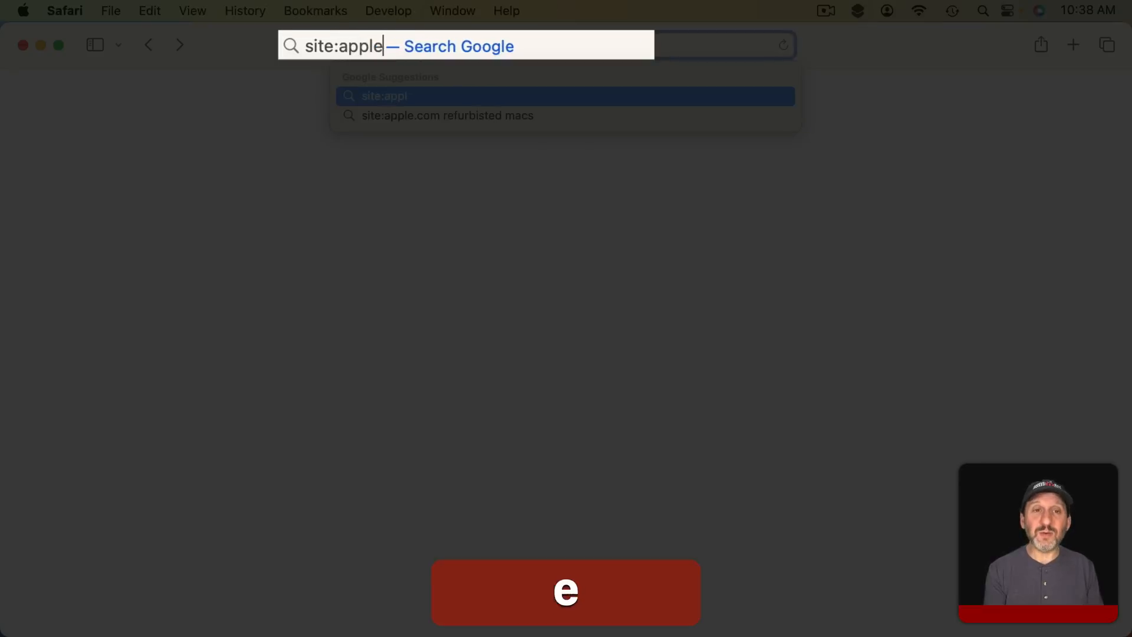
type(".com")
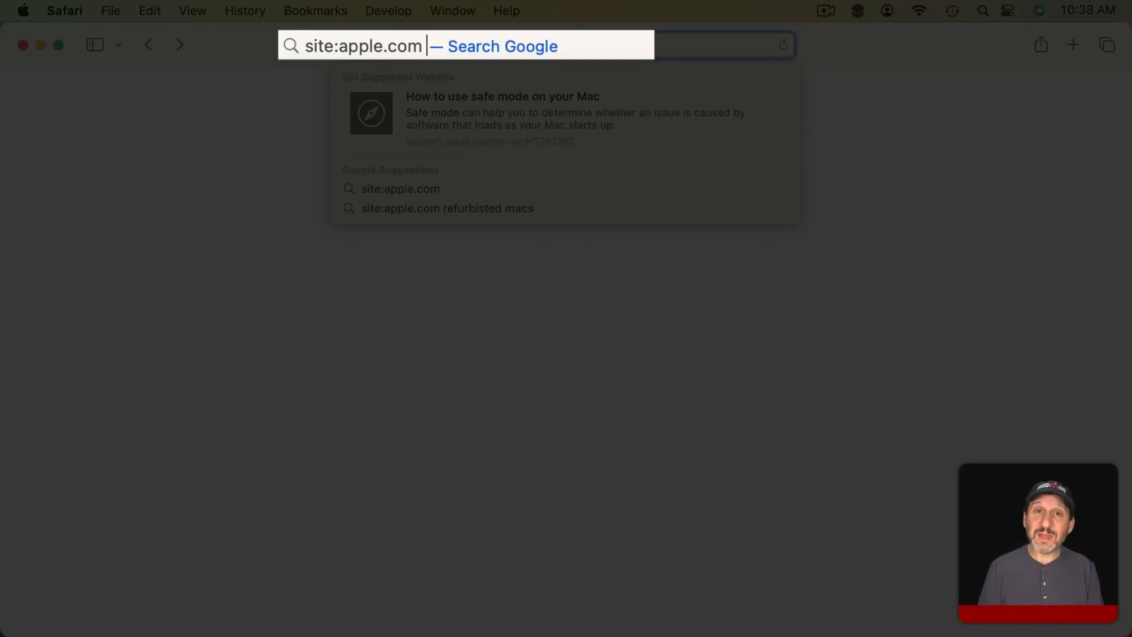
type("refurbished")
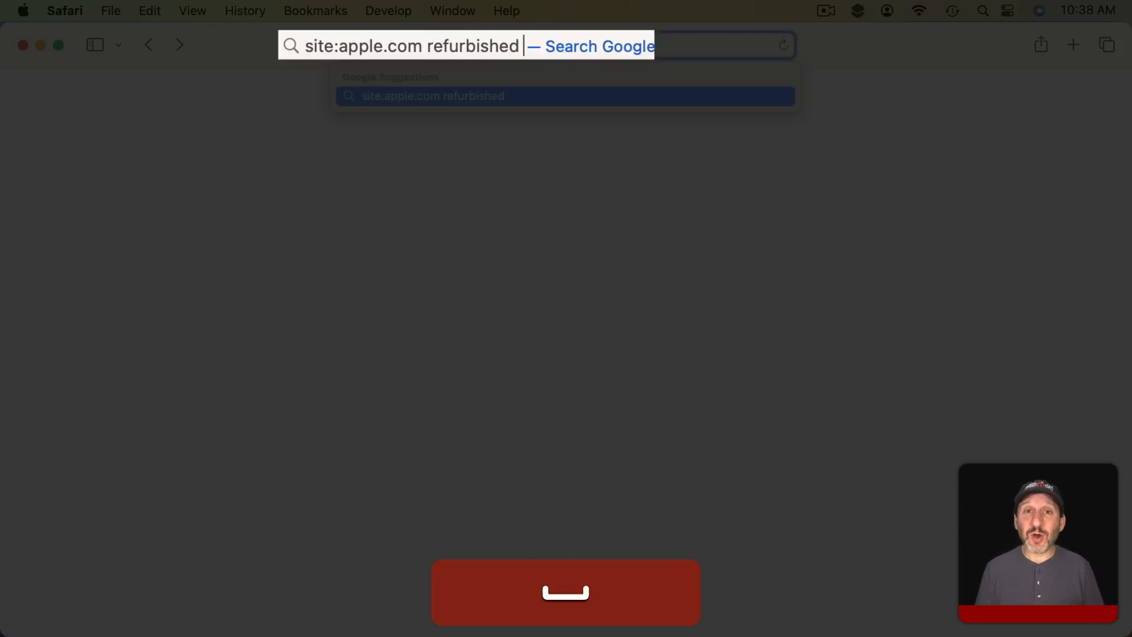
type("macs")
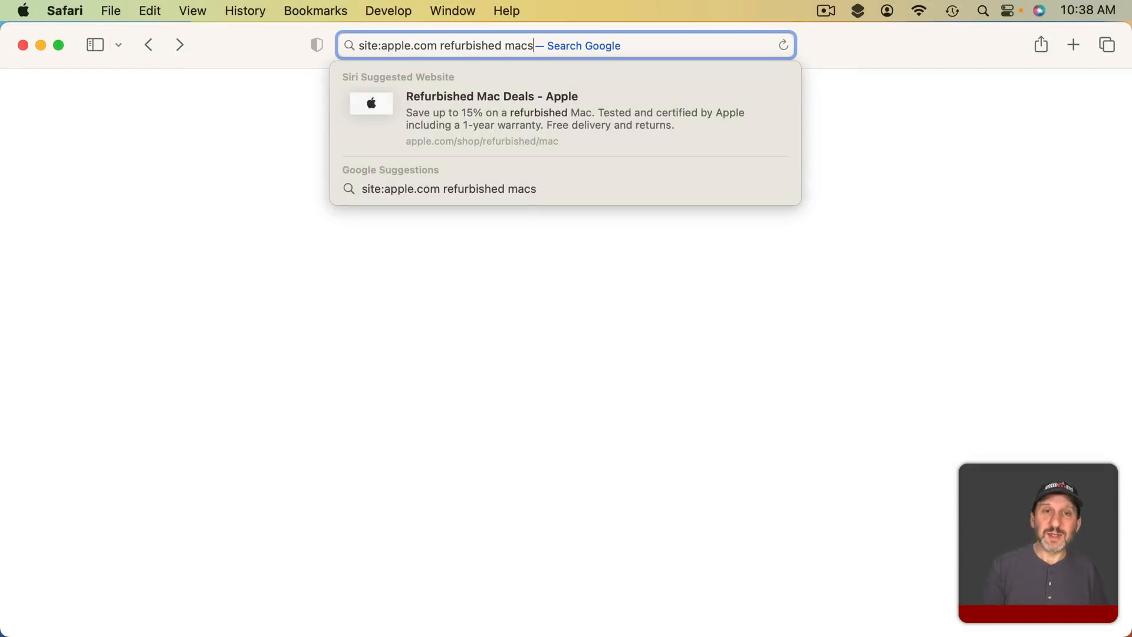
Run the site:apple.com search, scroll the results, and open the refurbished MacBook Pro result.
key("Return")
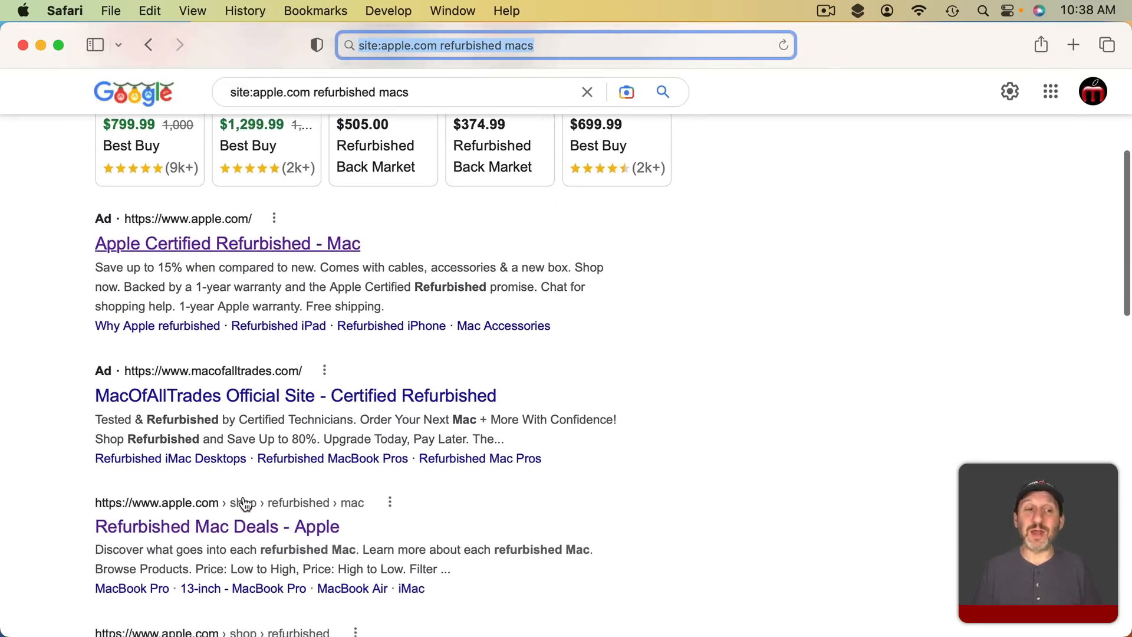
scroll("down", 3)
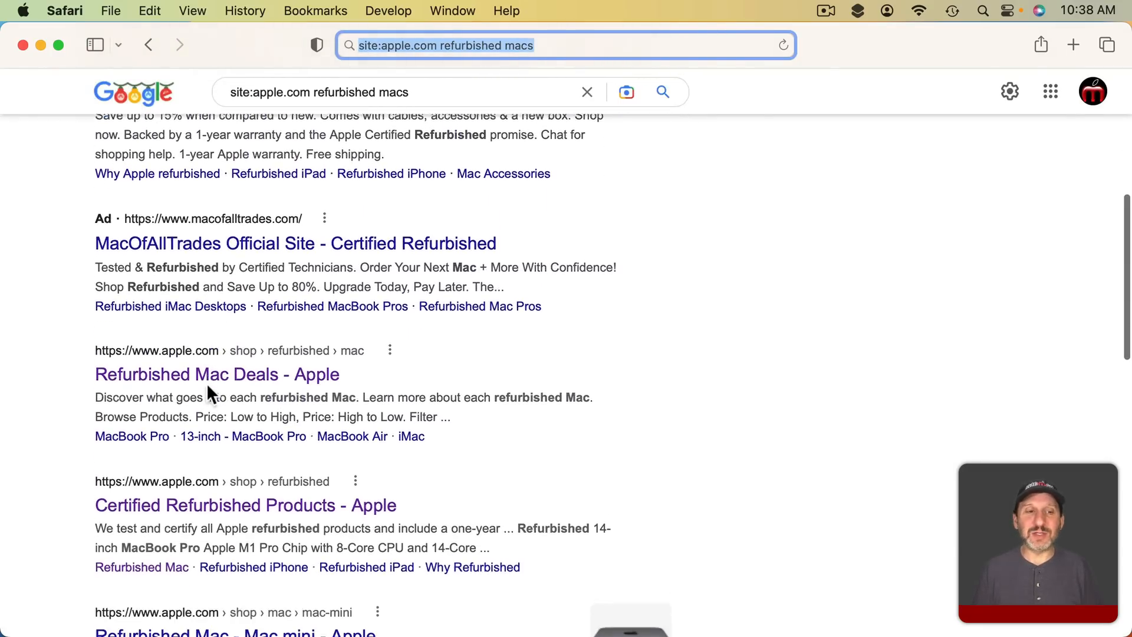
scroll("down", 3)
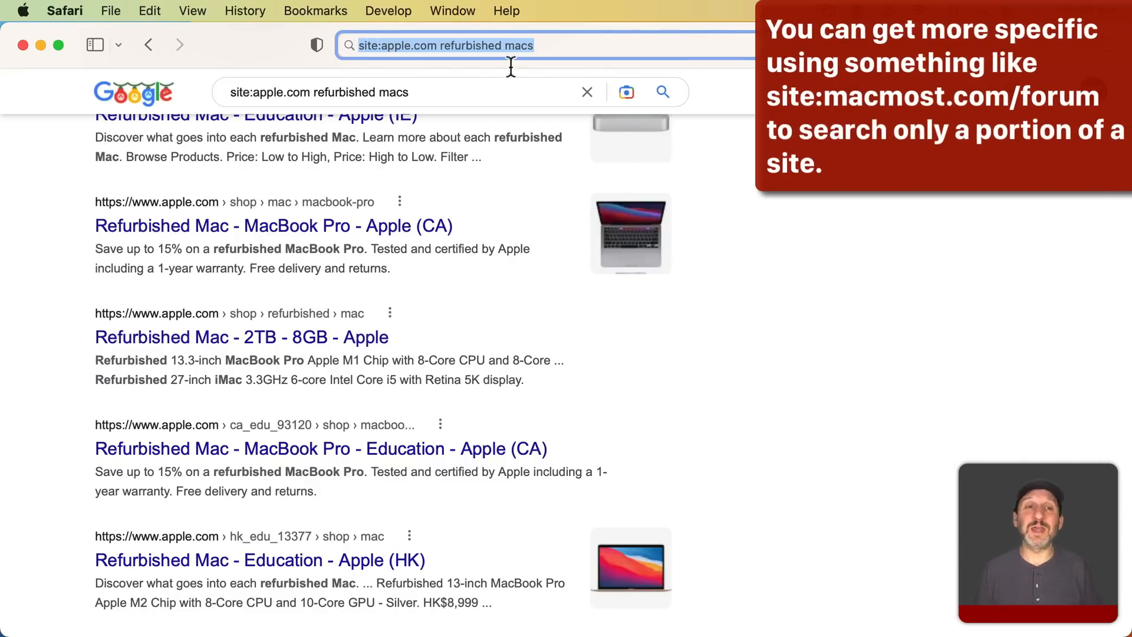
mouse_move(249, 226)
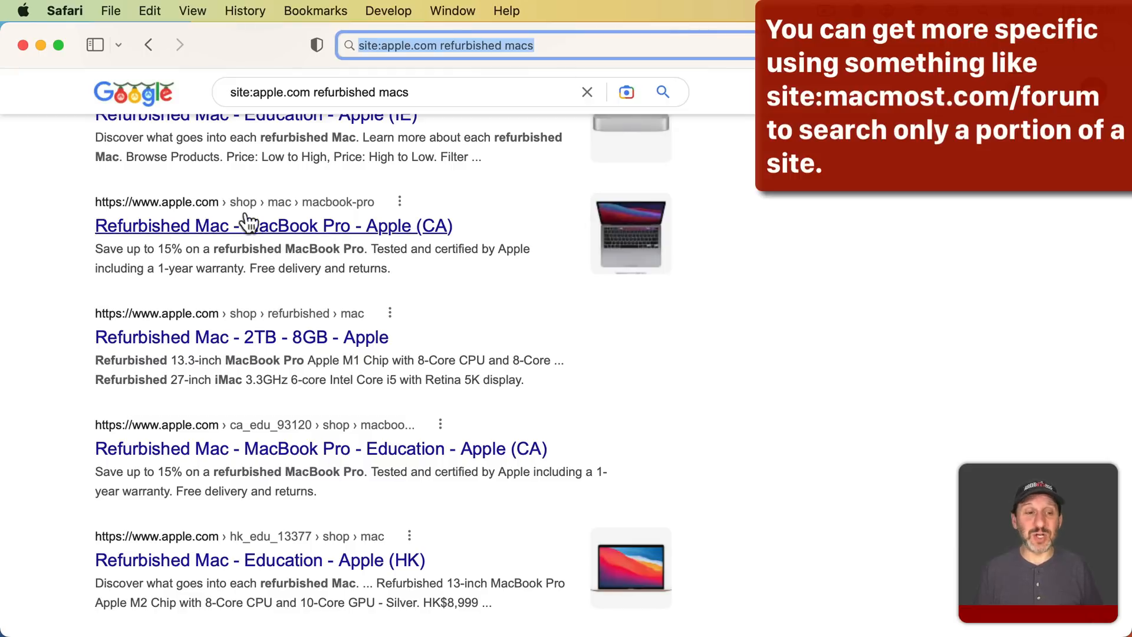
mouse_move(417, 230)
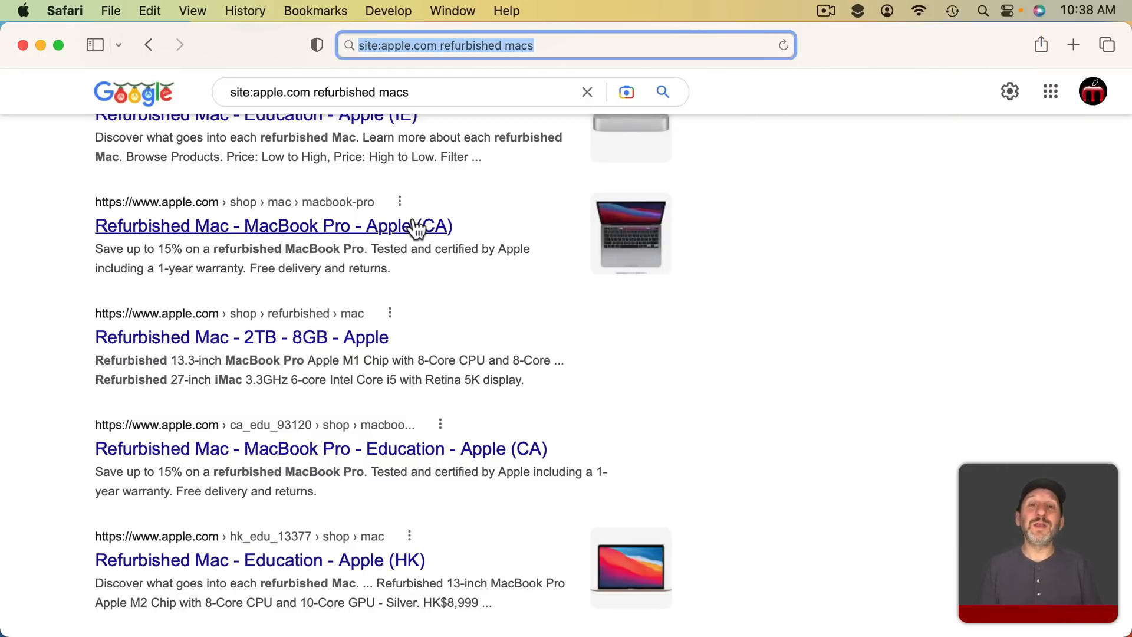
left_click(245, 10)
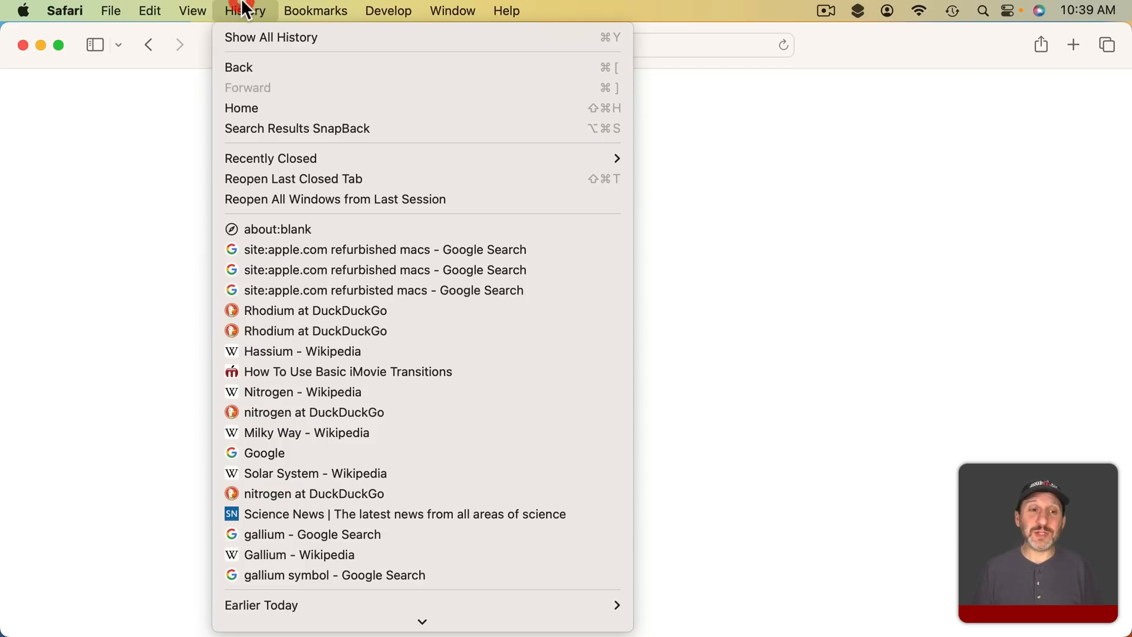
mouse_move(332, 433)
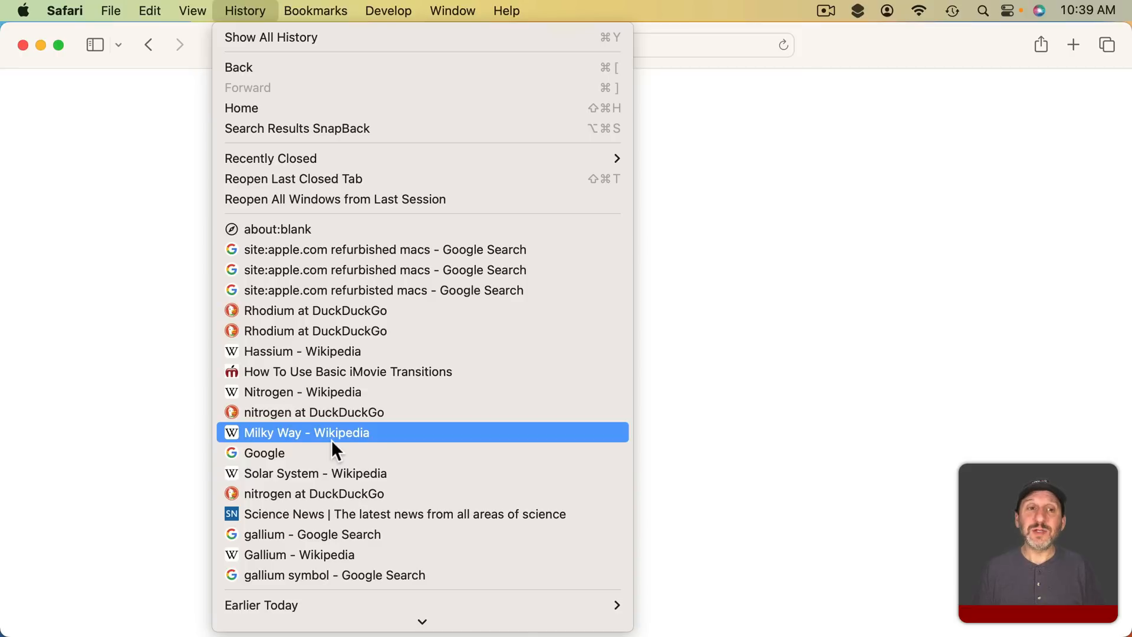
mouse_move(691, 212)
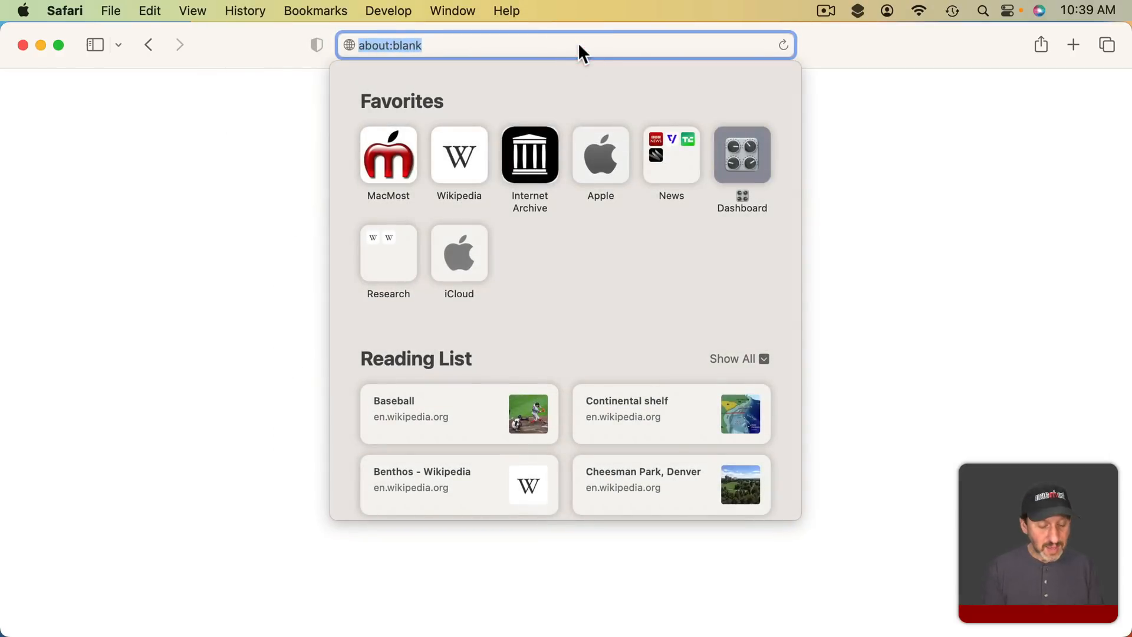
Type 'nitrogen' to surface earlier visits, then open the History list.
type("nitrogen")
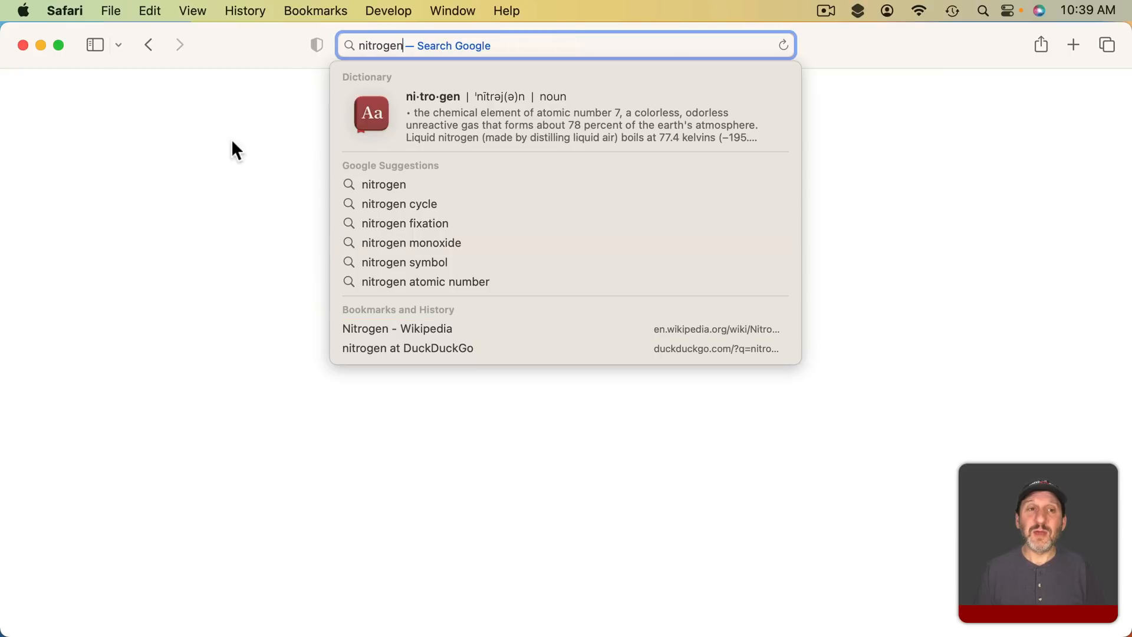
left_click(245, 10)
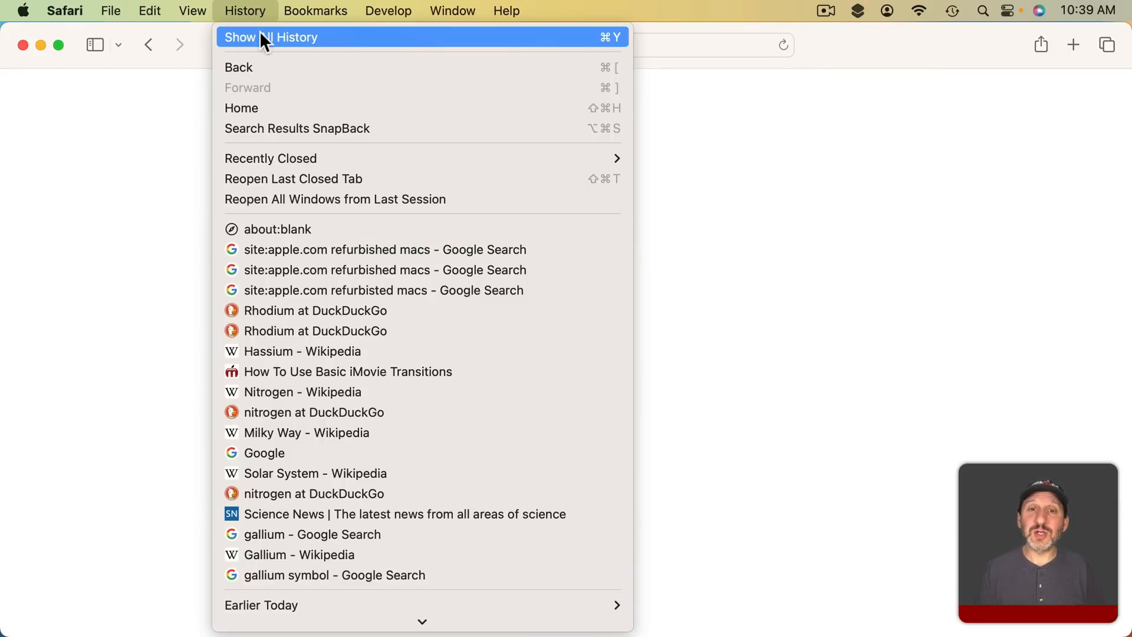
left_click(270, 36)
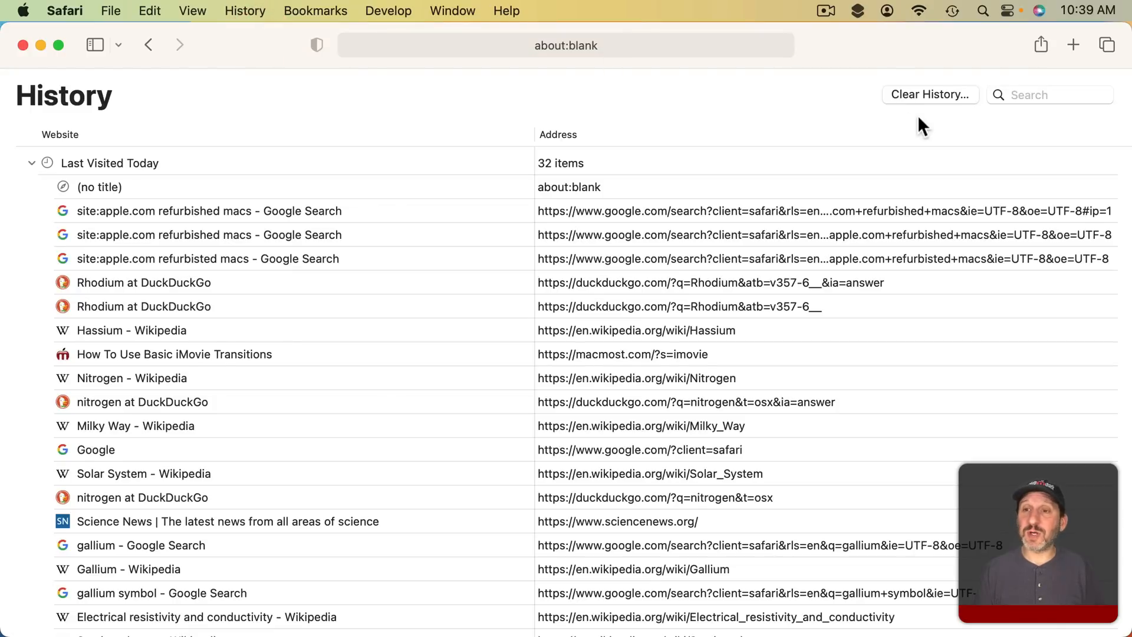
left_click(1049, 94)
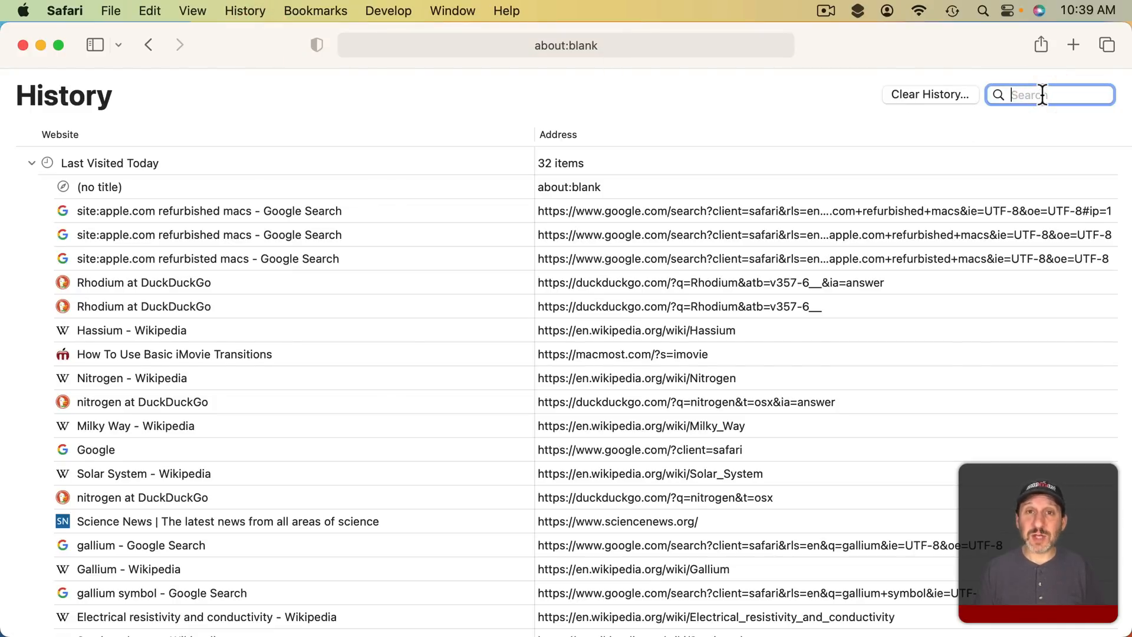
type("nitrogen")
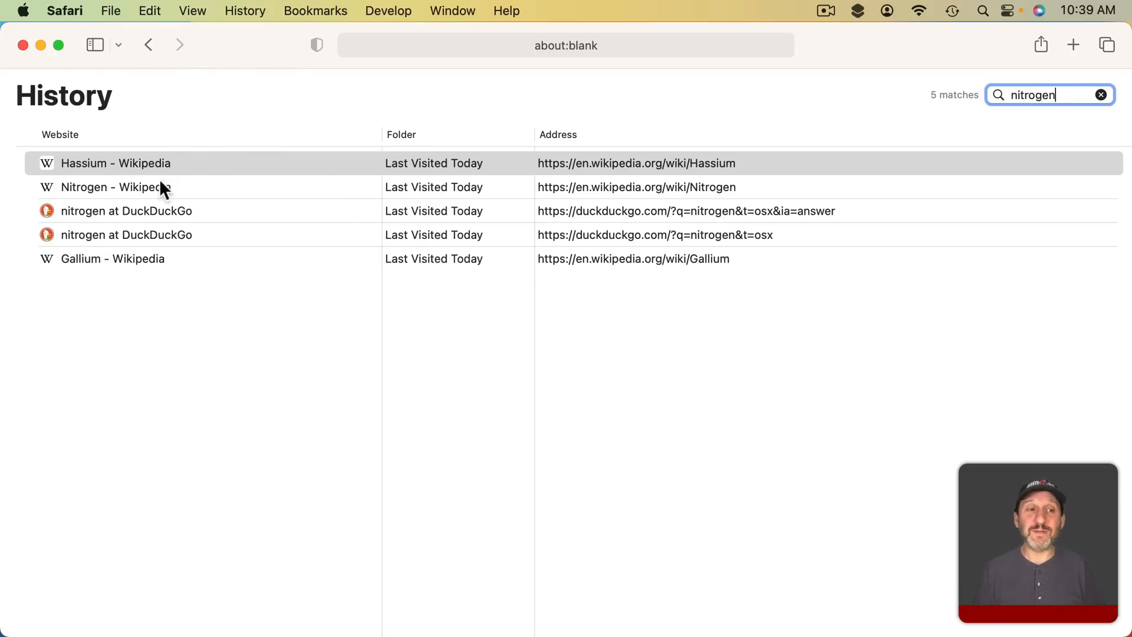
mouse_move(550, 108)
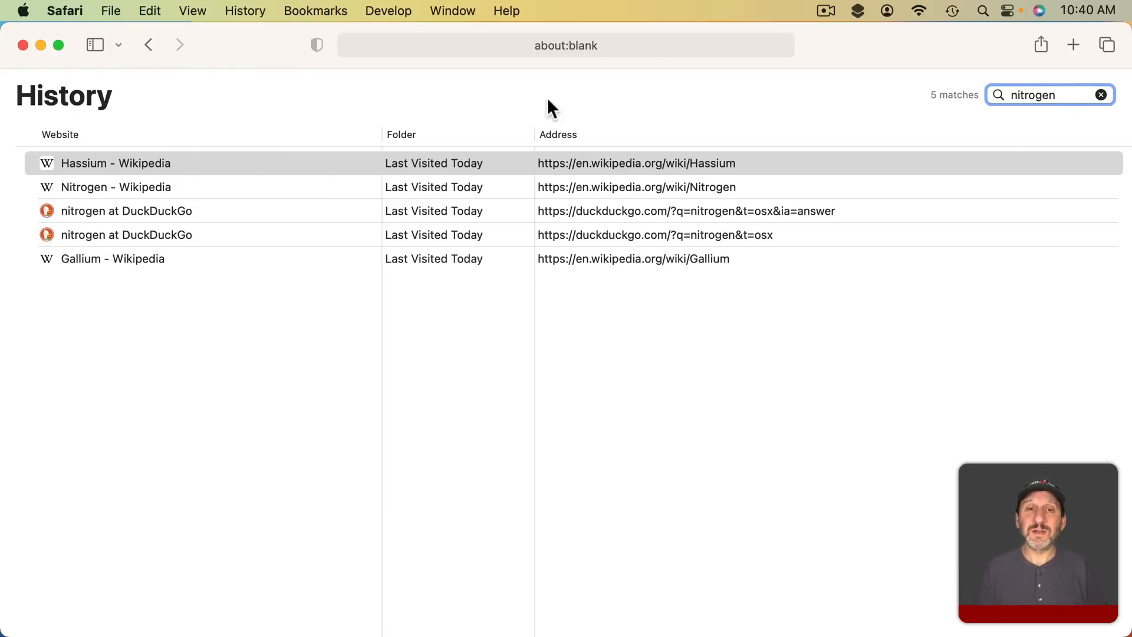
mouse_move(322, 322)
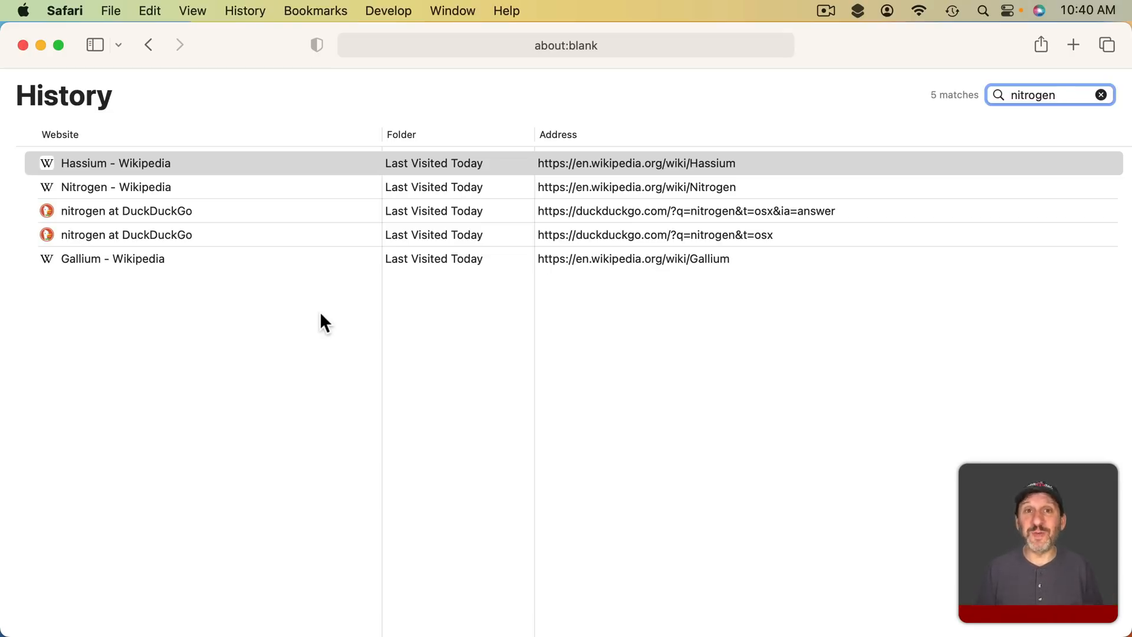
mouse_move(289, 274)
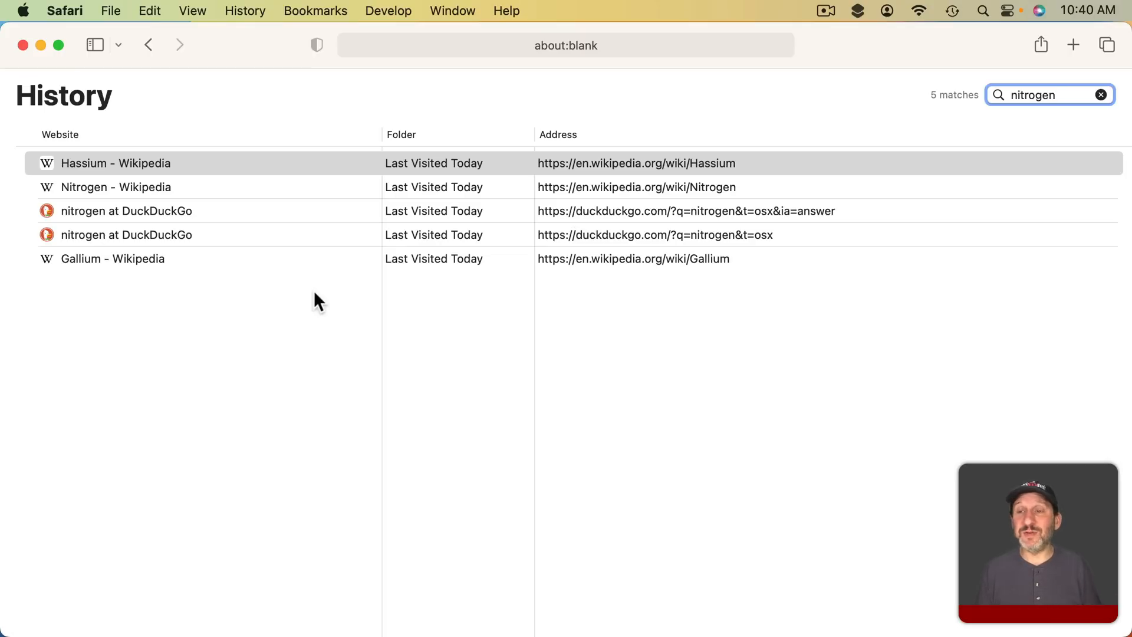
mouse_move(318, 163)
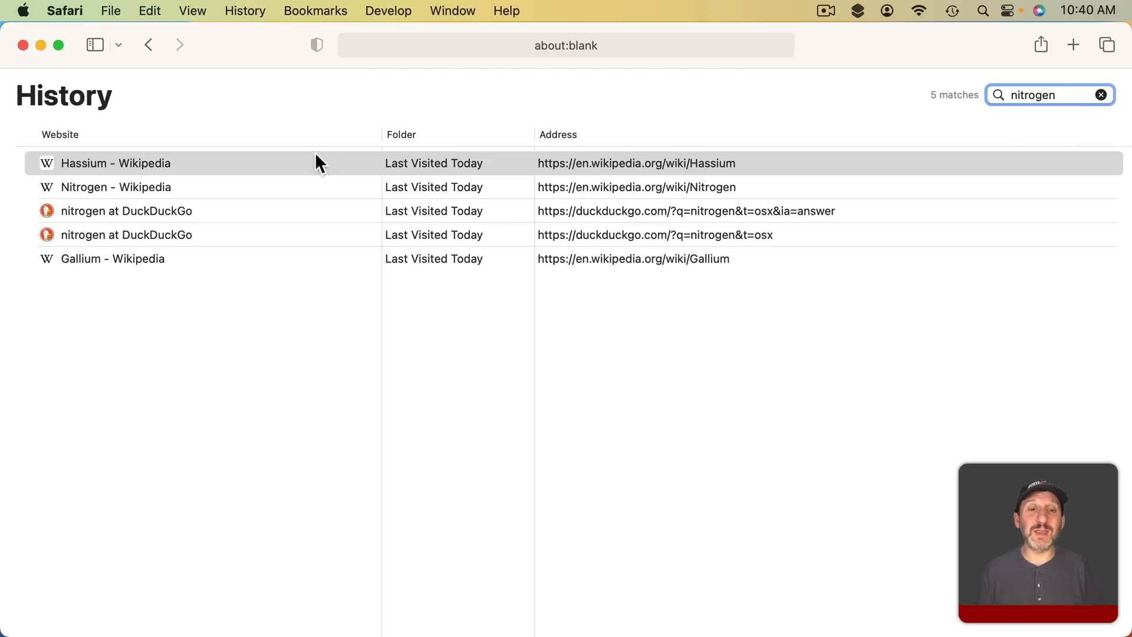
mouse_move(324, 318)
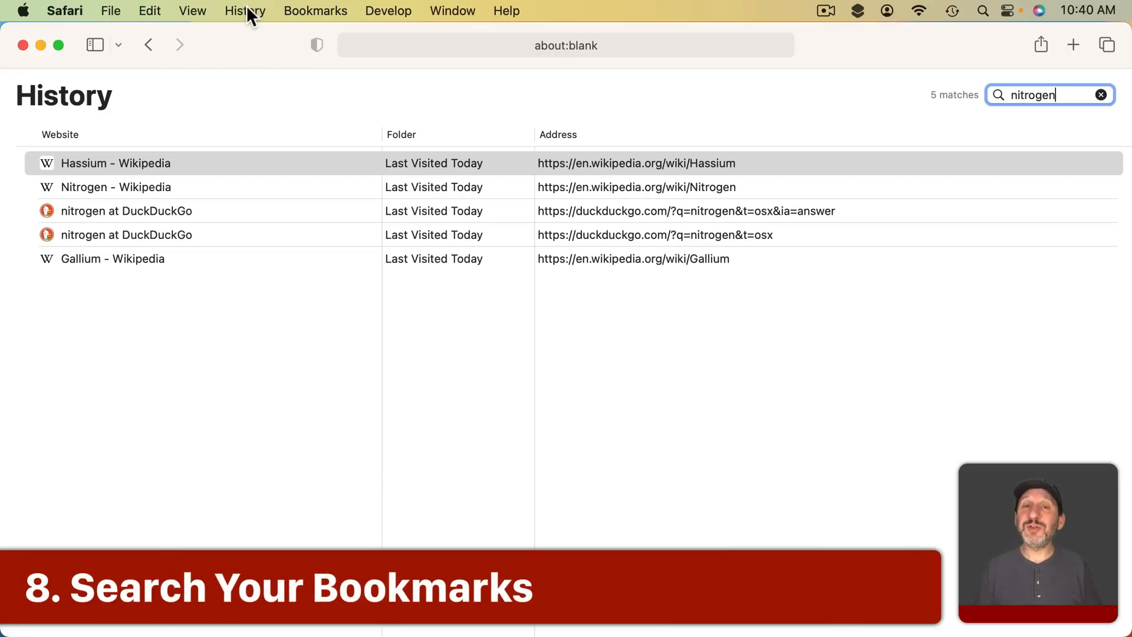
mouse_move(252, 22)
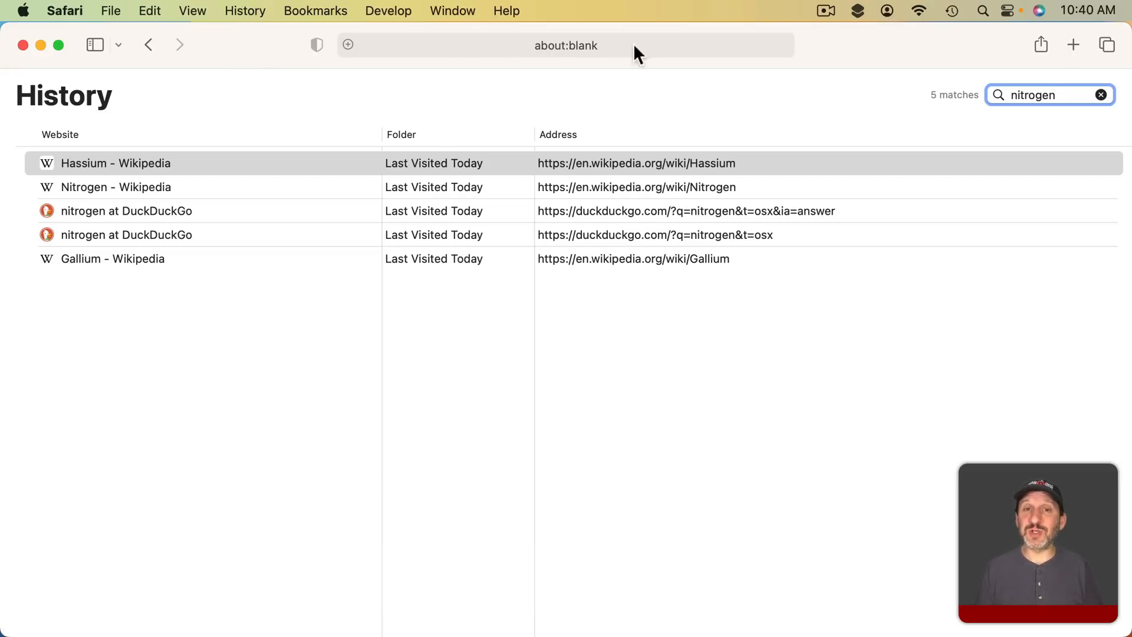
mouse_move(311, 10)
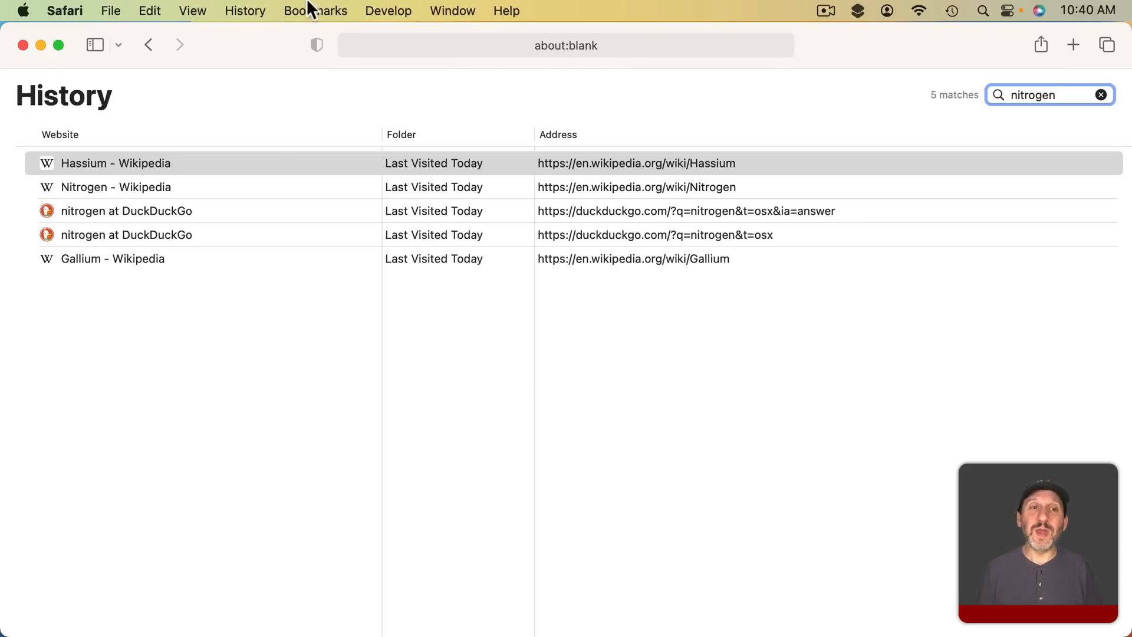
Open Bookmarks > Edit Bookmarks and search for 'fifa' to find the World Cup bookmark.
left_click(315, 10)
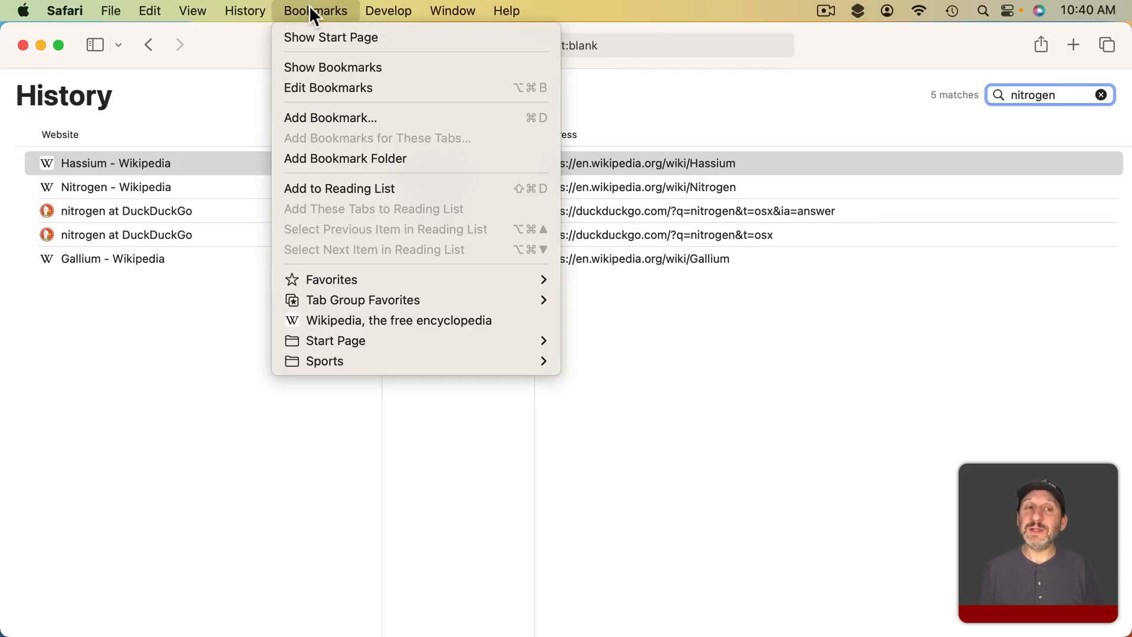
mouse_move(327, 87)
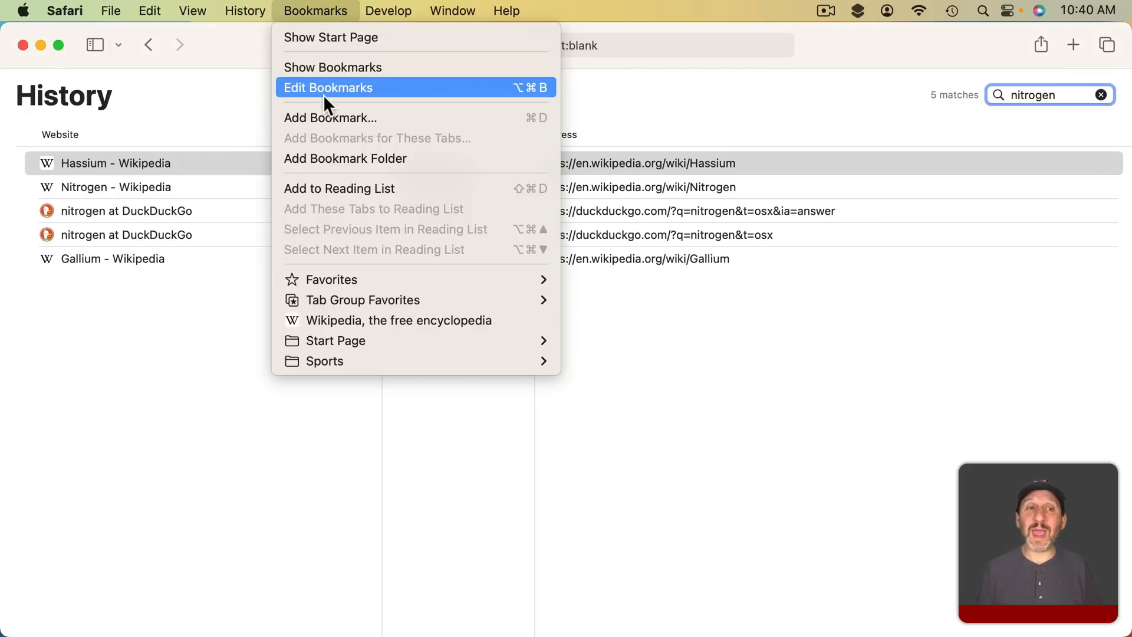
left_click(328, 87)
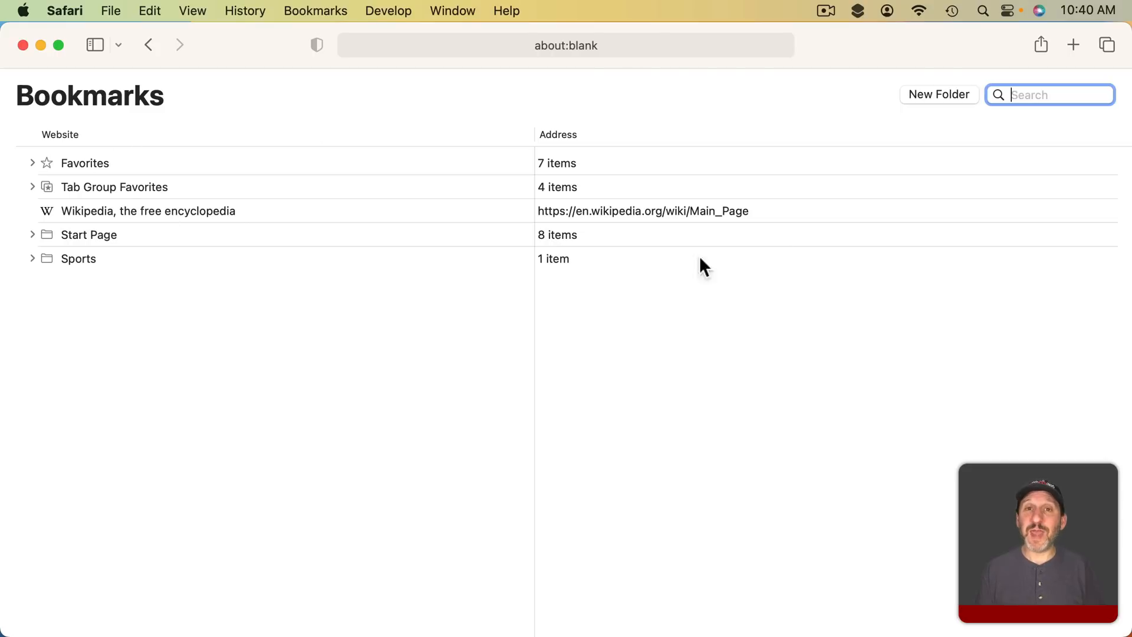
mouse_move(810, 97)
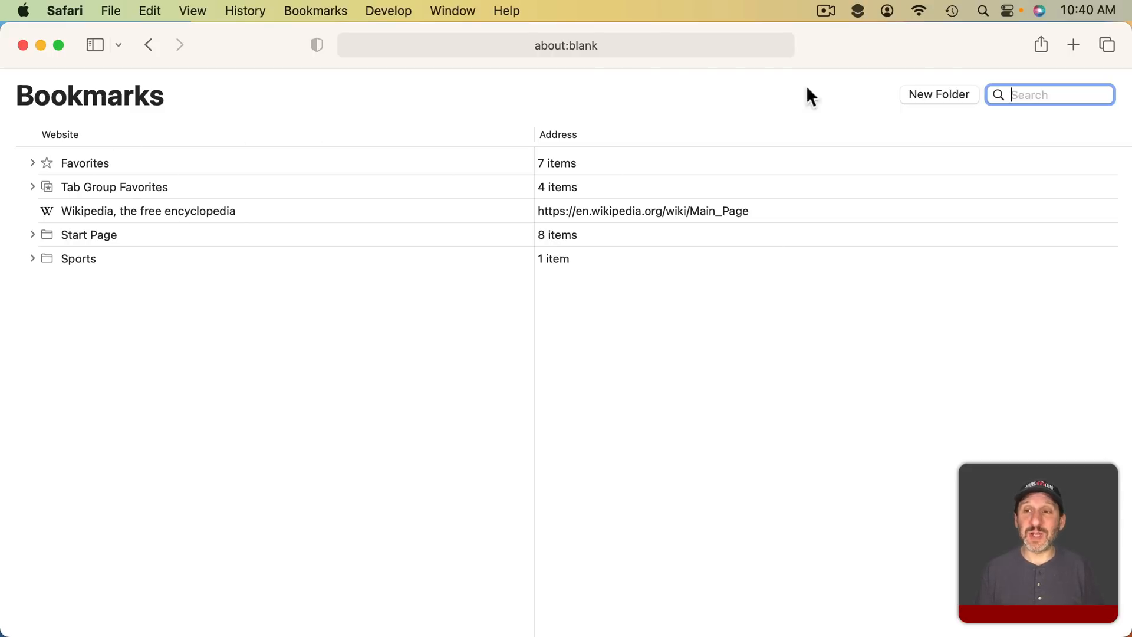
type("fifa")
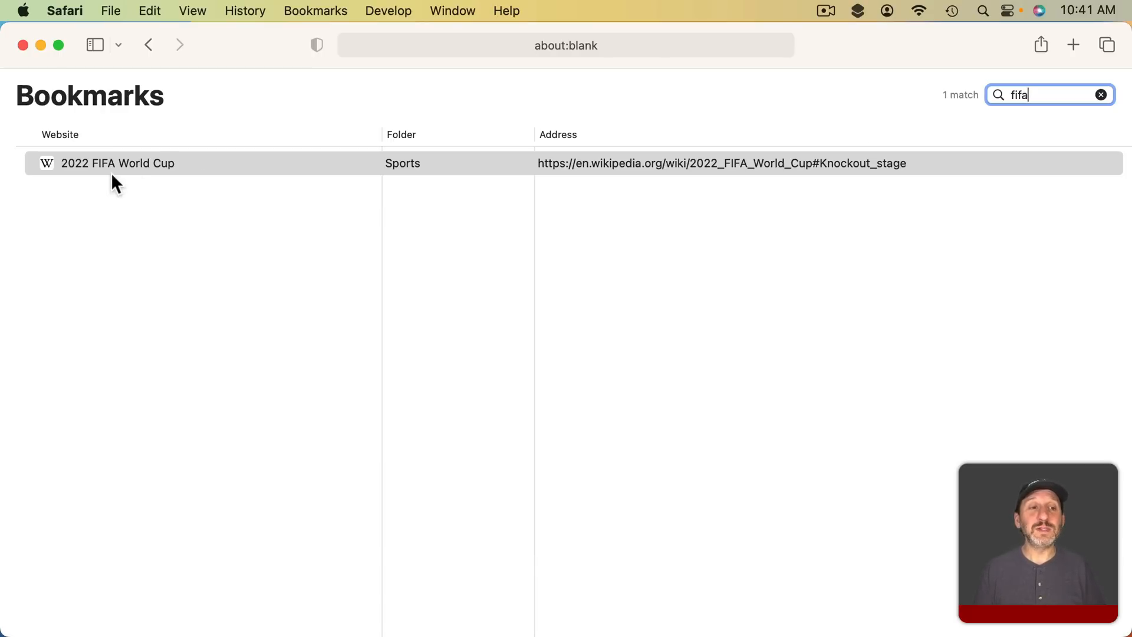
mouse_move(301, 11)
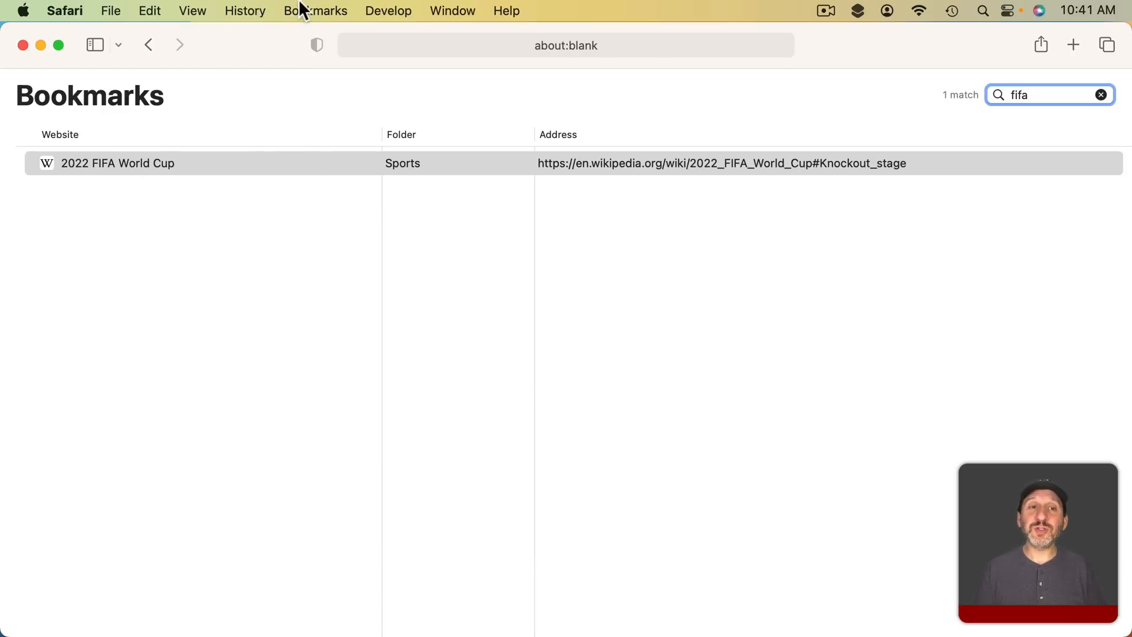
Open the Bookmarks sidebar and pick the MacMost homepage bookmark.
left_click(94, 45)
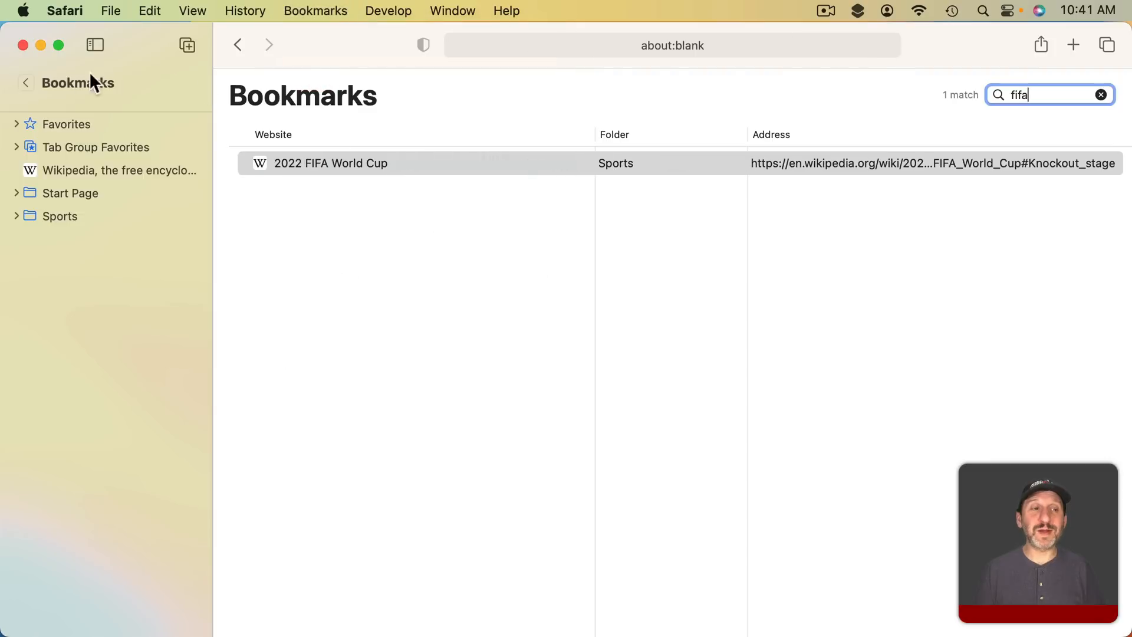
mouse_move(91, 162)
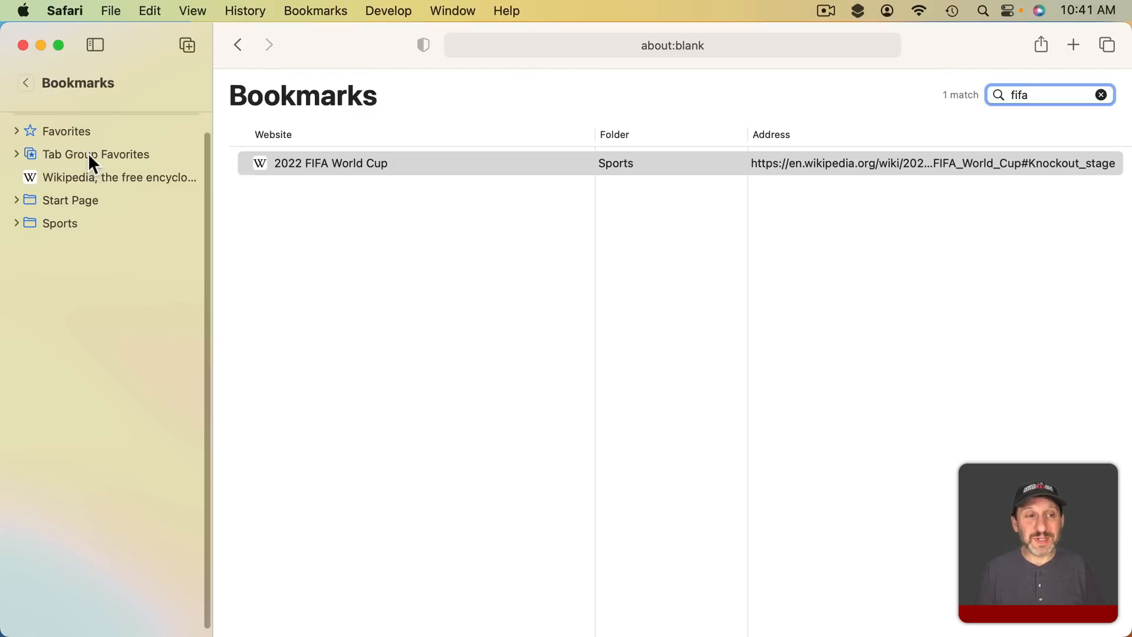
left_click(105, 125)
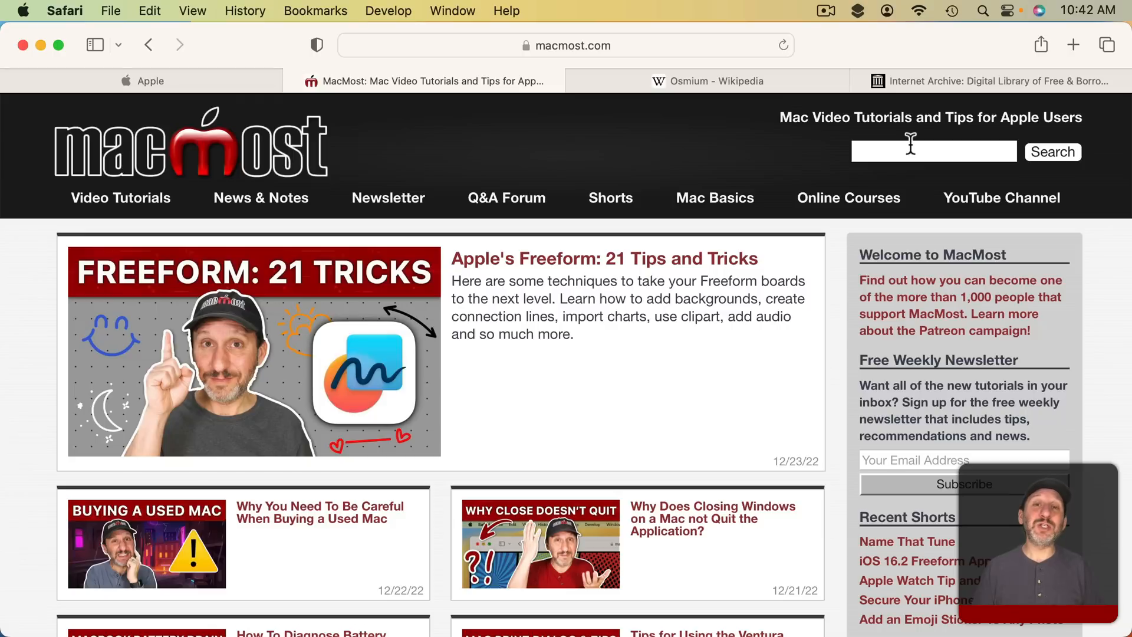
mouse_move(502, 100)
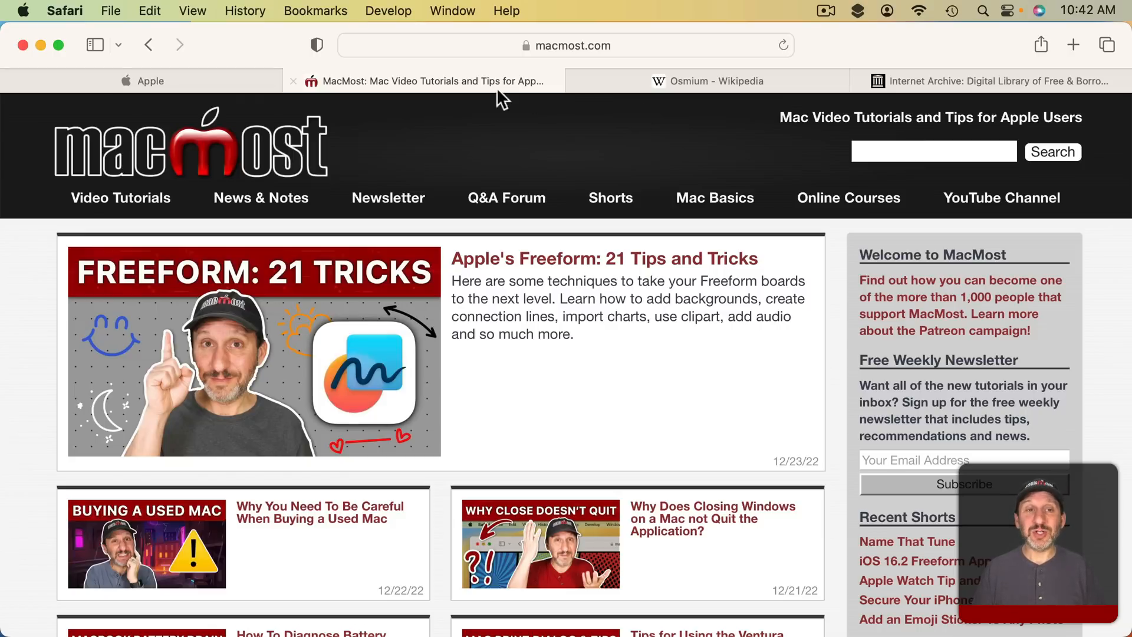
mouse_move(563, 157)
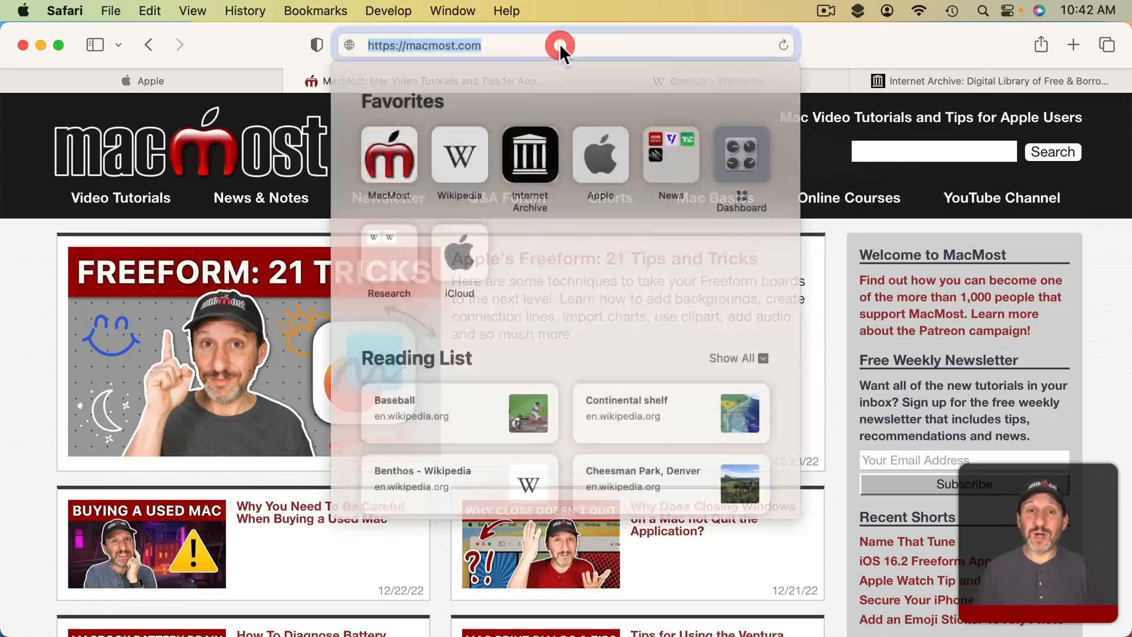
Enter 'osmium' in the address field to get the Switch to Tab suggestion.
type("osxdaily.com — osxdaily.com")
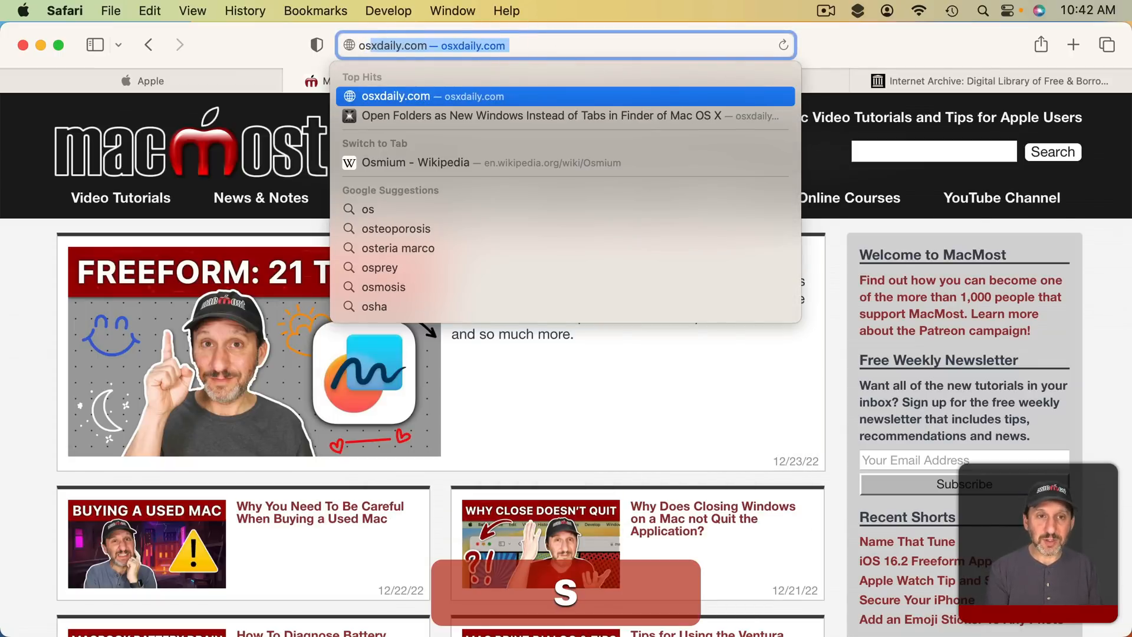
type("osmium")
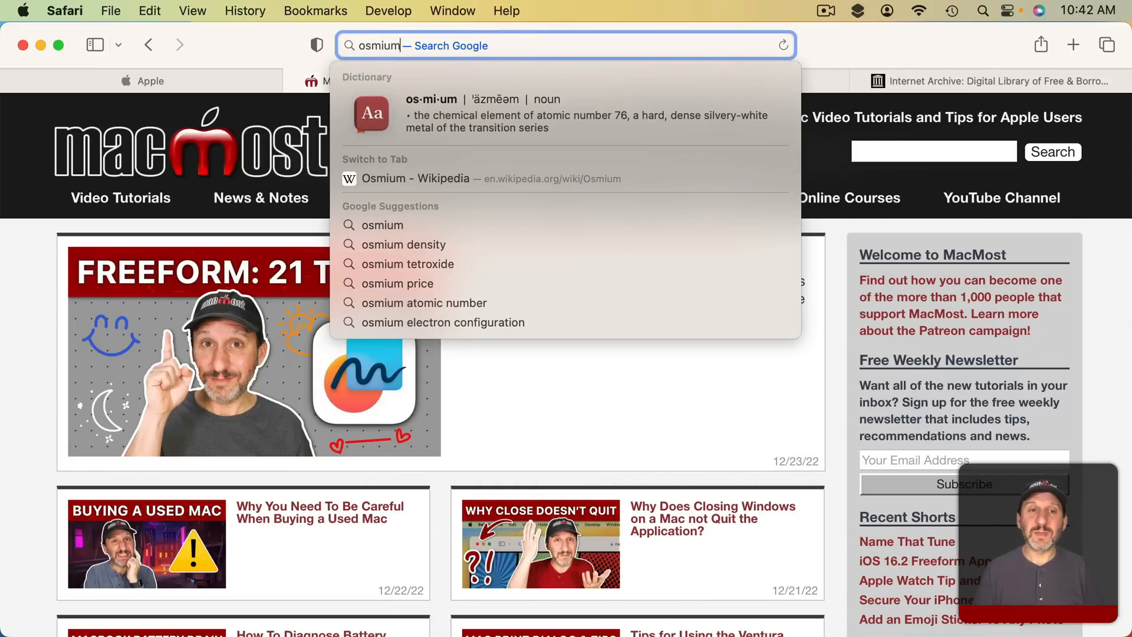
mouse_move(530, 178)
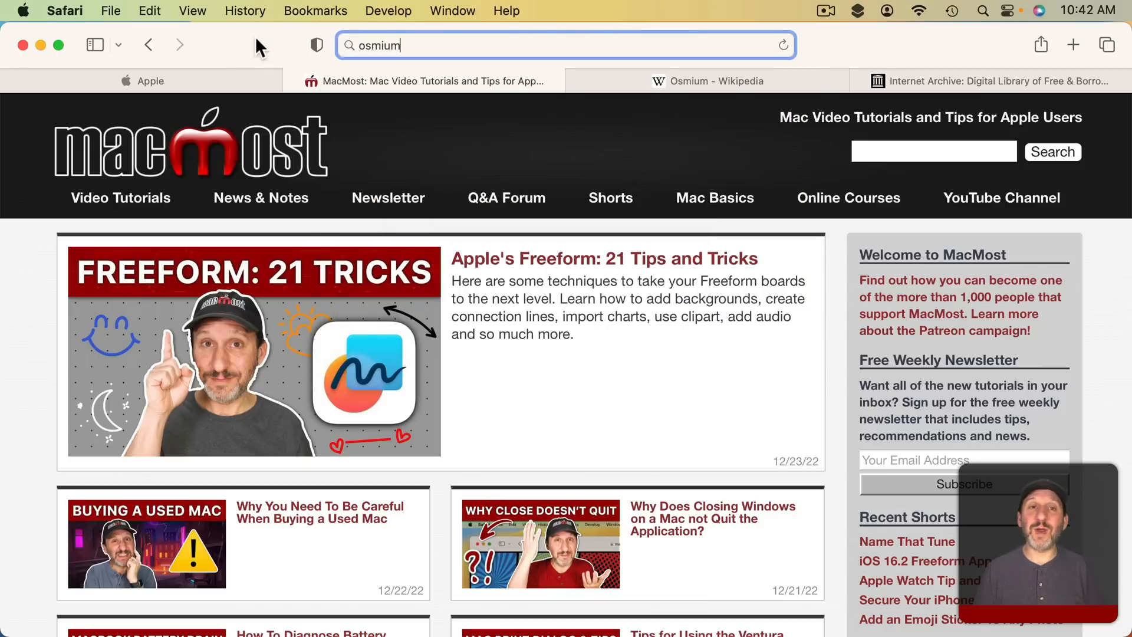
Choose View > Show Tab Overview to display all open tabs.
left_click(191, 11)
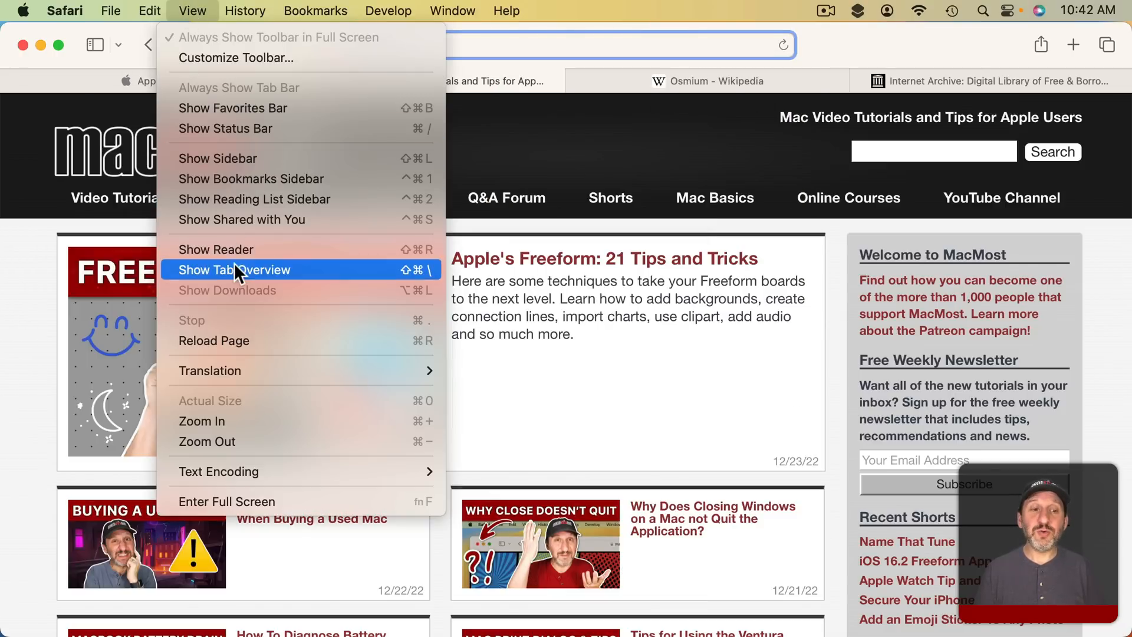
mouse_move(395, 282)
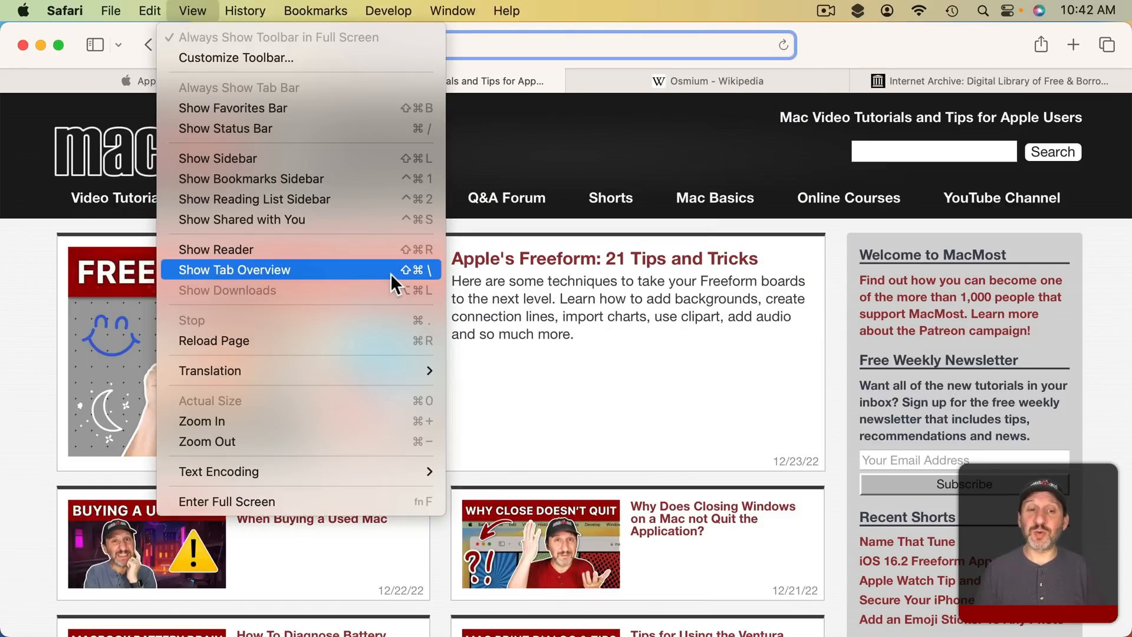
left_click(234, 269)
type("osmium")
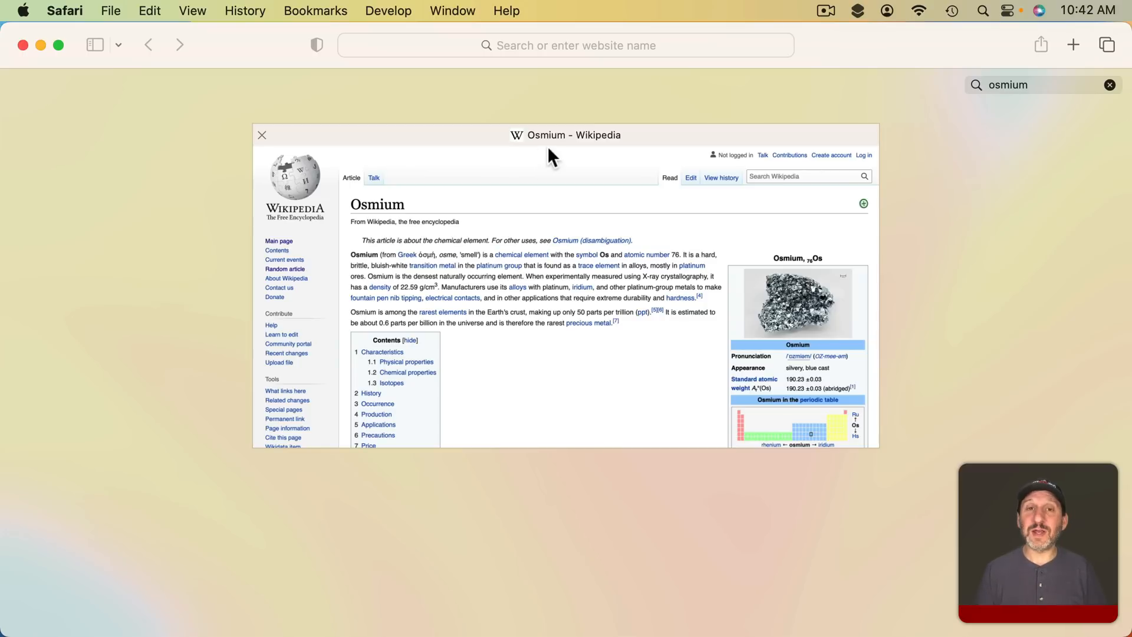
mouse_move(587, 142)
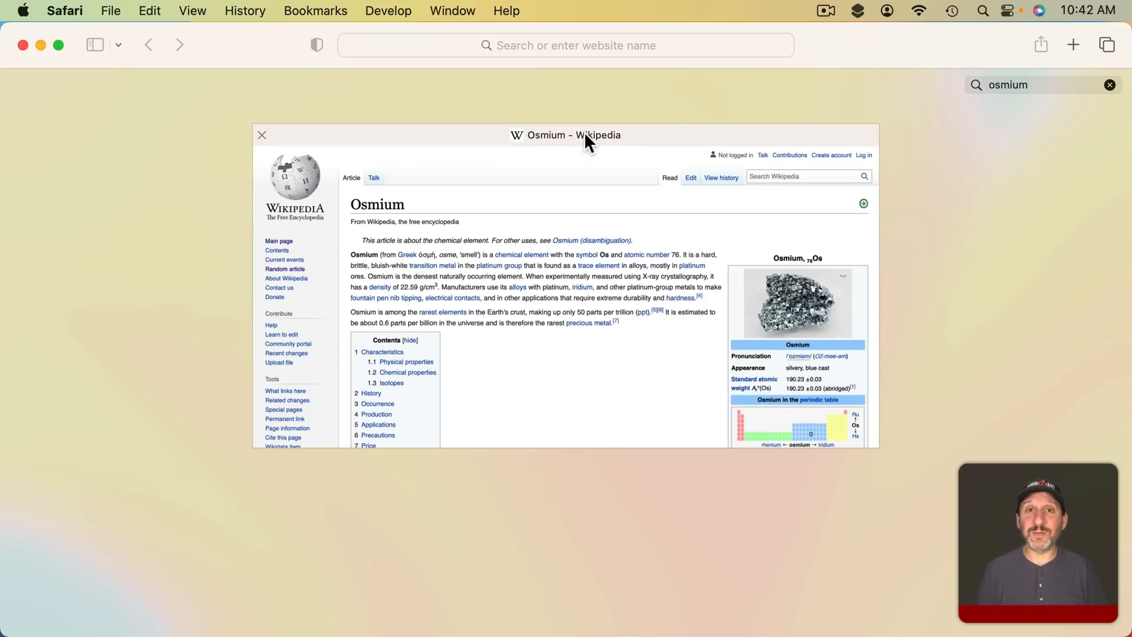